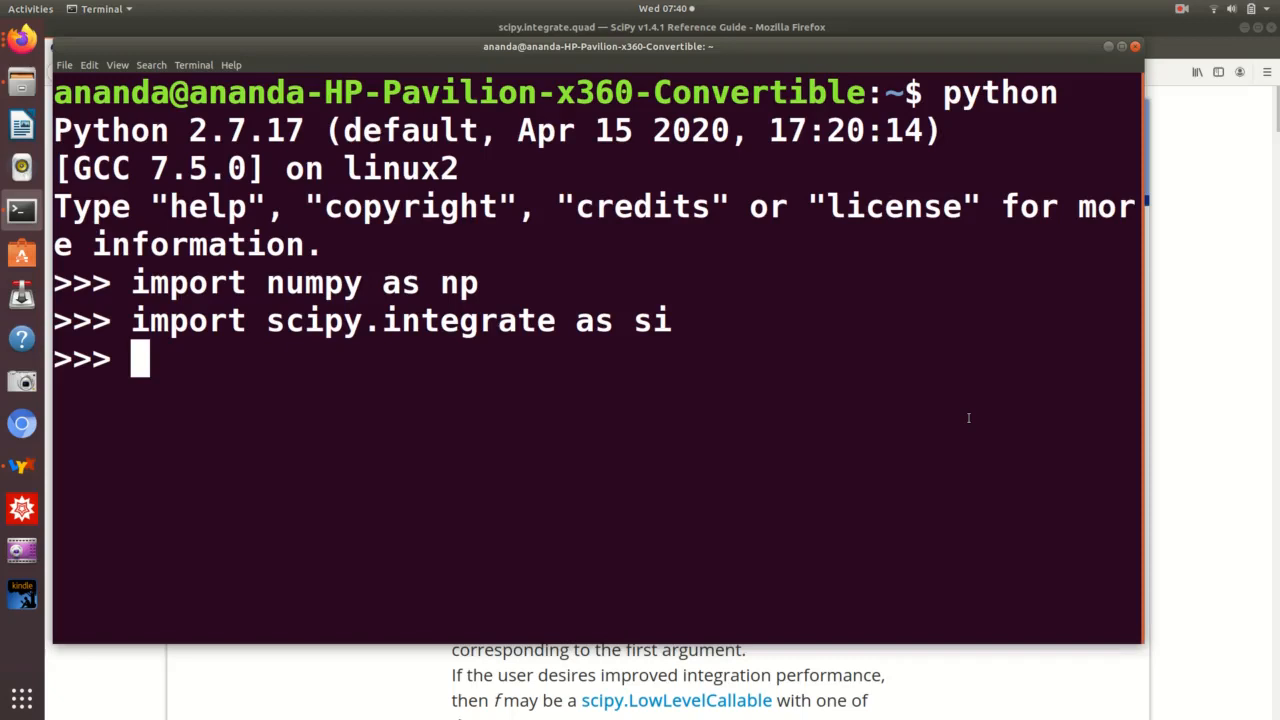
- Define f = lambda x: x**99, correcting the exponent from 100 to 99
type("f =")
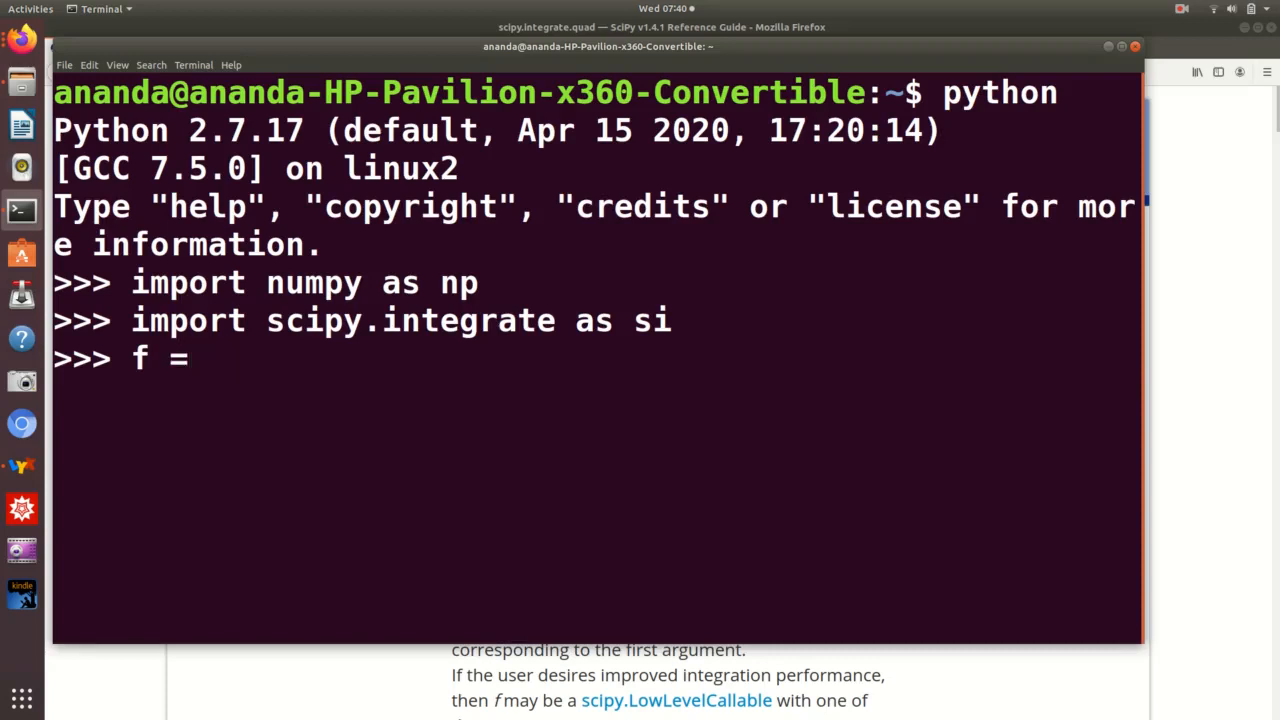
type("lamb")
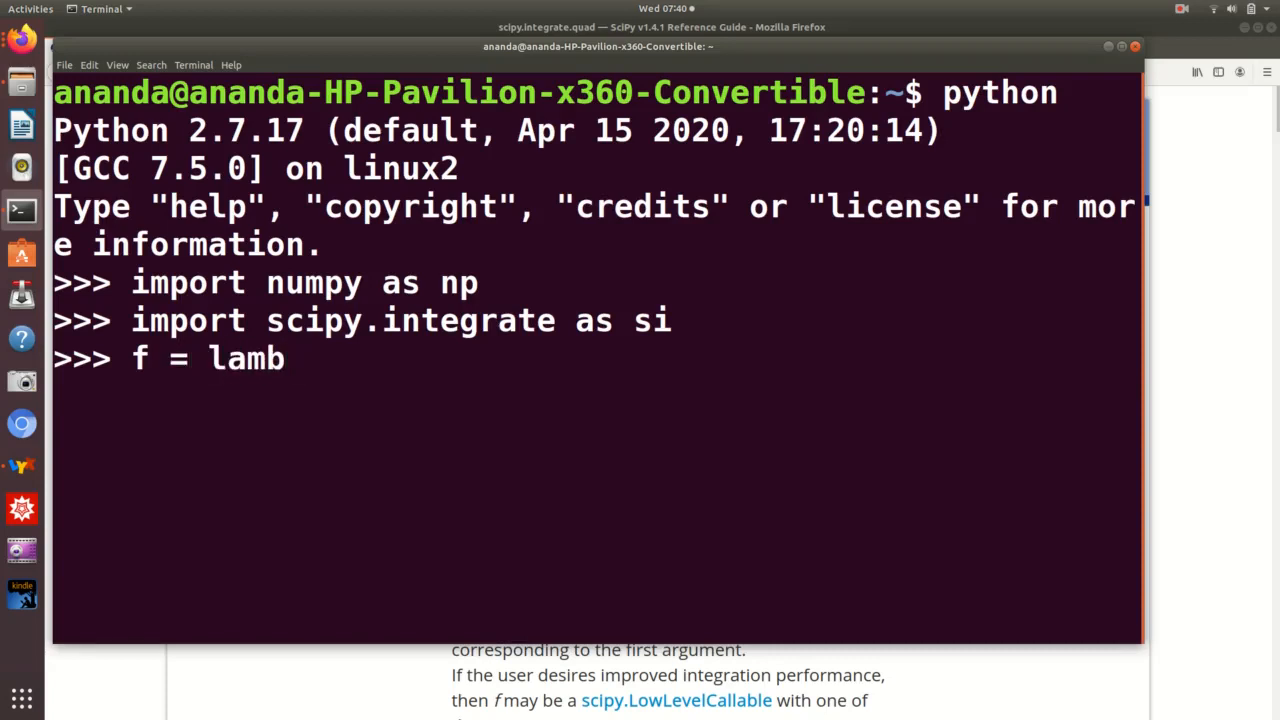
type("da x")
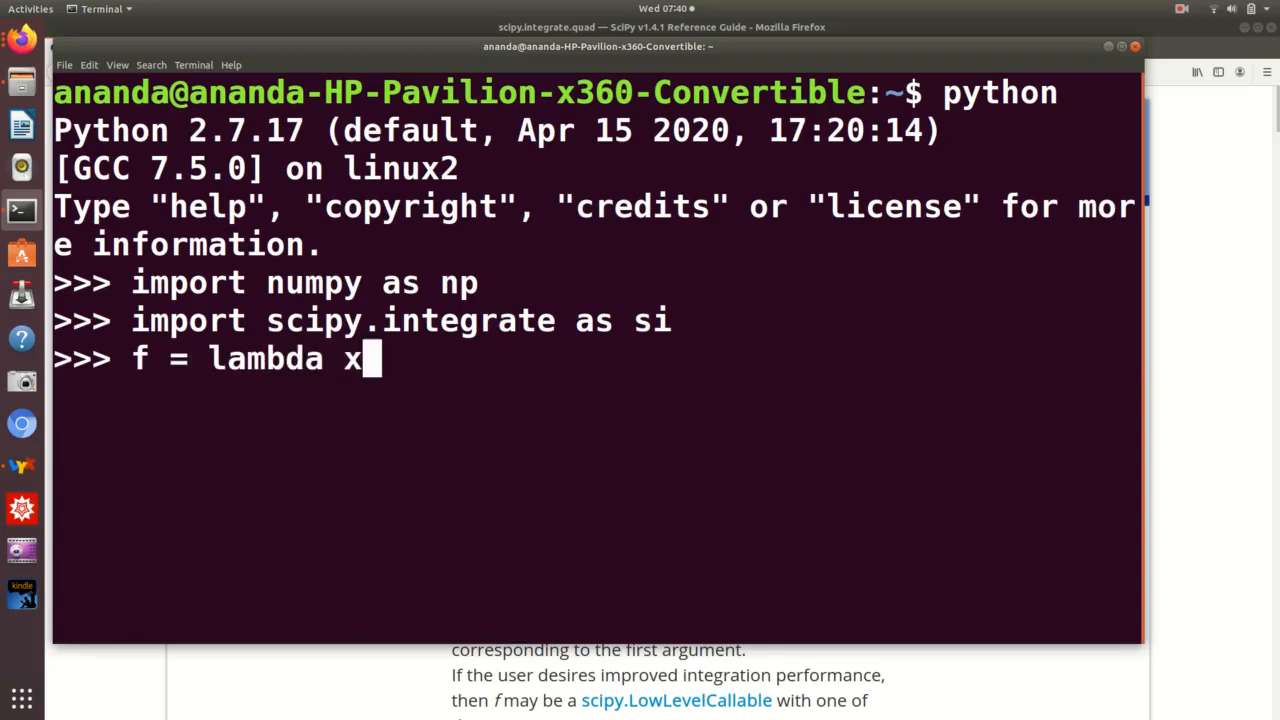
type(":")
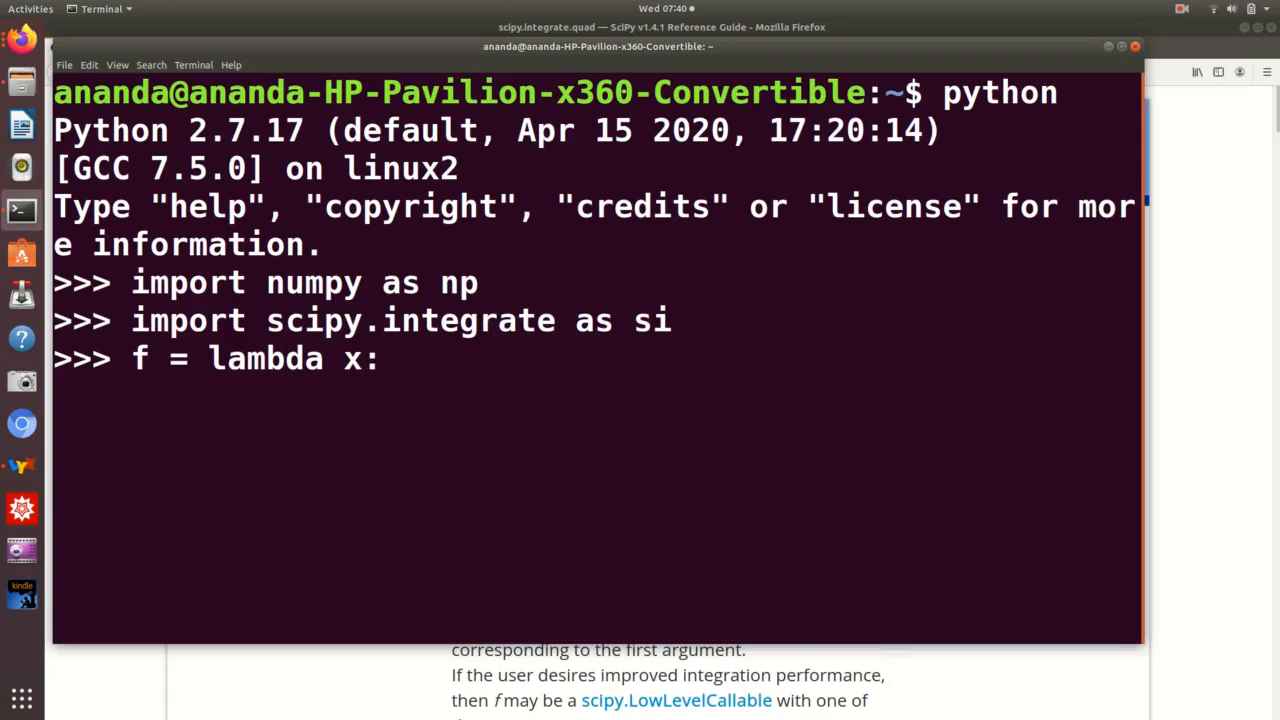
type("x")
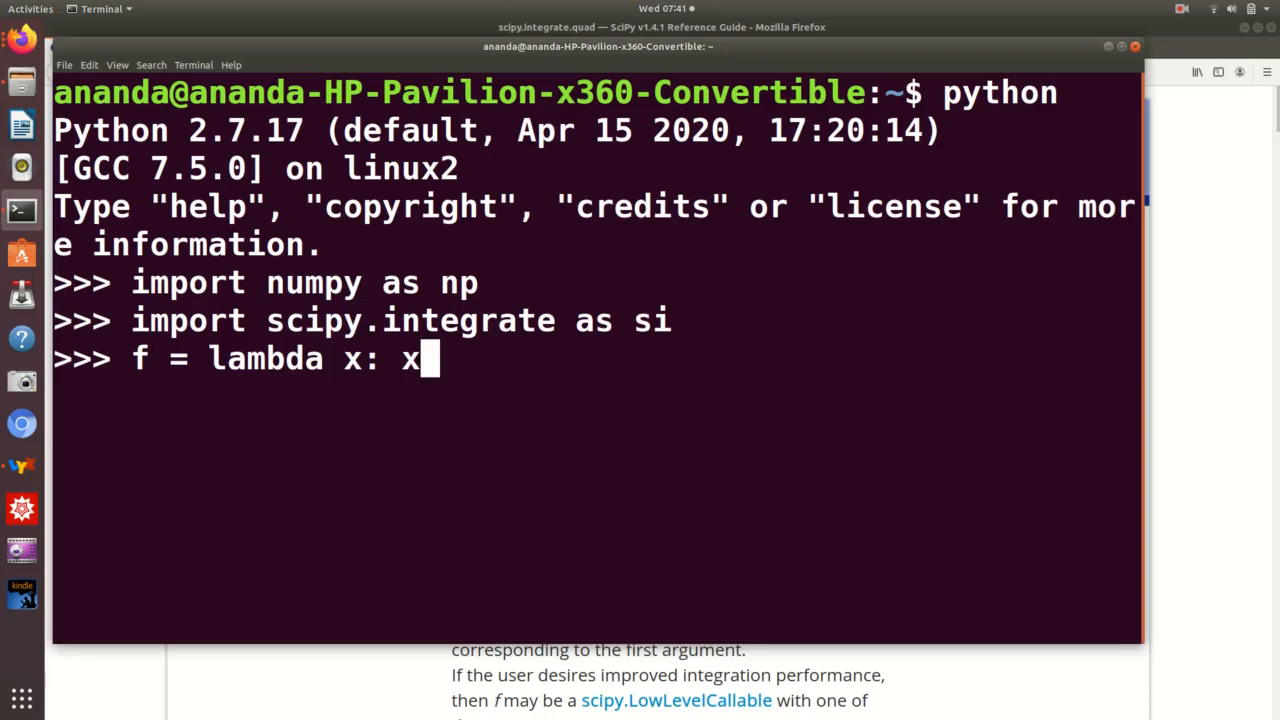
type("**")
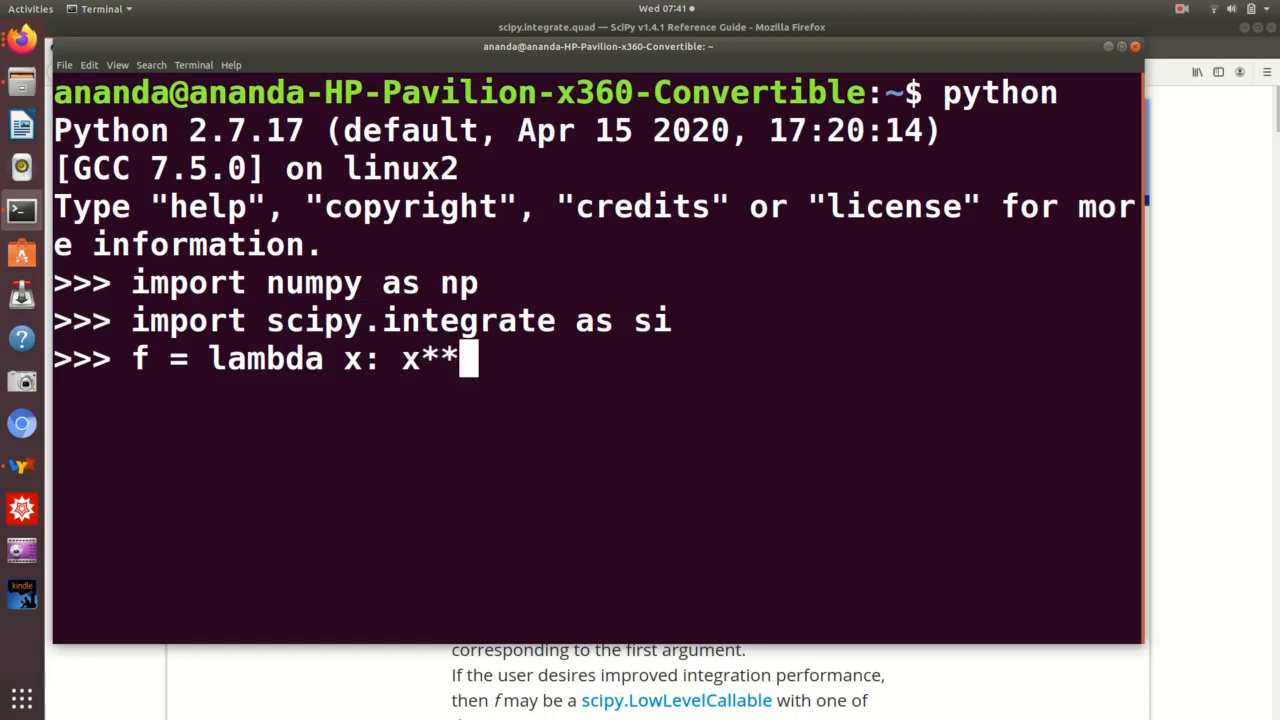
type("100")
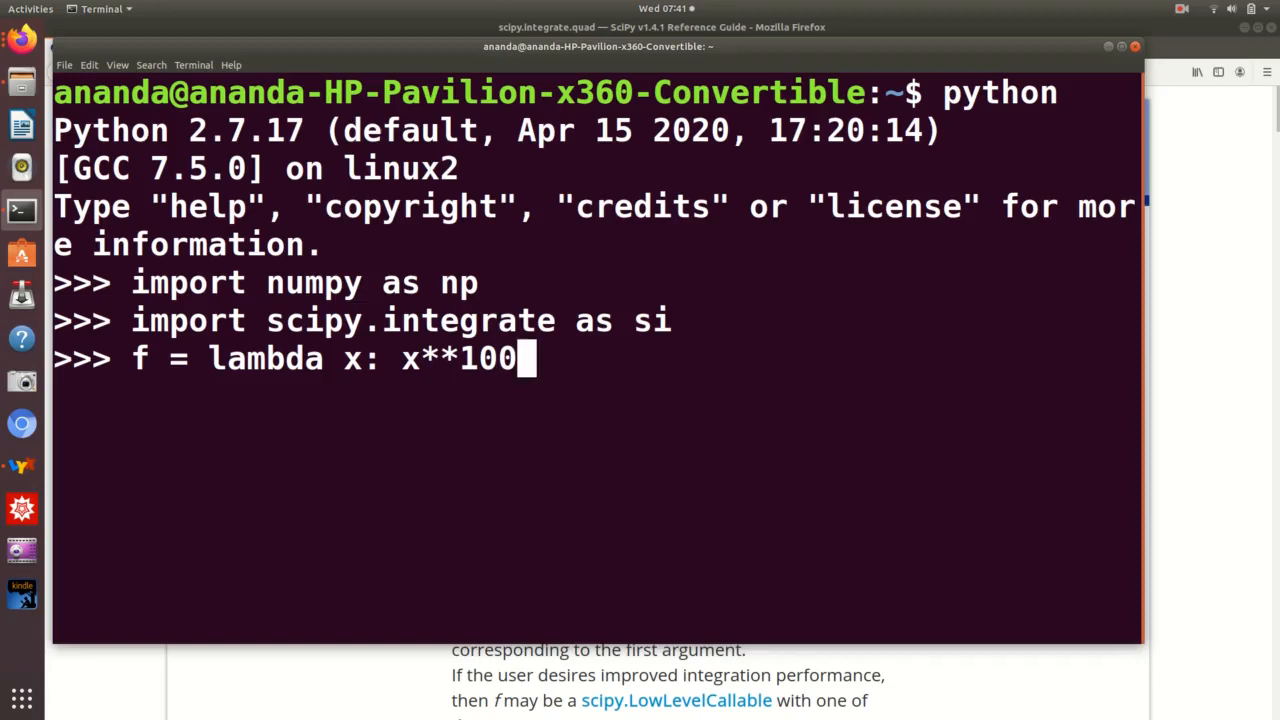
key("BackSpace")
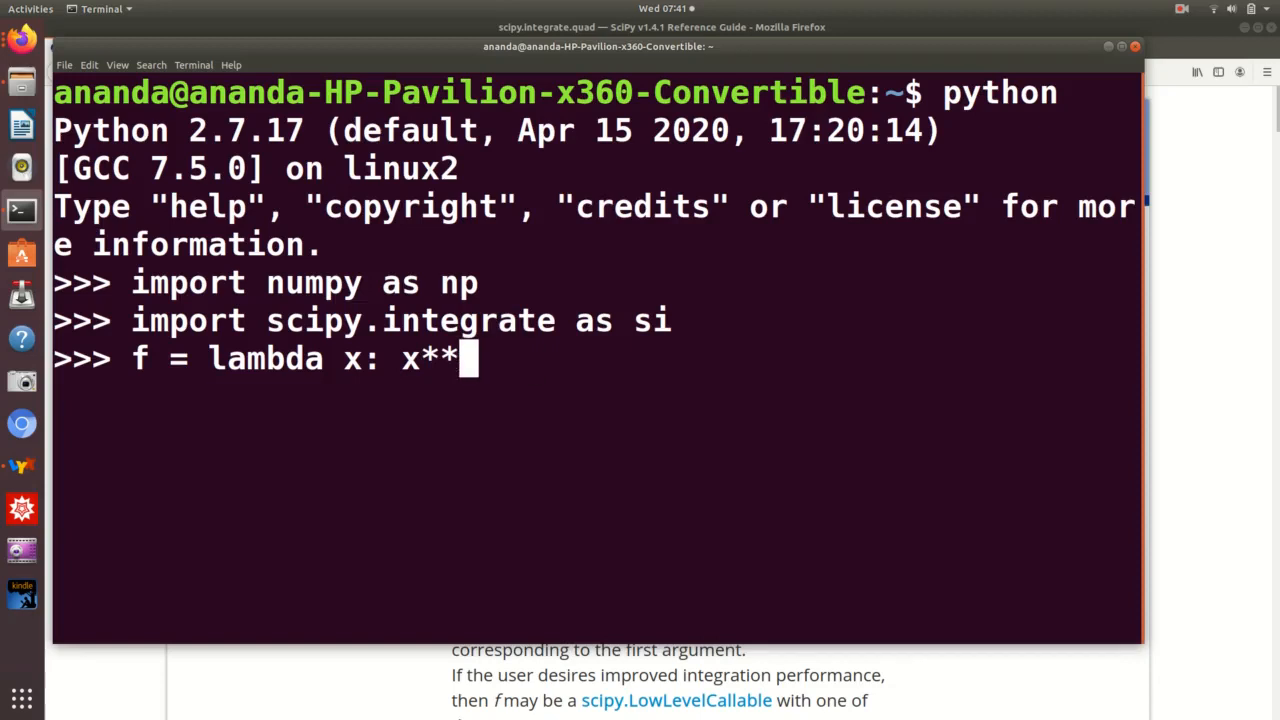
type("99")
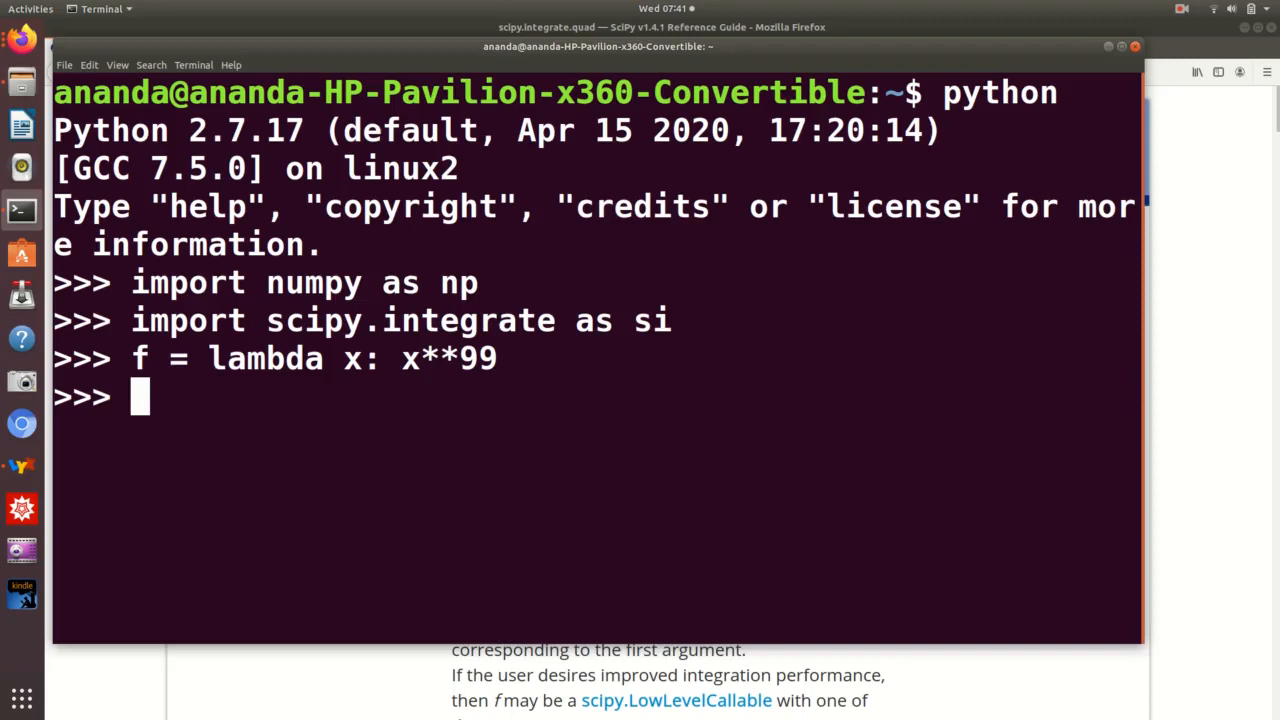
- Enter the call si.quad(f,0,1) to integrate x**99 from 0 to 1
type("si.")
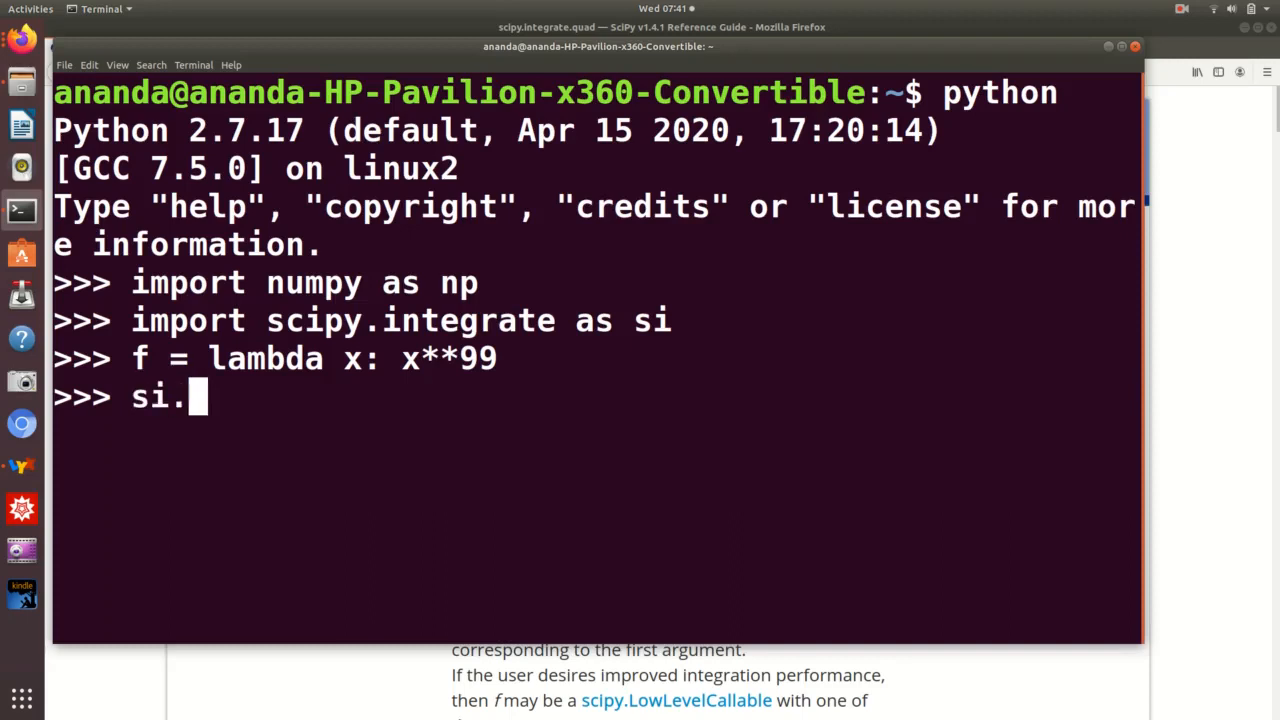
type("qua")
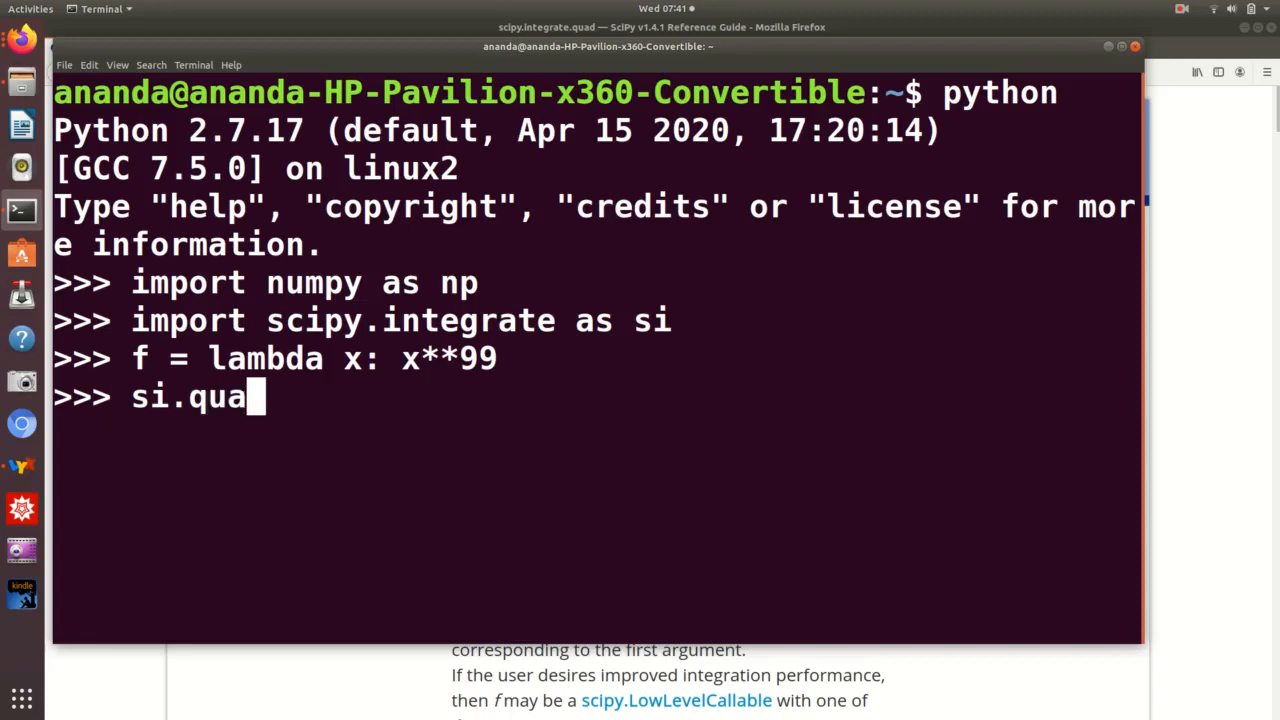
type("d")
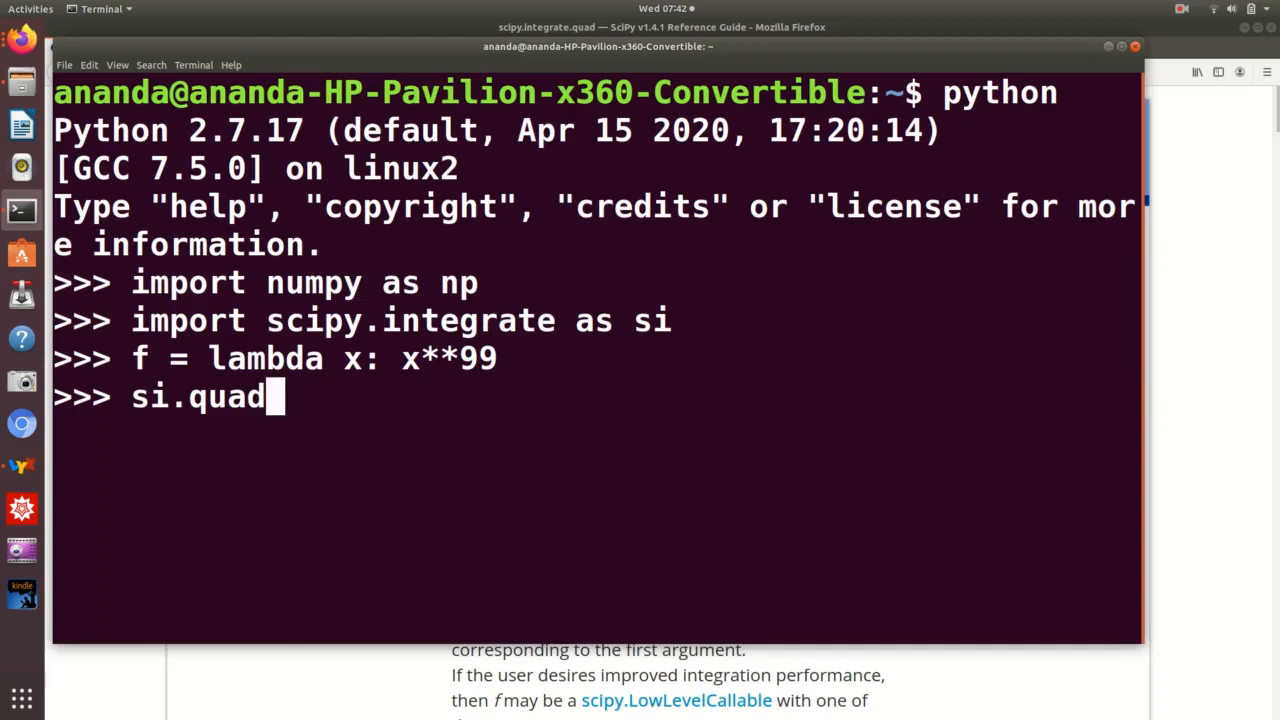
type("(")
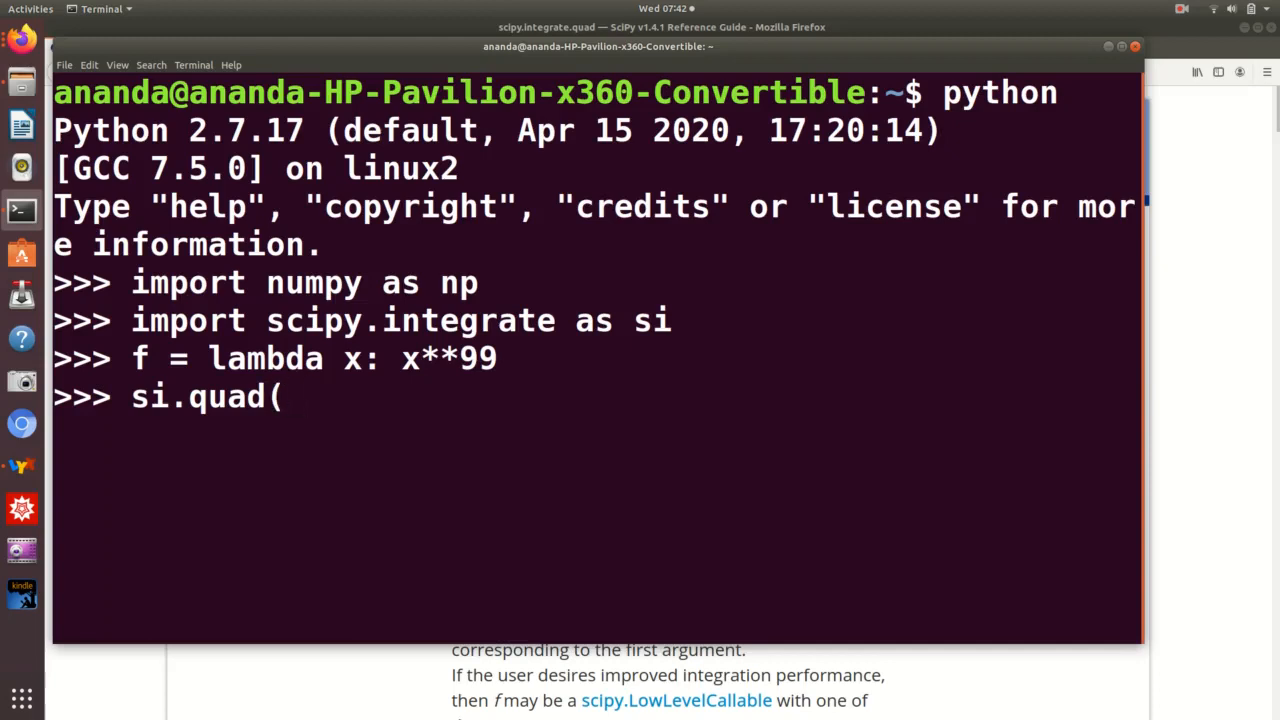
type("f")
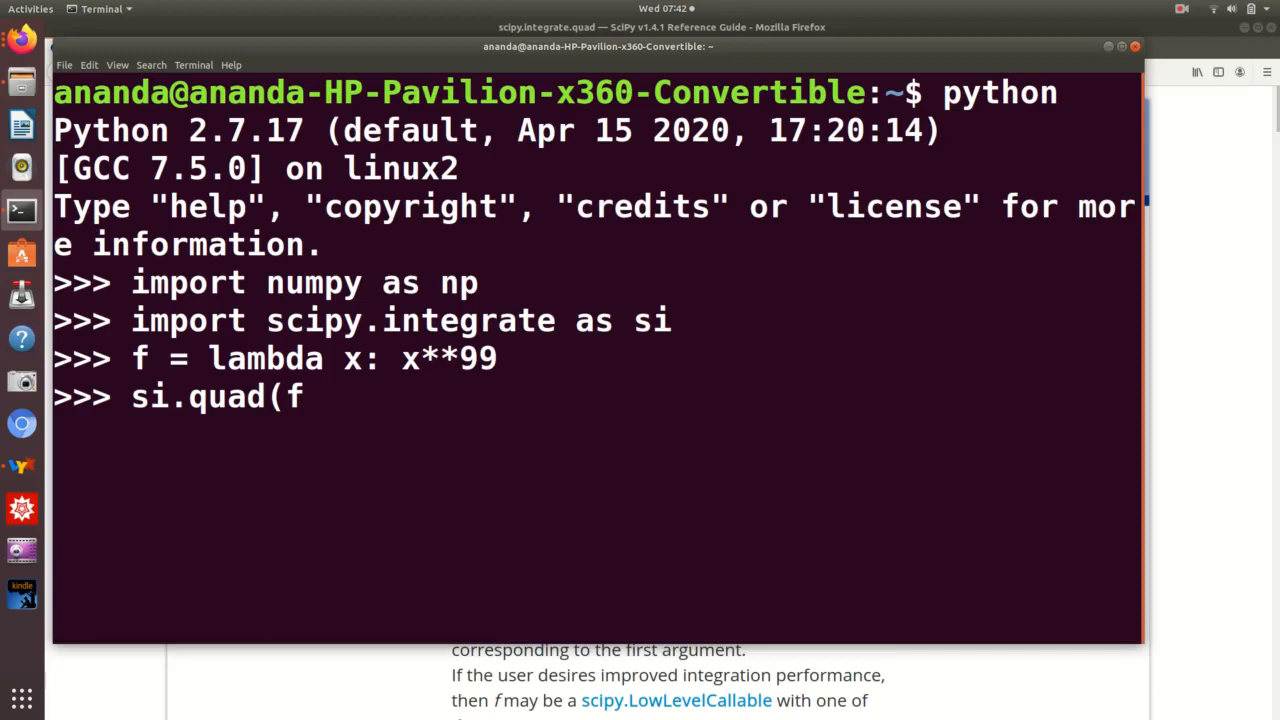
type(",")
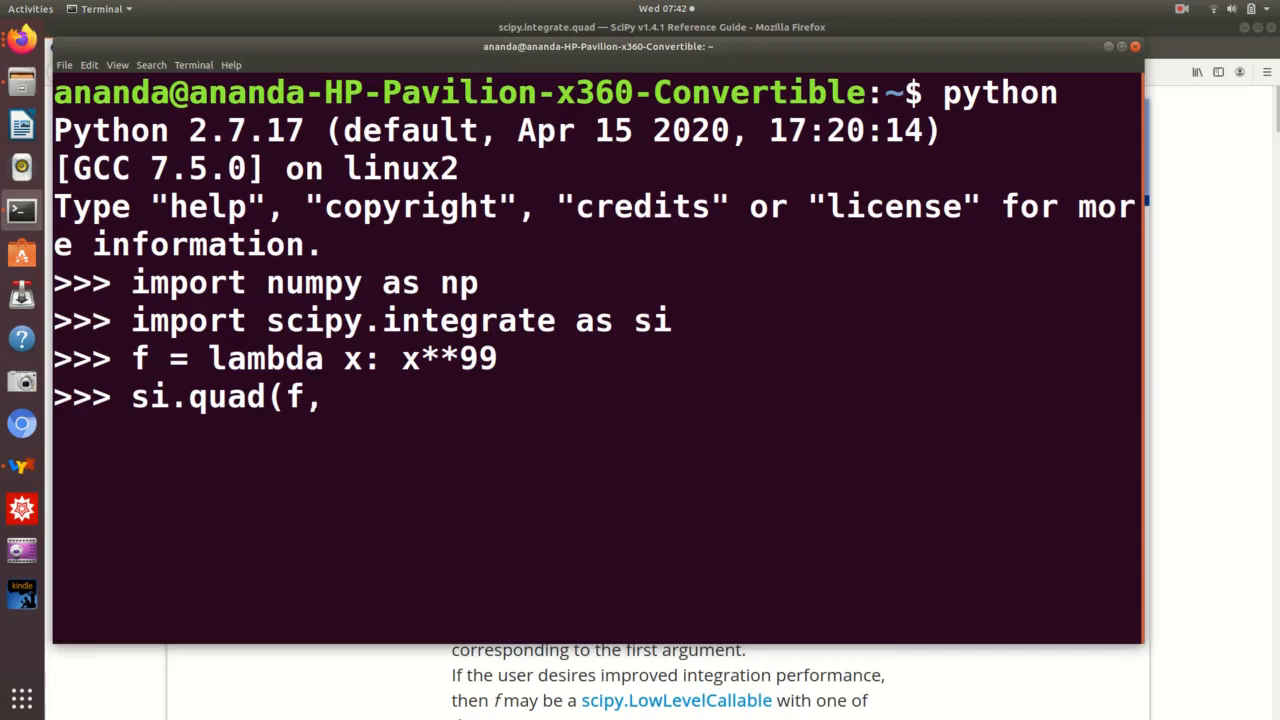
type("0,")
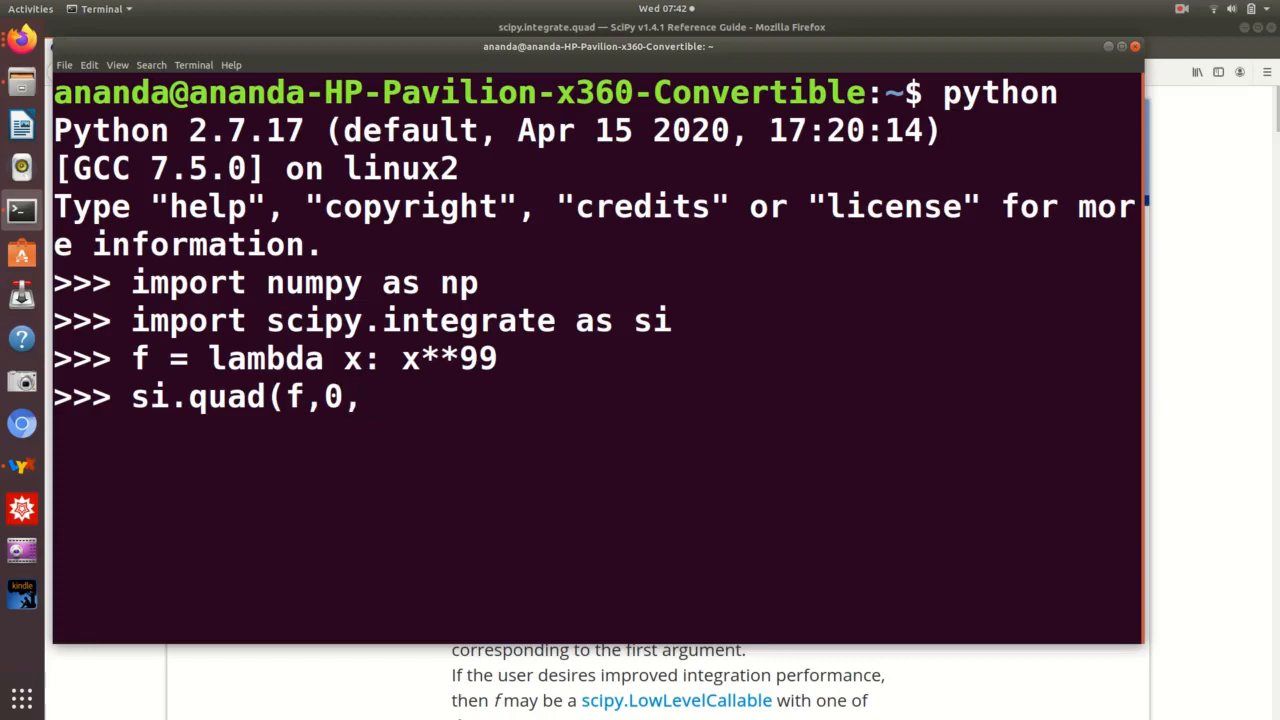
type("1)")
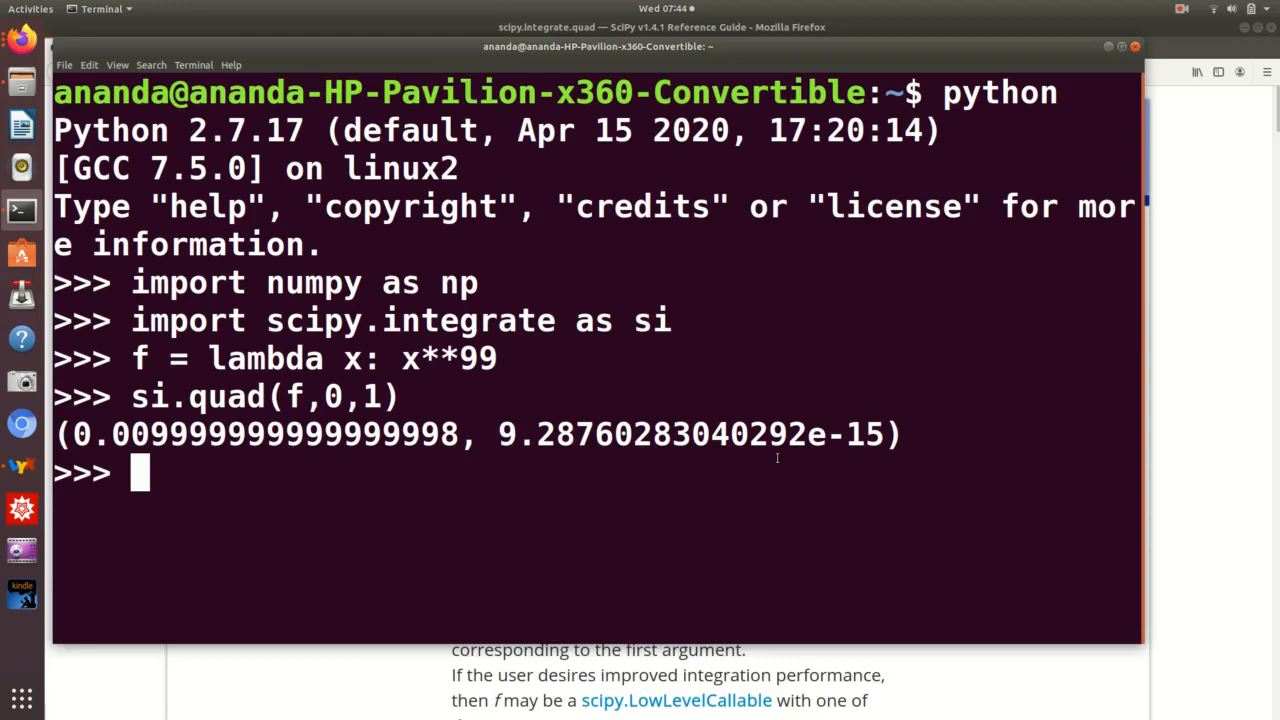
mouse_move(774, 462)
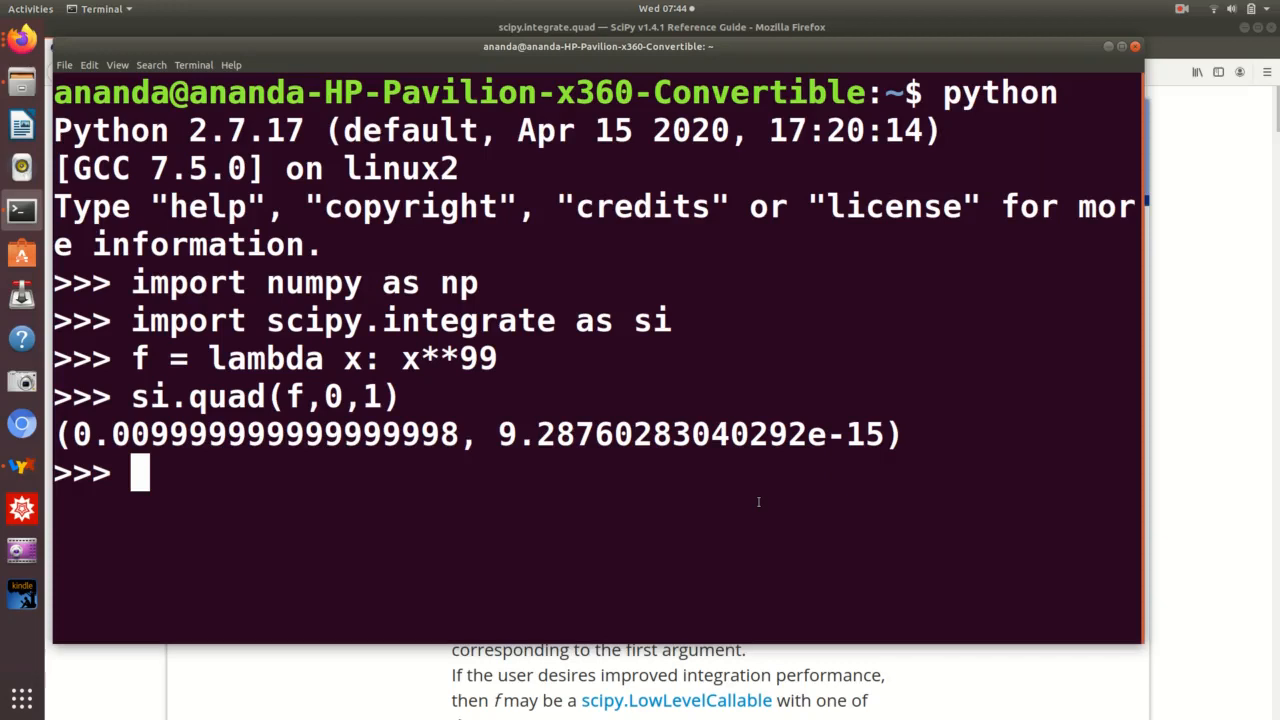
mouse_move(497, 513)
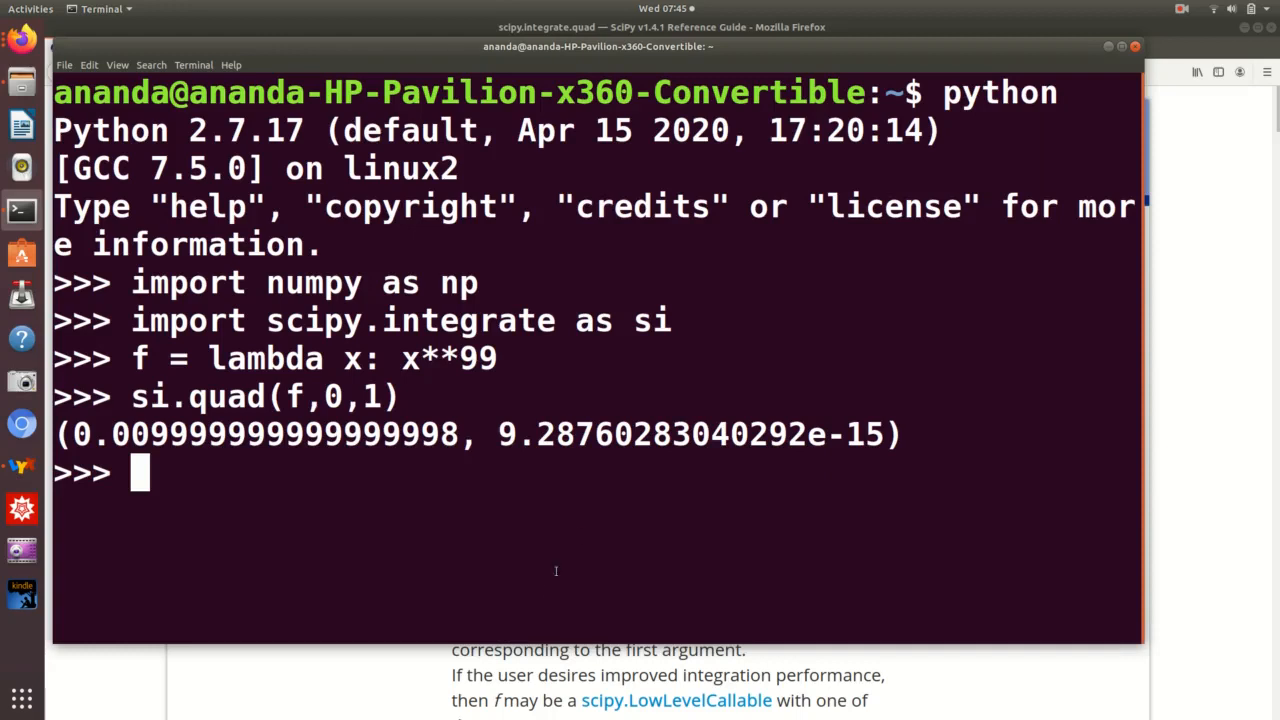
mouse_move(526, 577)
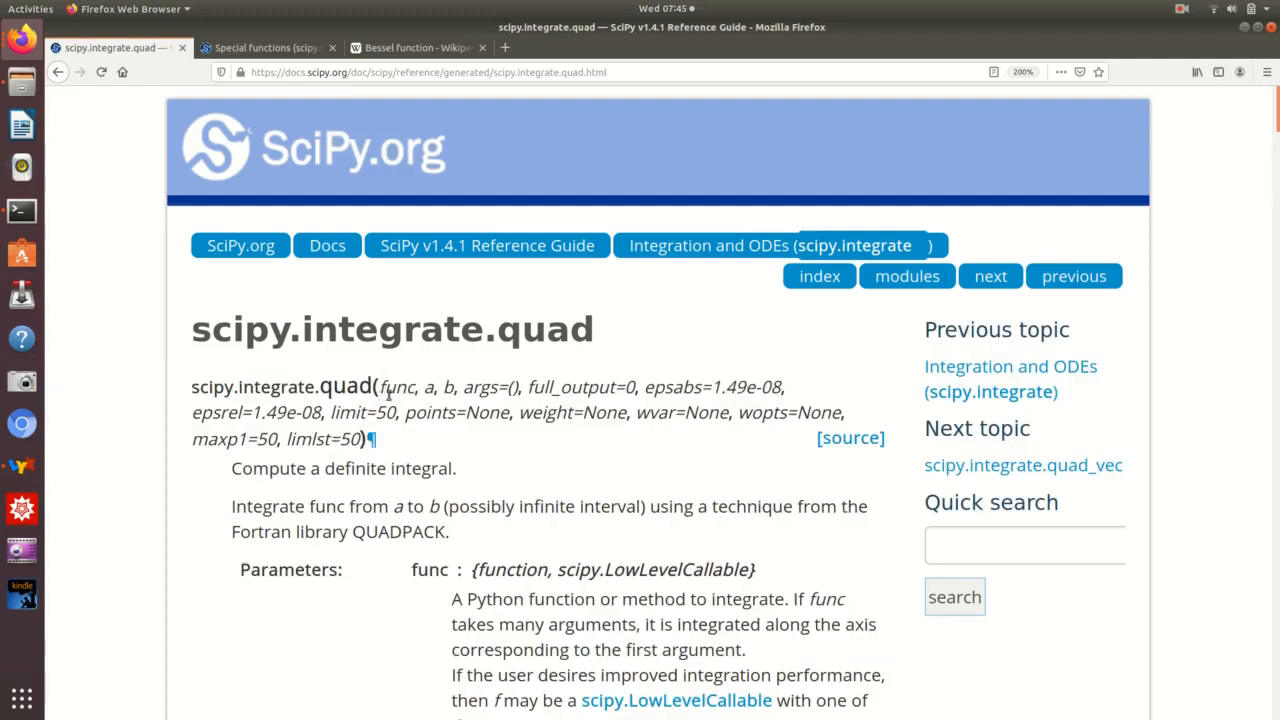
double_click(394, 387)
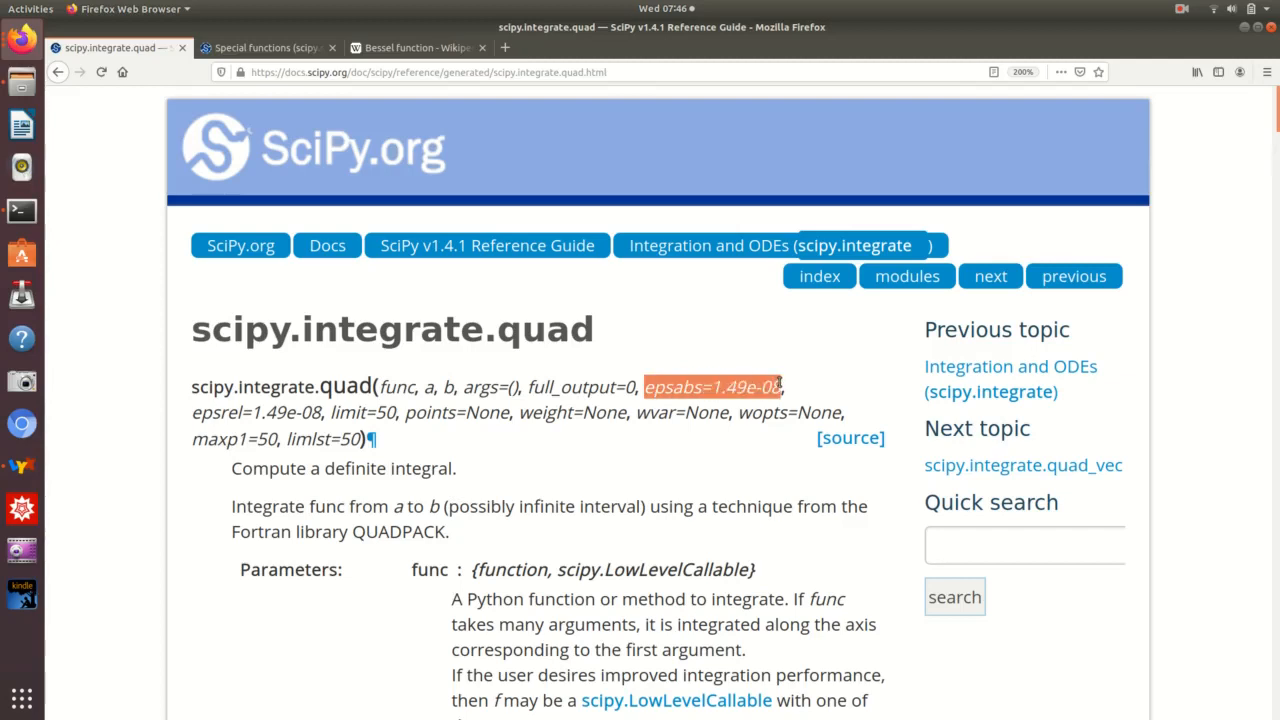
mouse_move(790, 365)
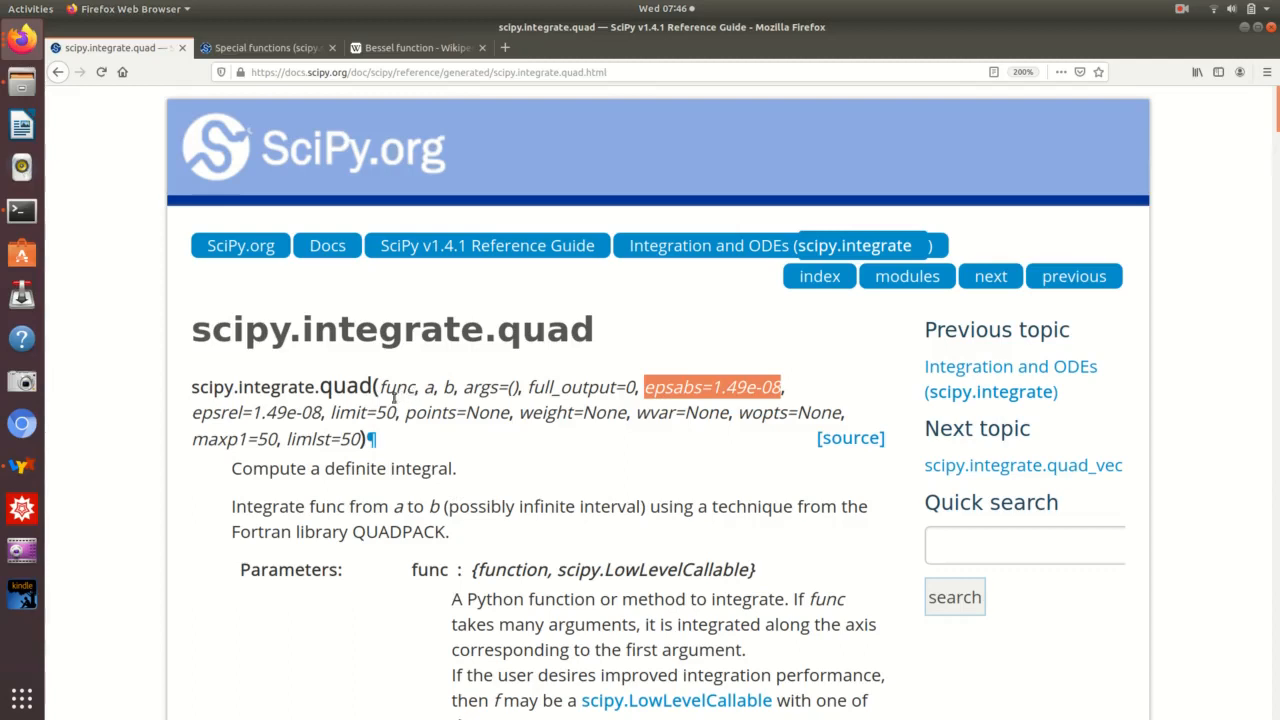
mouse_move(205, 412)
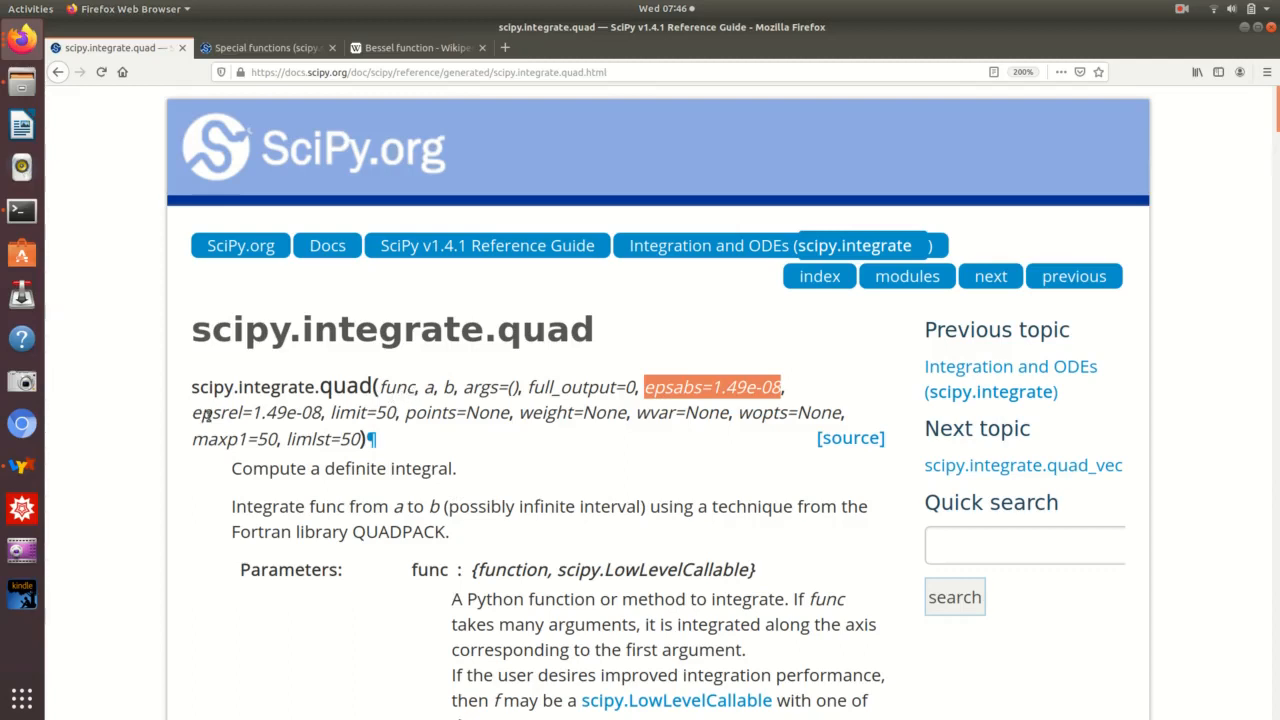
mouse_move(725, 386)
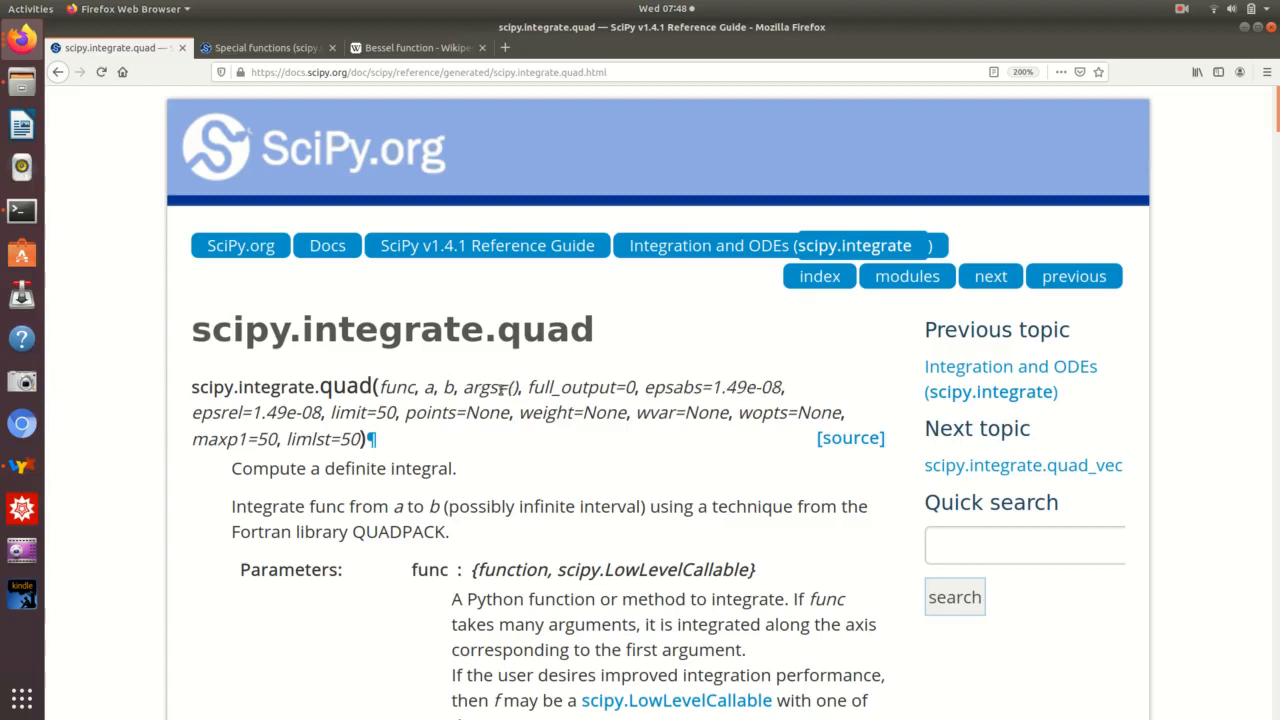
double_click(522, 388)
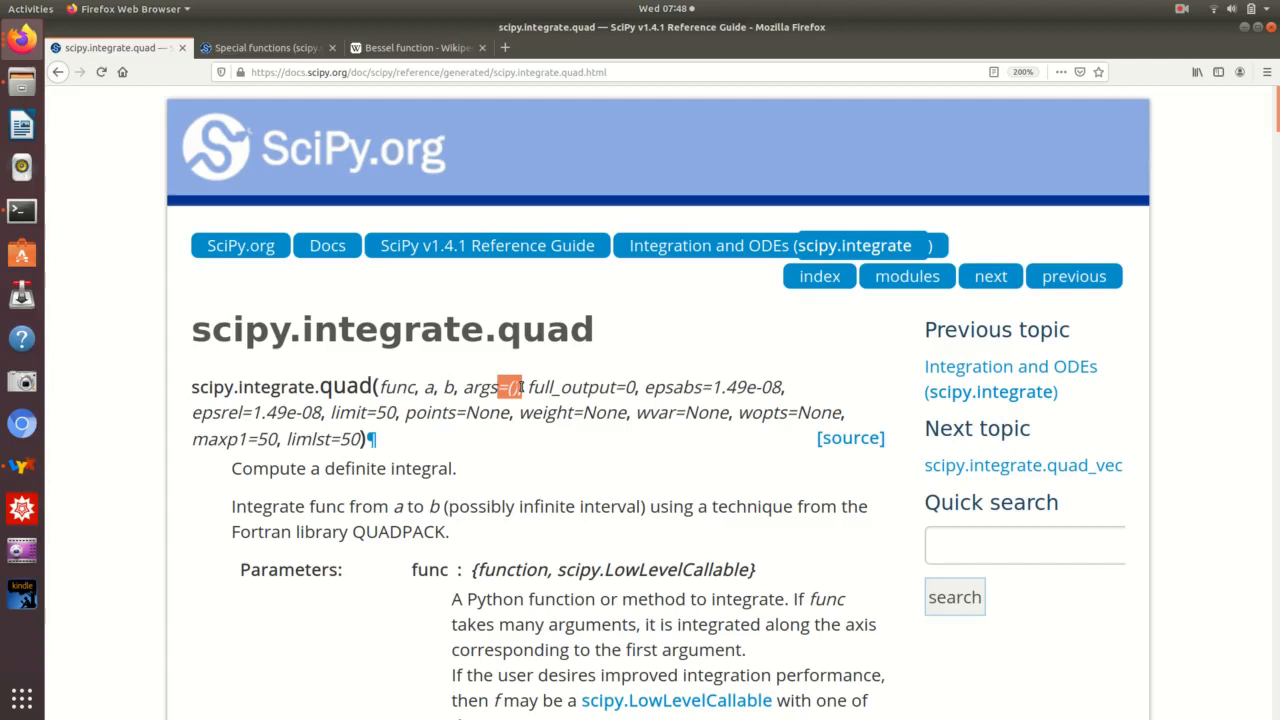
mouse_move(597, 387)
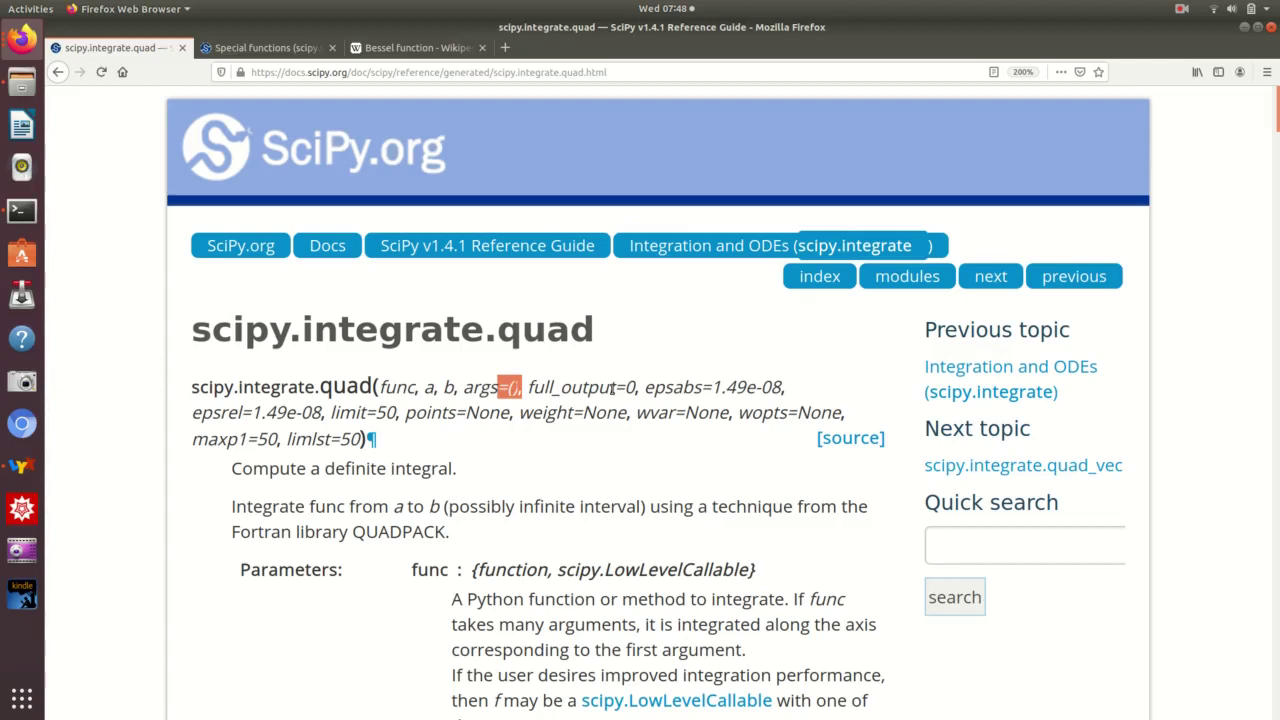
mouse_move(20, 210)
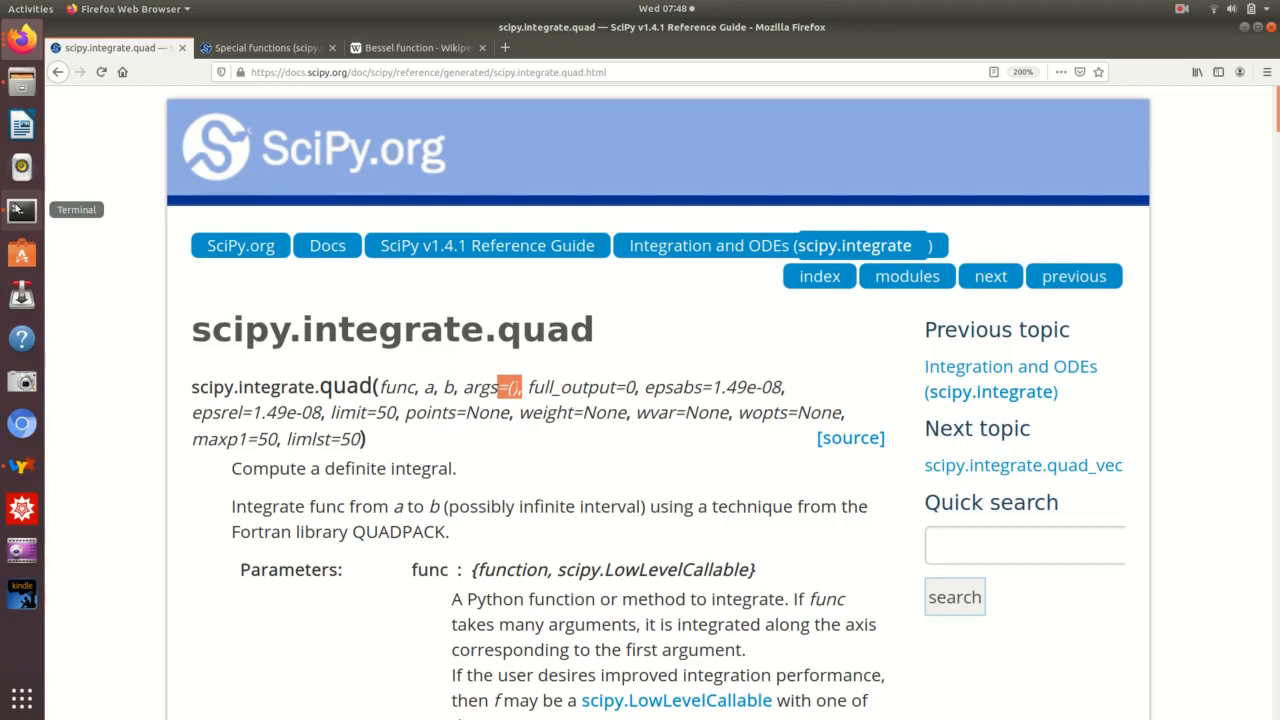
- Back in the Python shell, define f = lambda x,a,x0: np.exp(-a*(x-x0)**2)
left_click(22, 210)
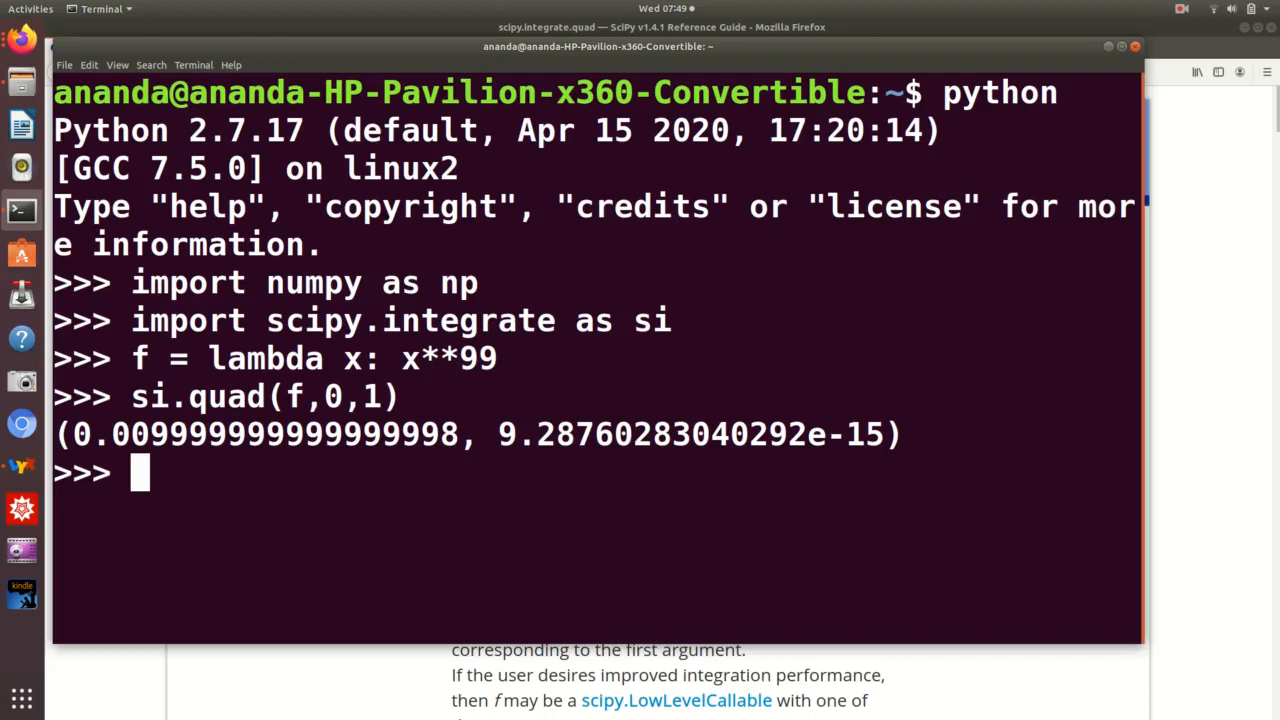
type("f =")
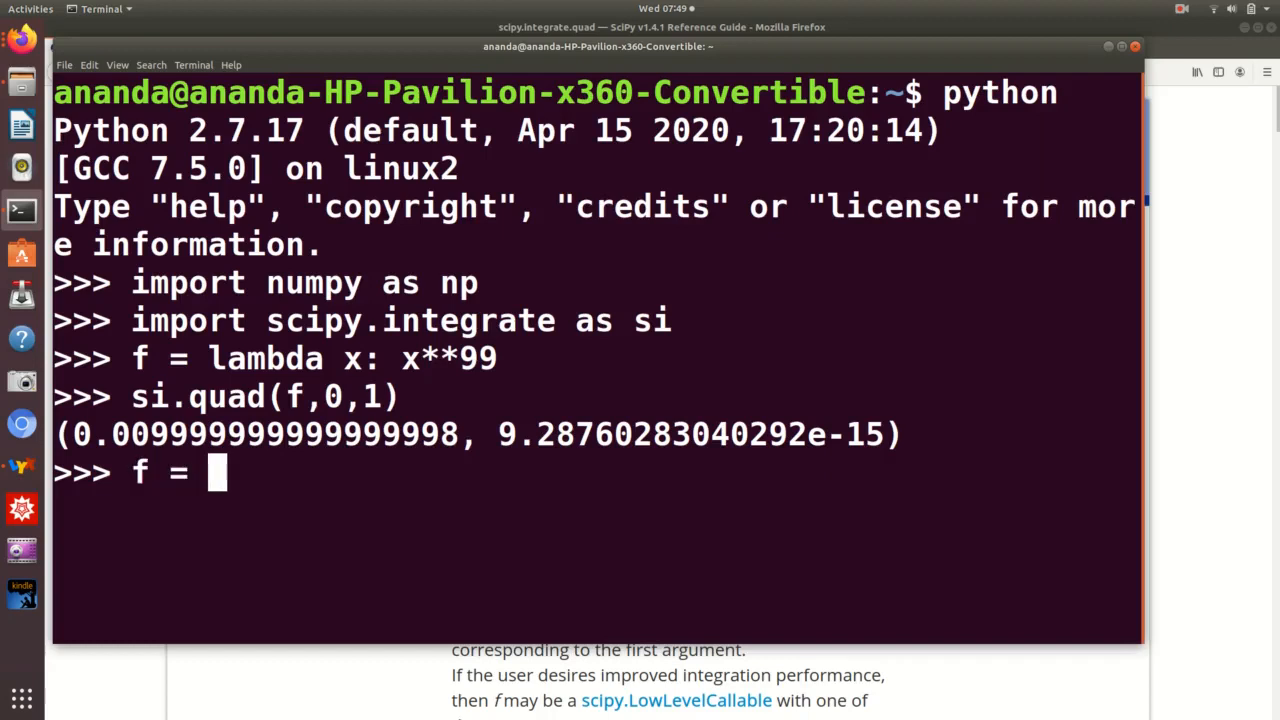
type("lamb")
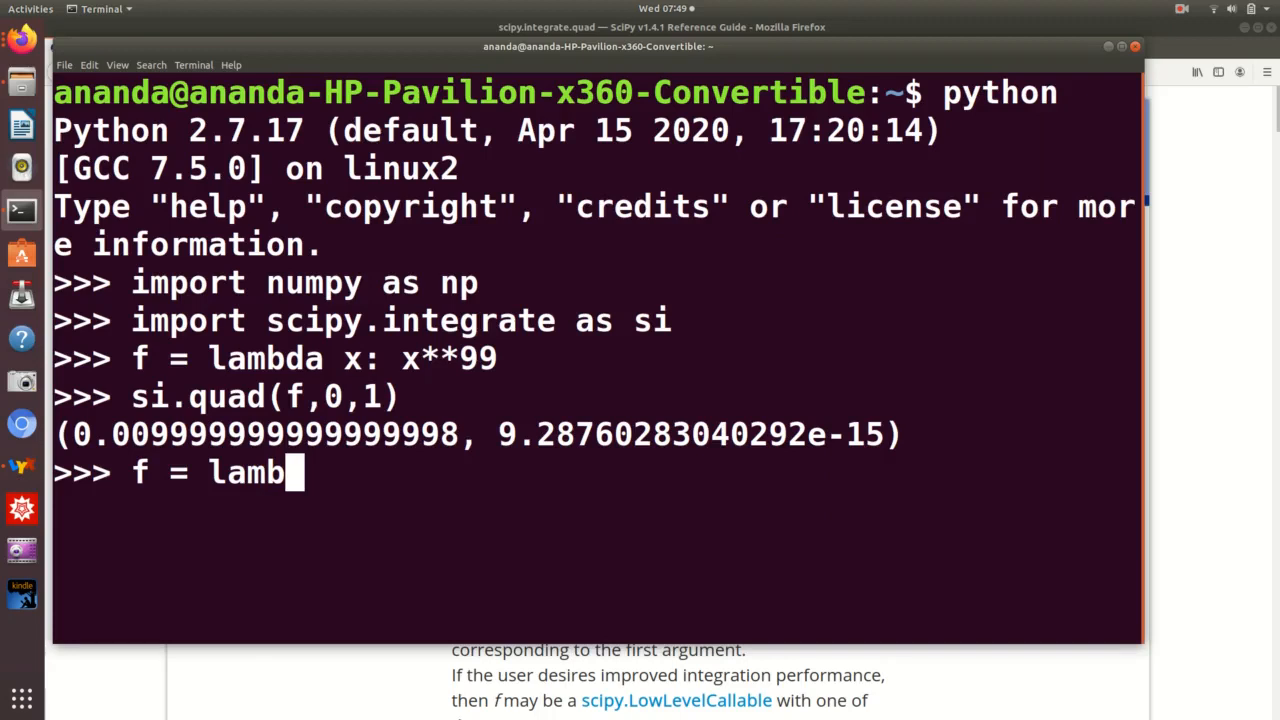
type("da x")
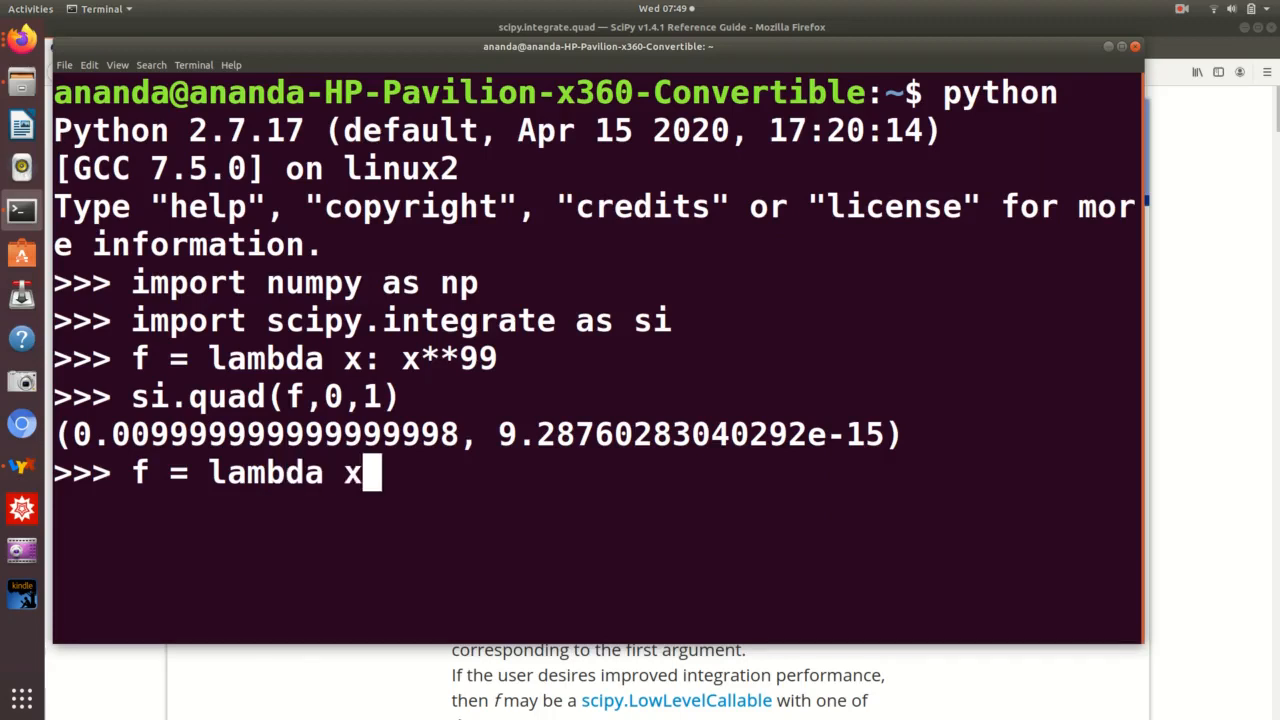
type(":")
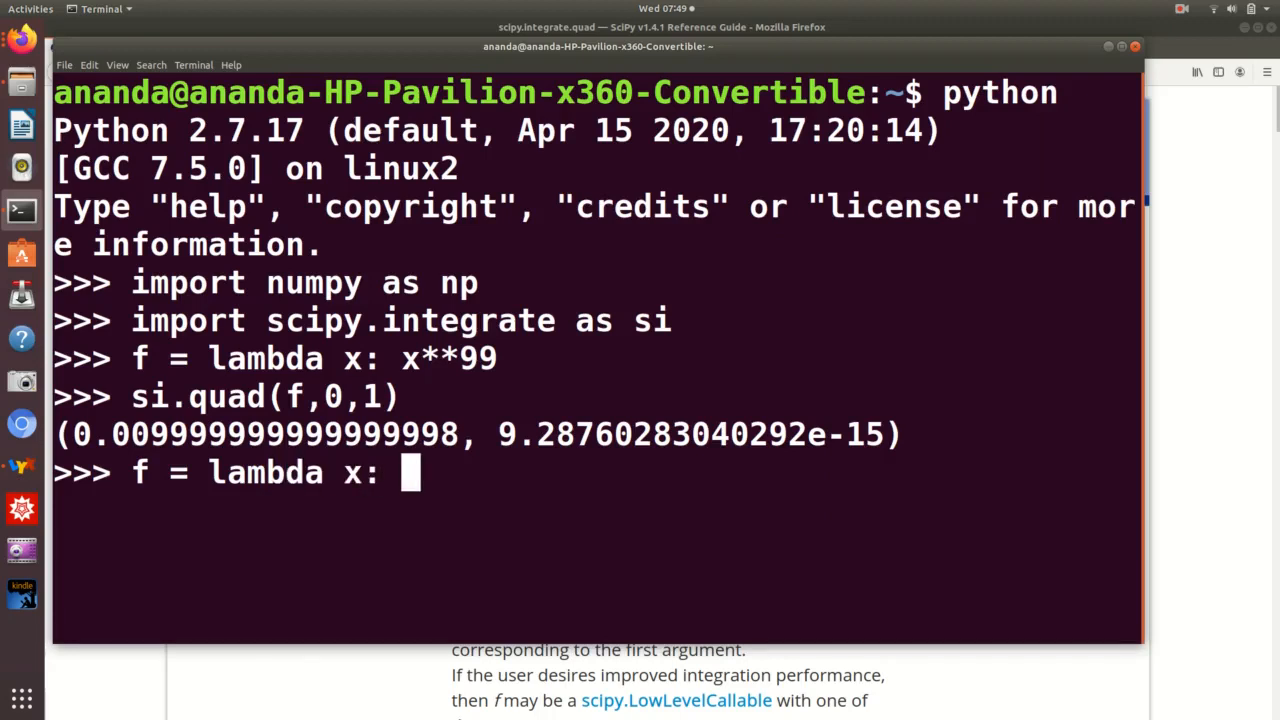
type("np.e")
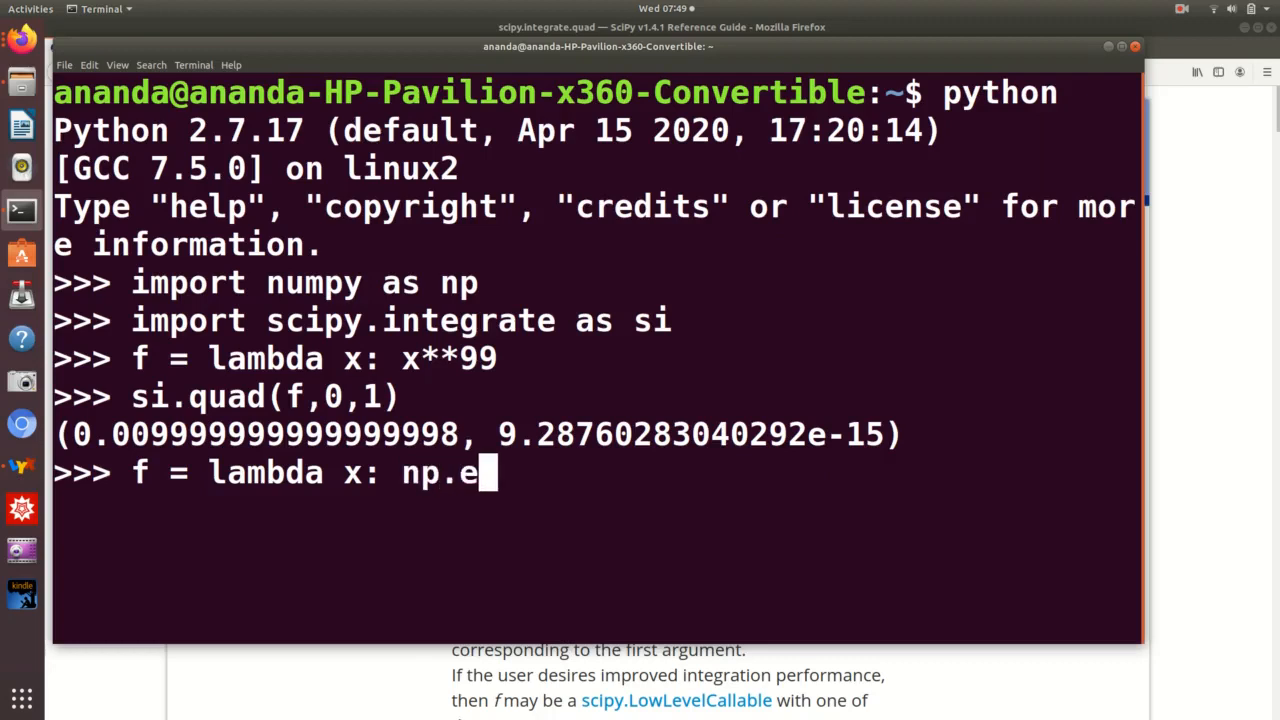
type("xp")
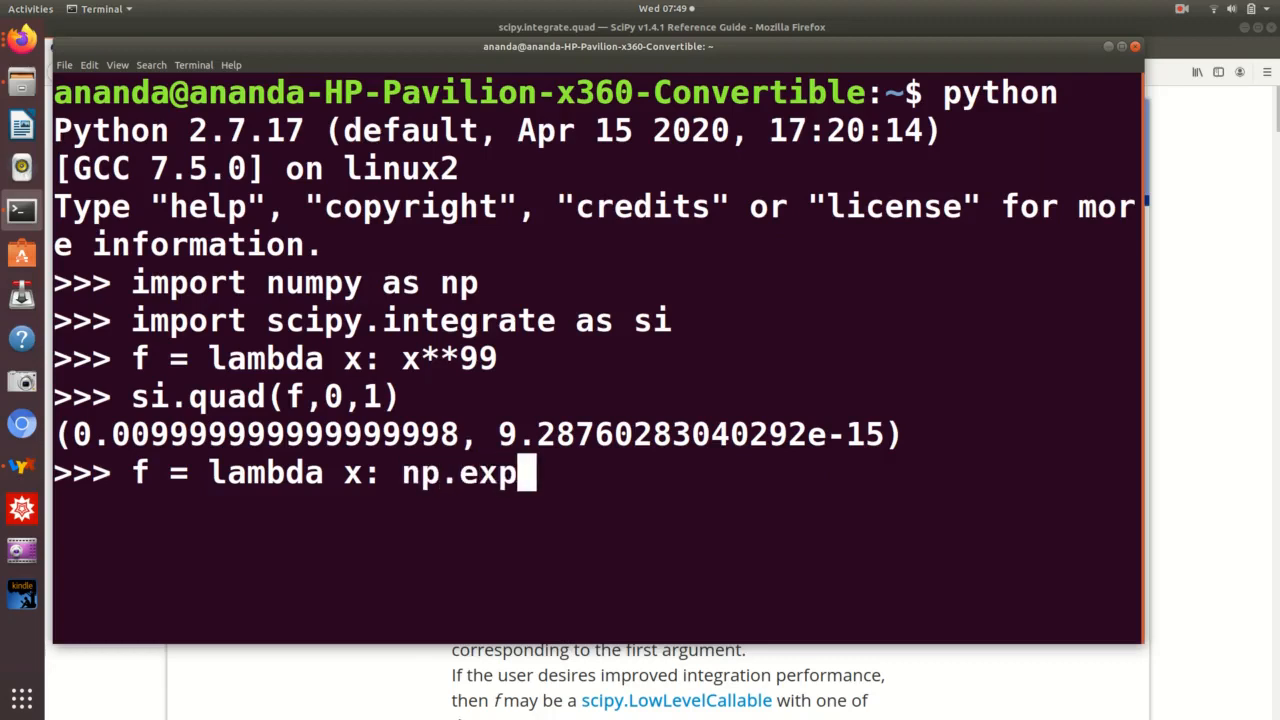
type("(-")
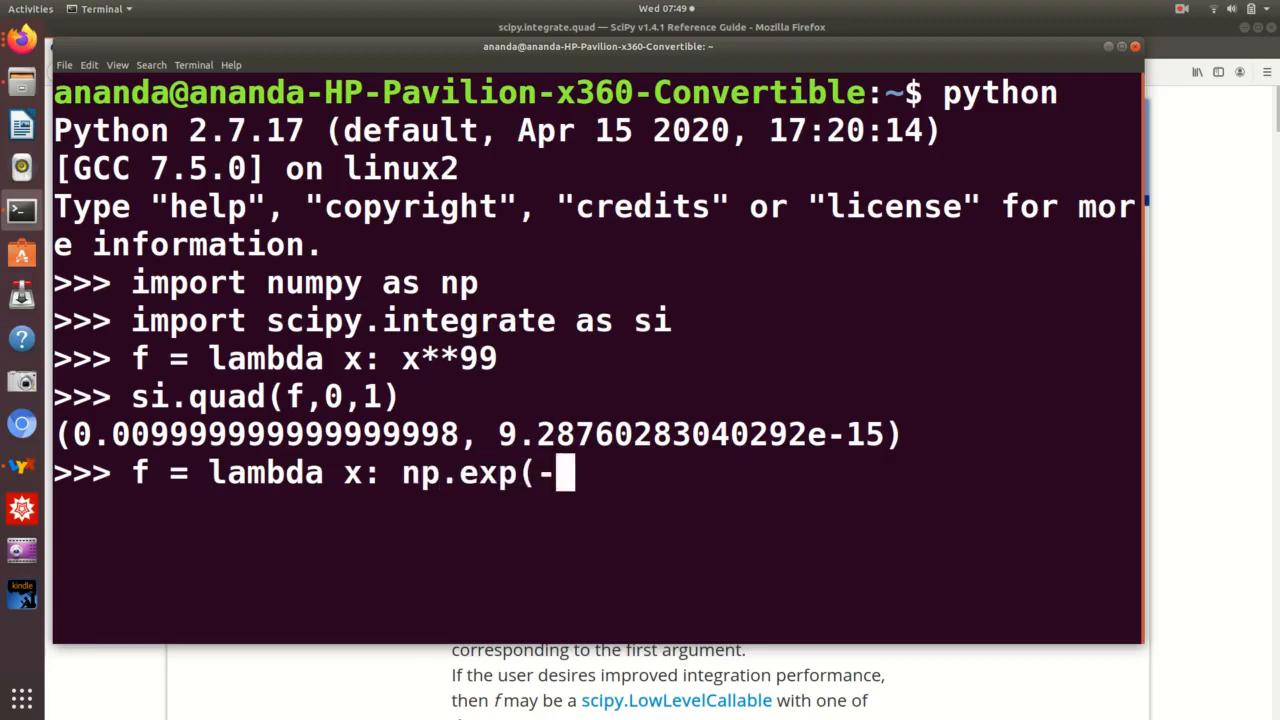
type("a*")
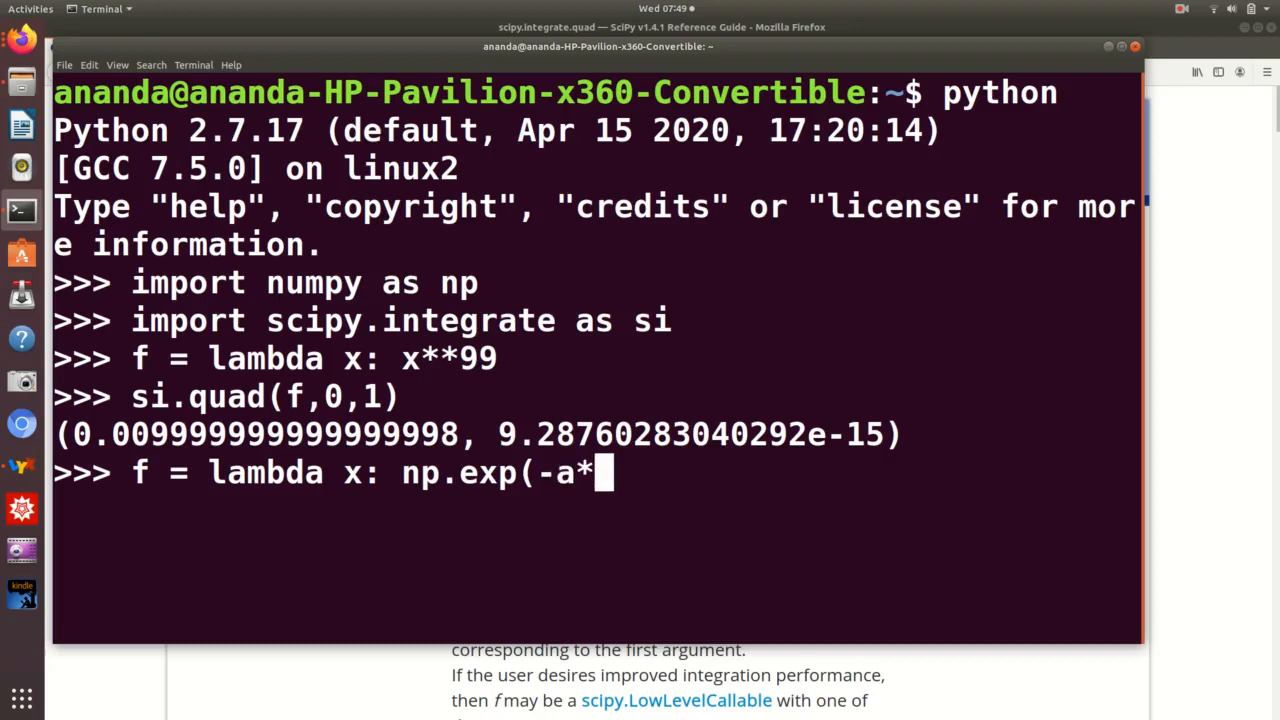
type("(")
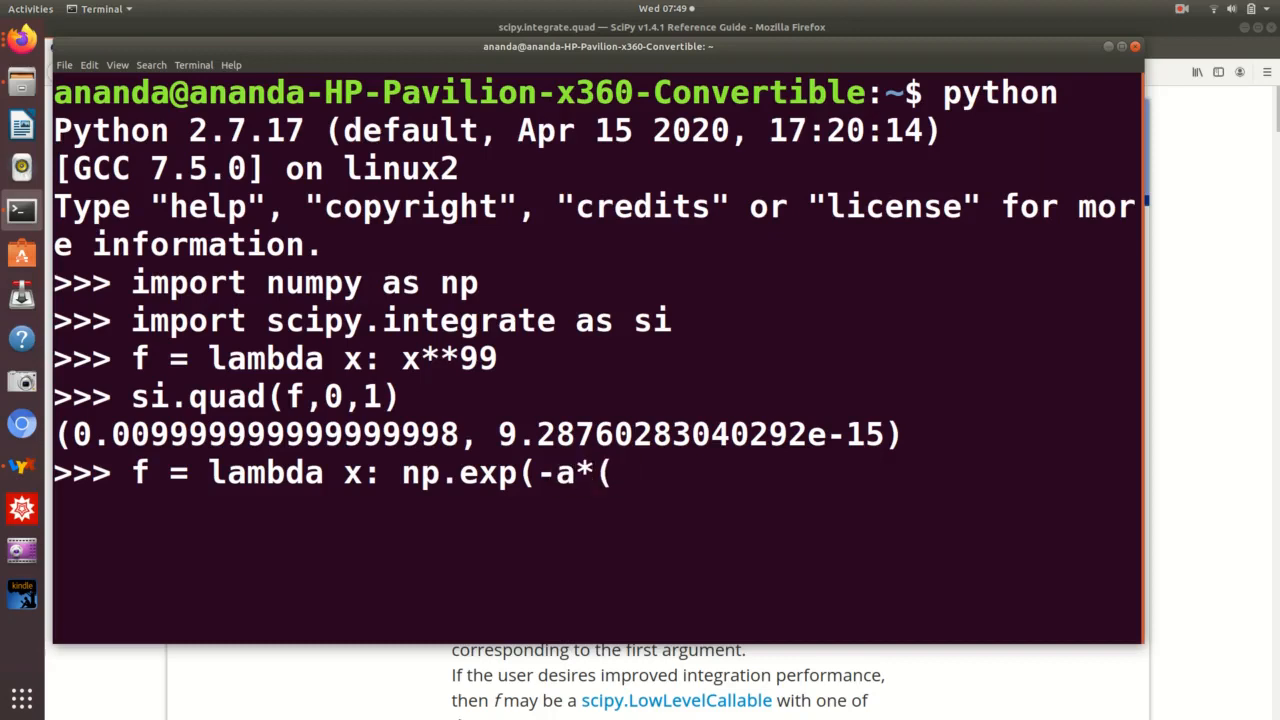
type("x-x")
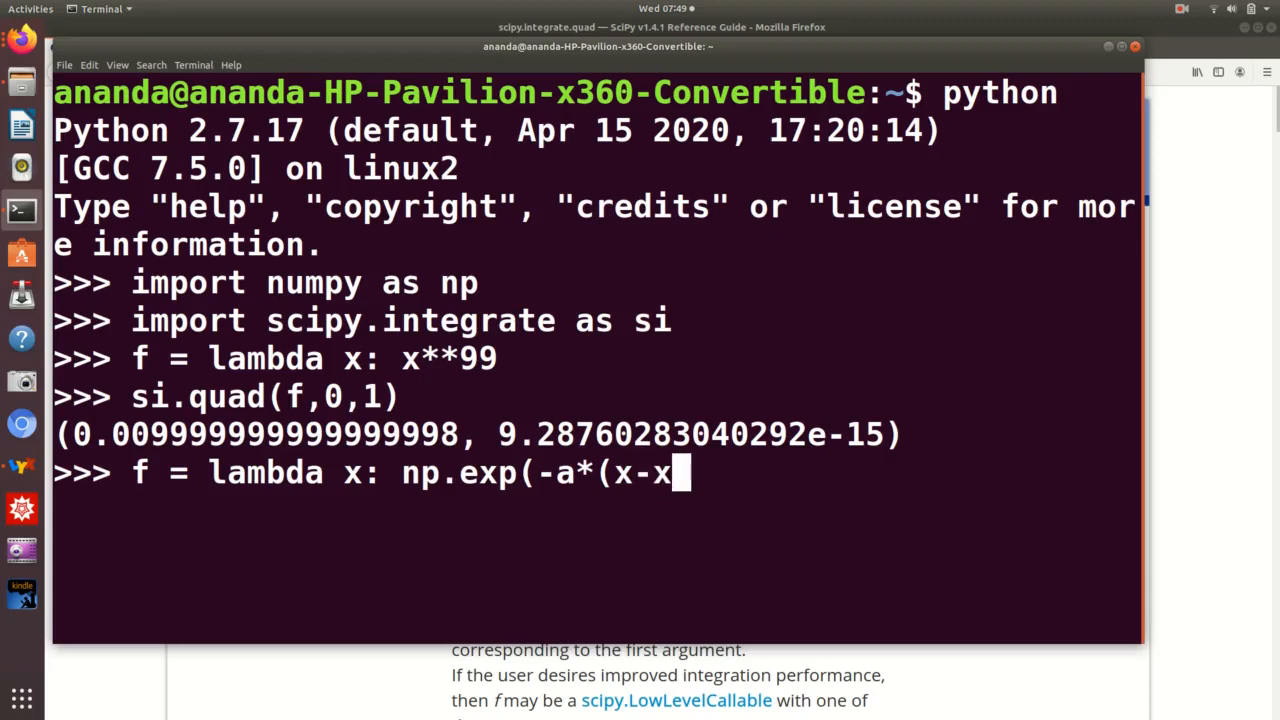
type("_")
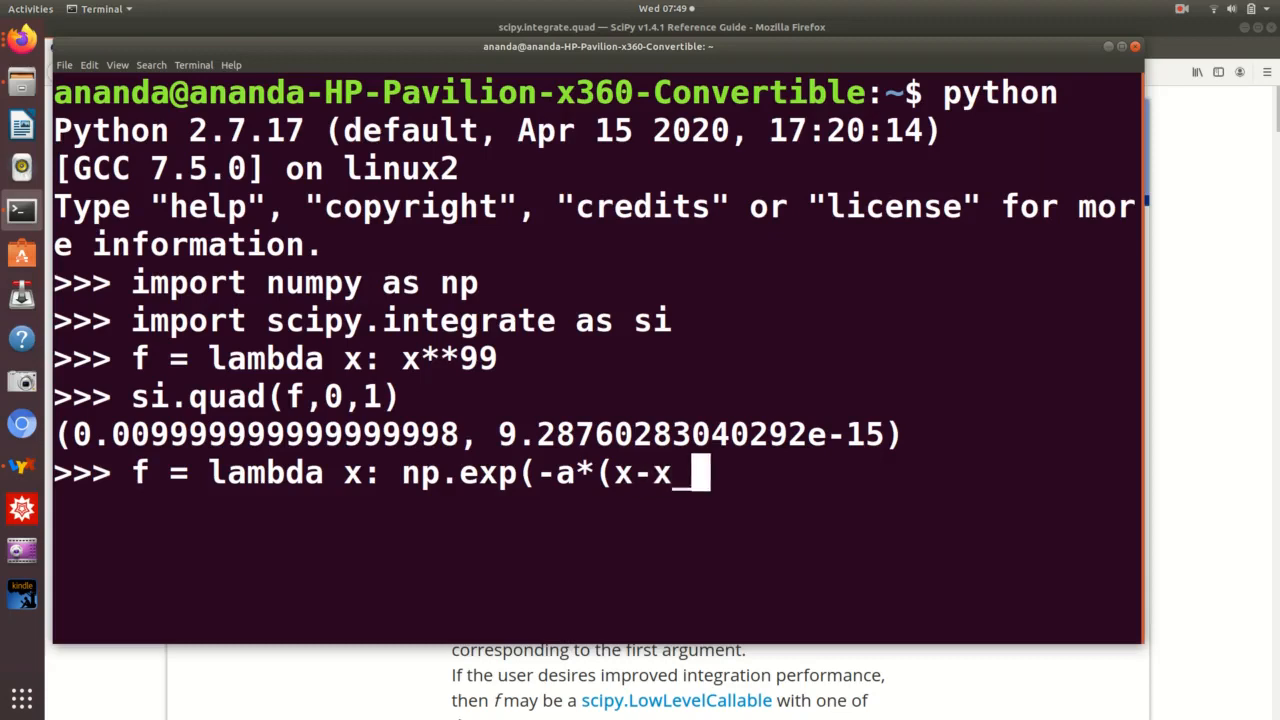
type("0")
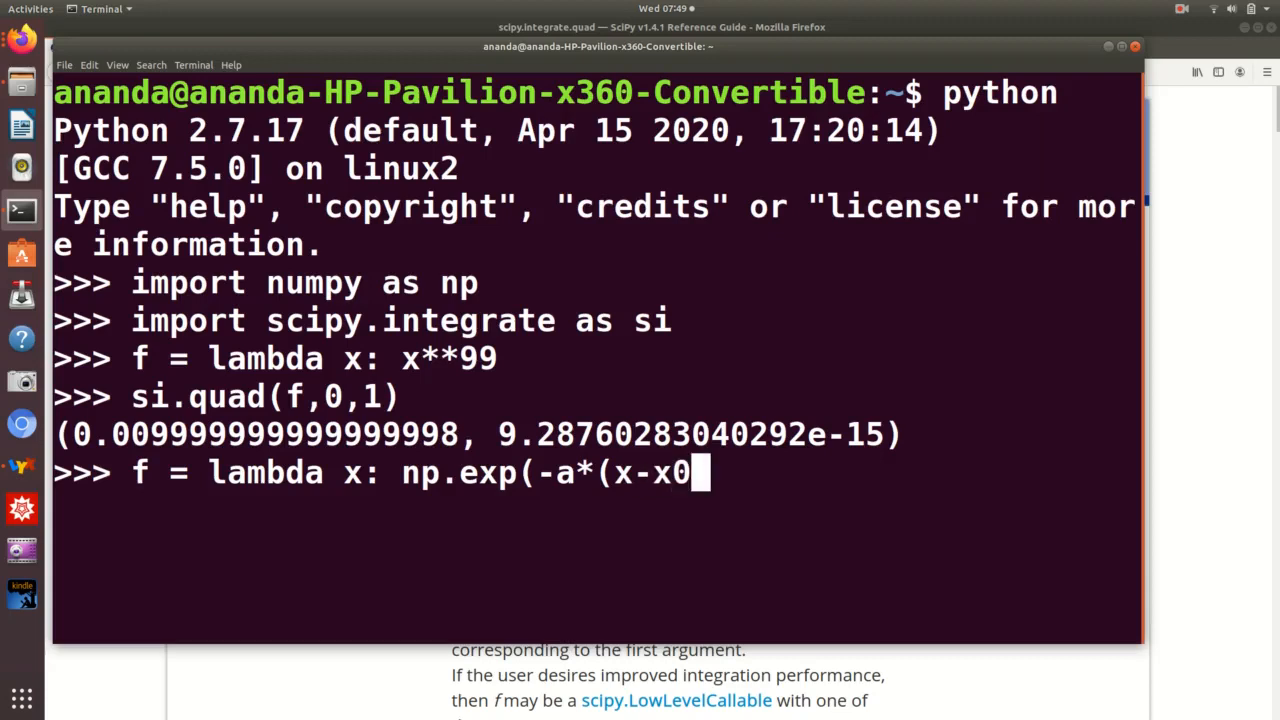
type(")**")
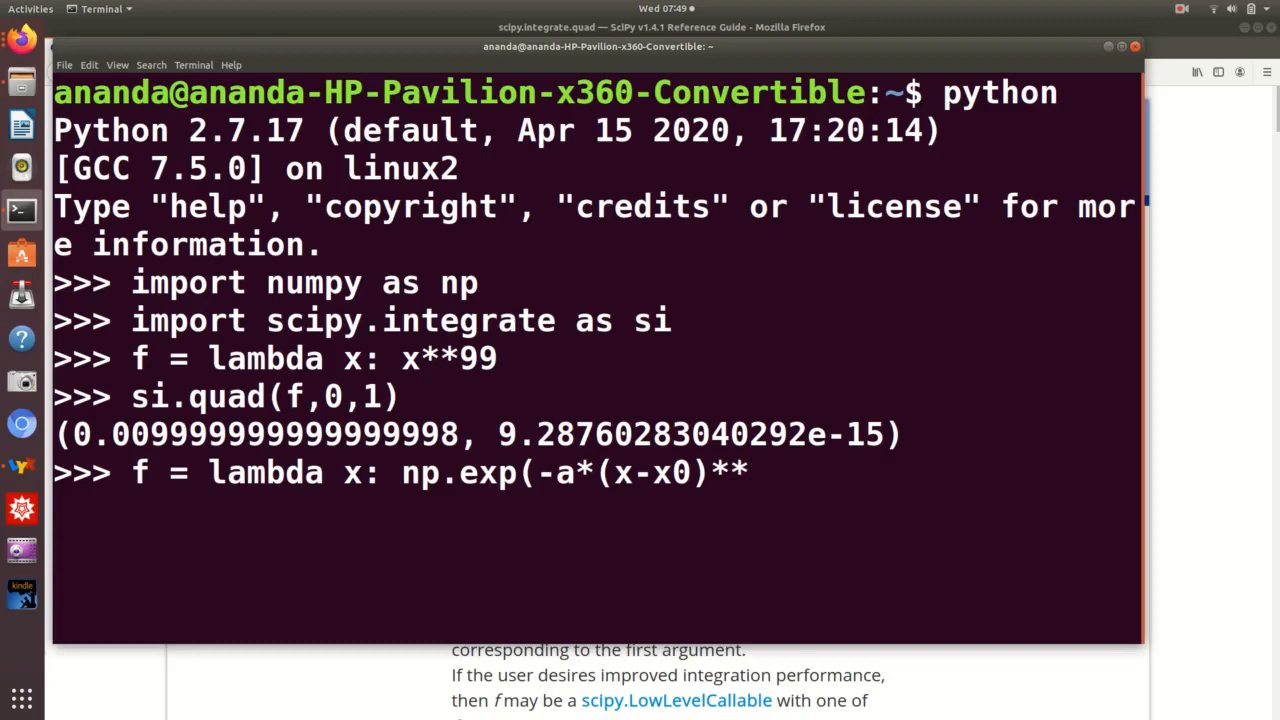
type("2")
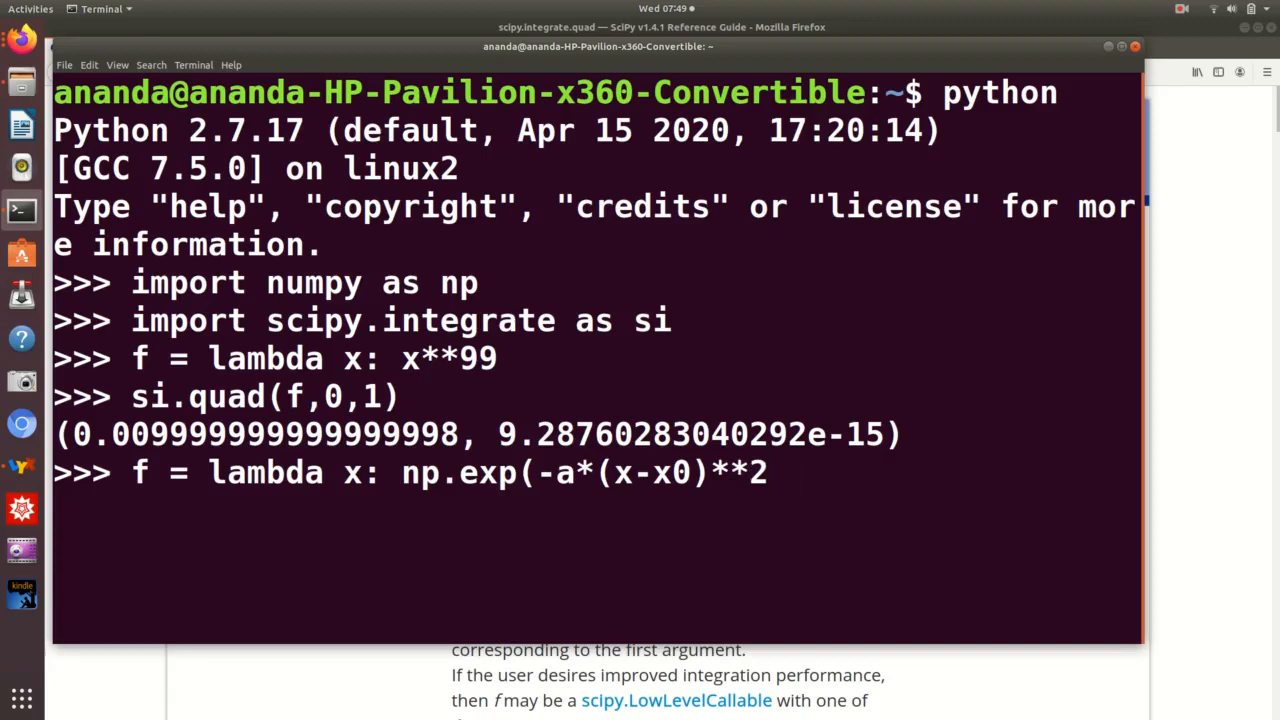
type(")")
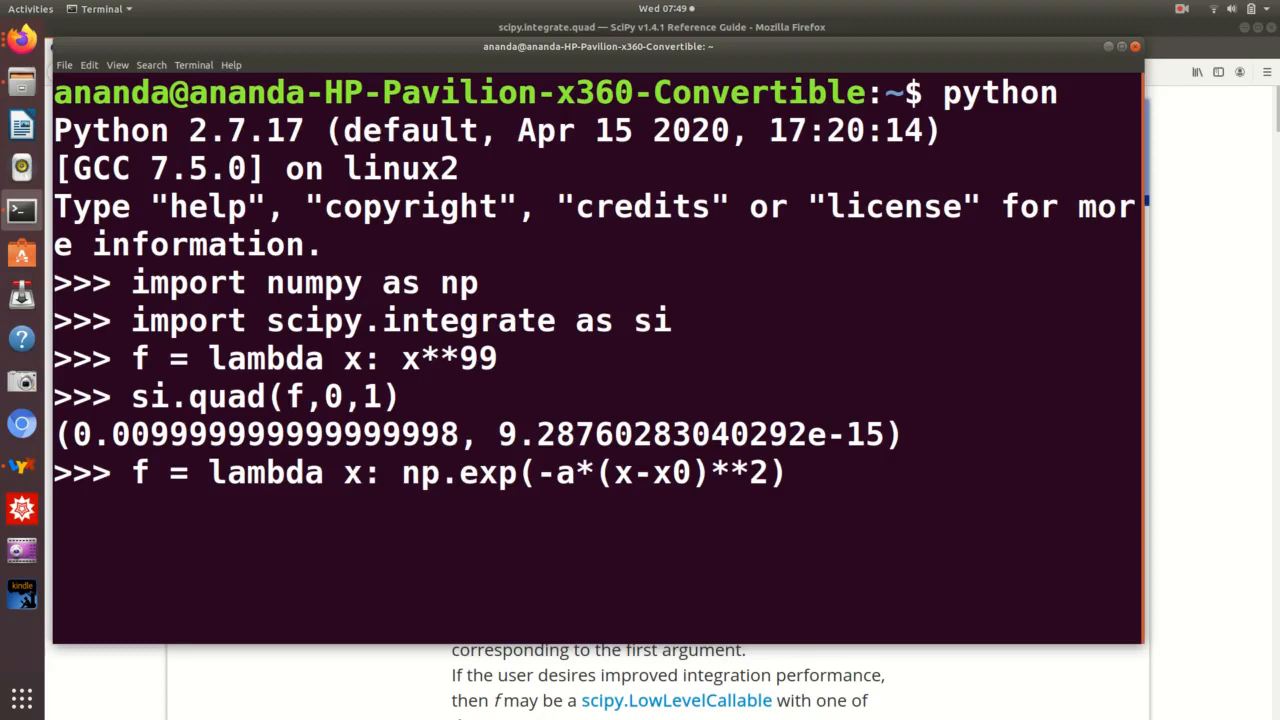
type(",a,")
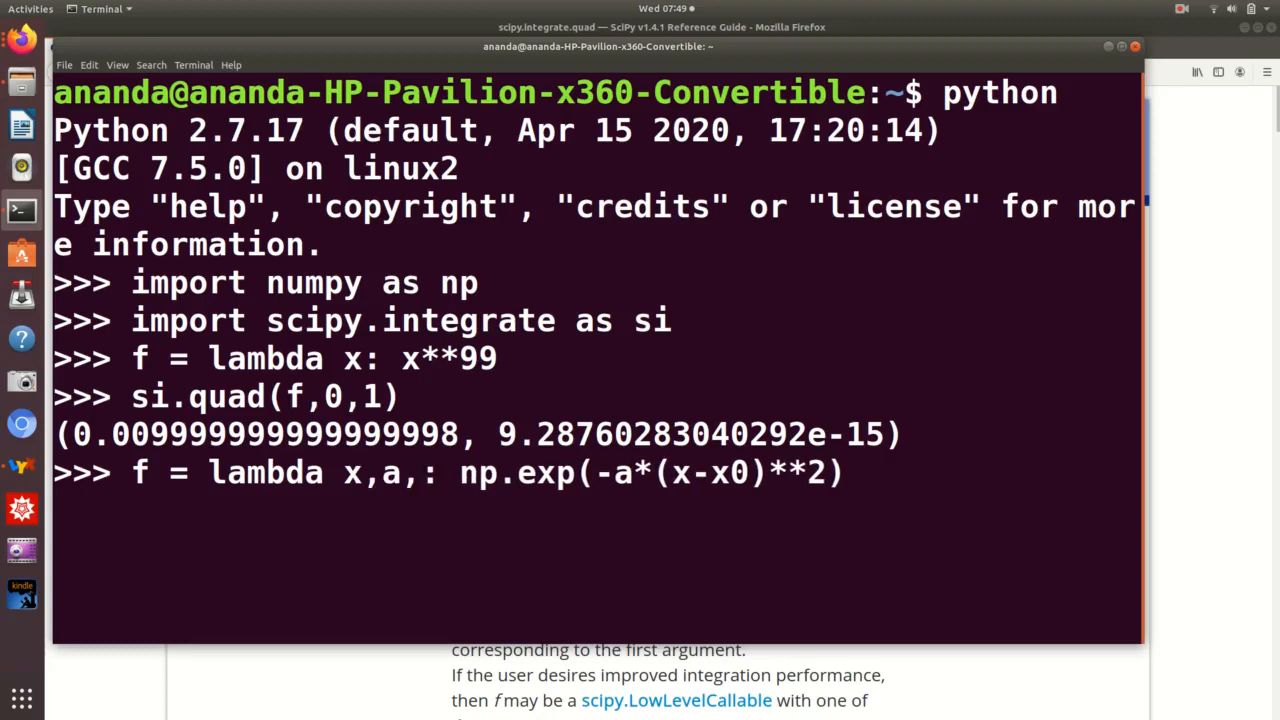
type("x0")
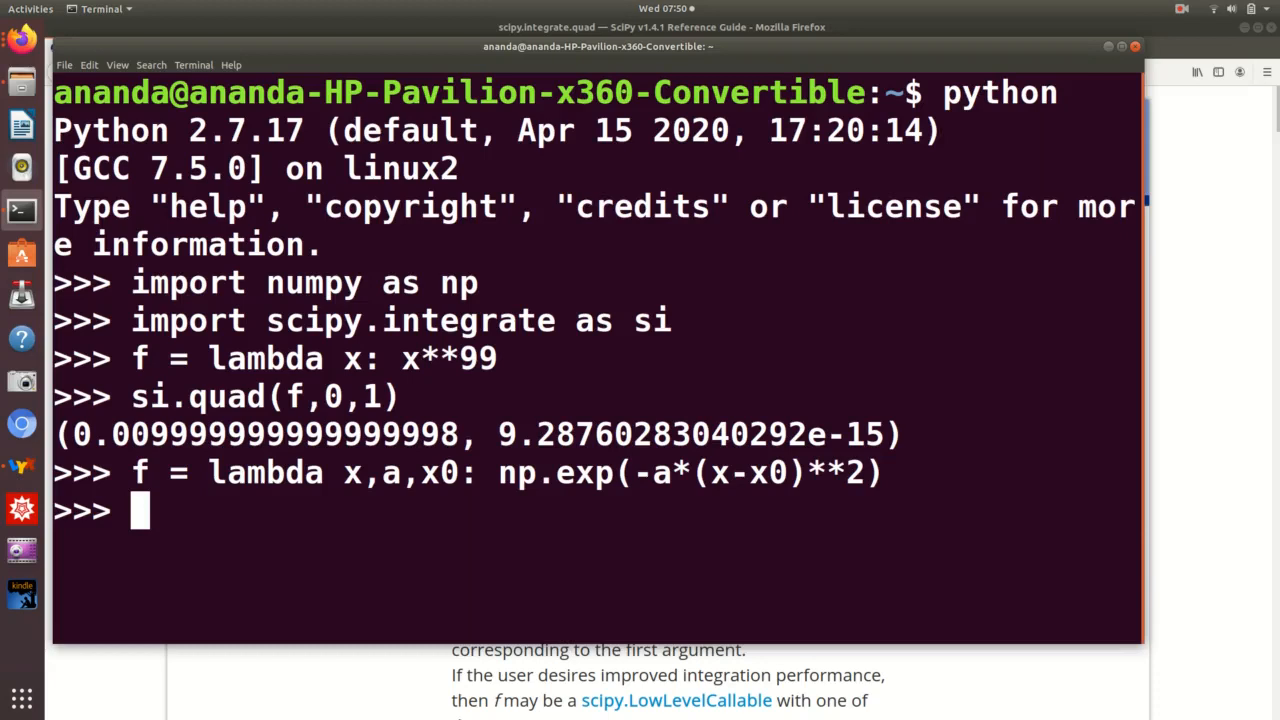
- Run si.quad(f,-1,1), getting a missing-arguments TypeError, and highlight the limits -1,1
type("si.quad(f")
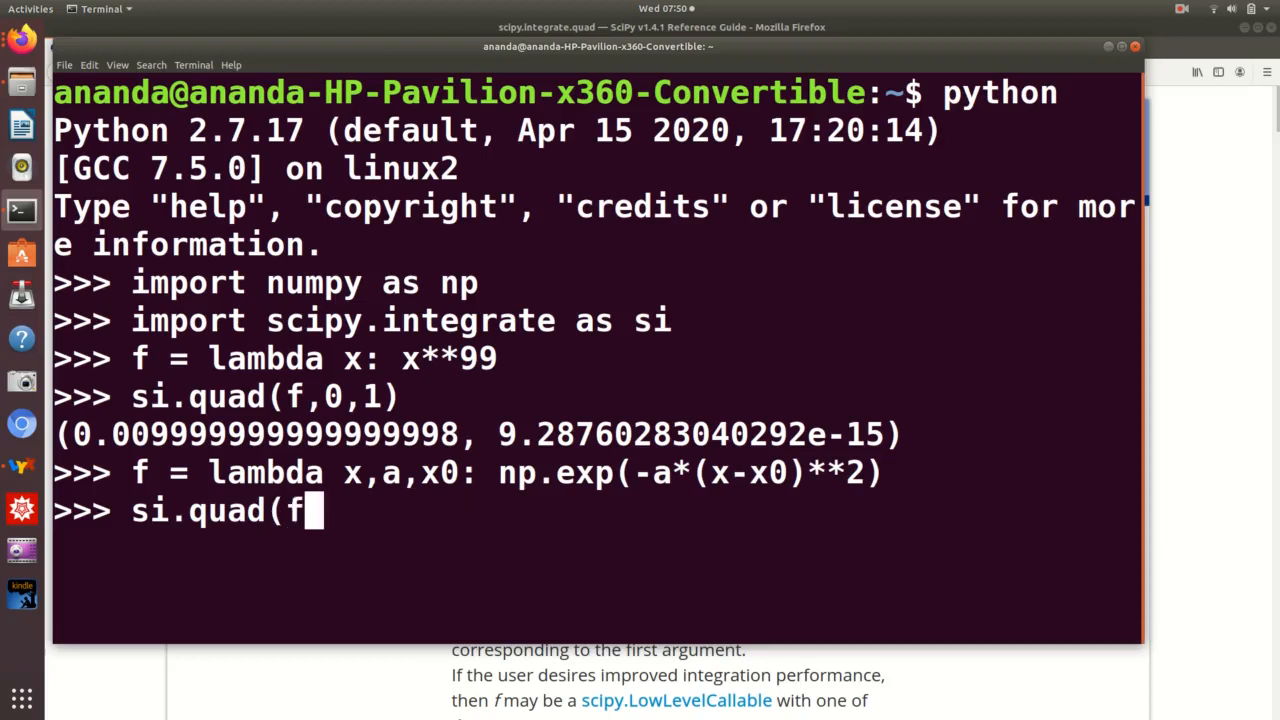
type(",-1,")
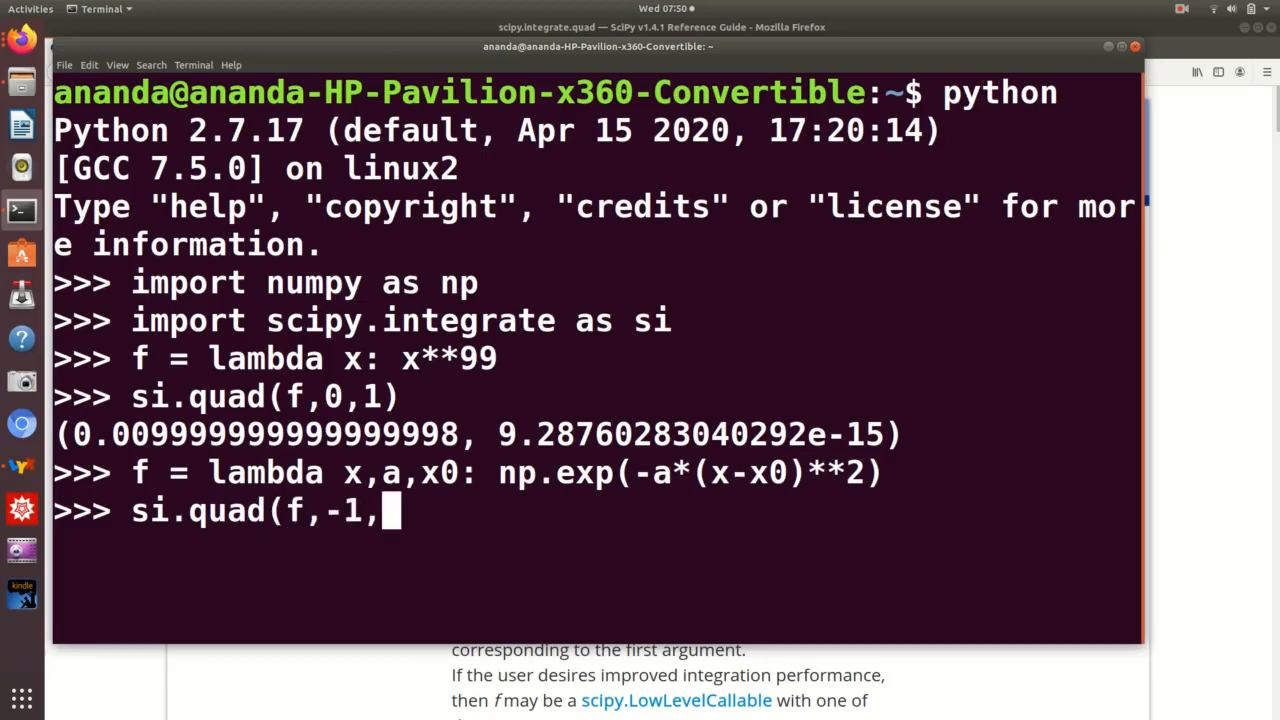
type("1)")
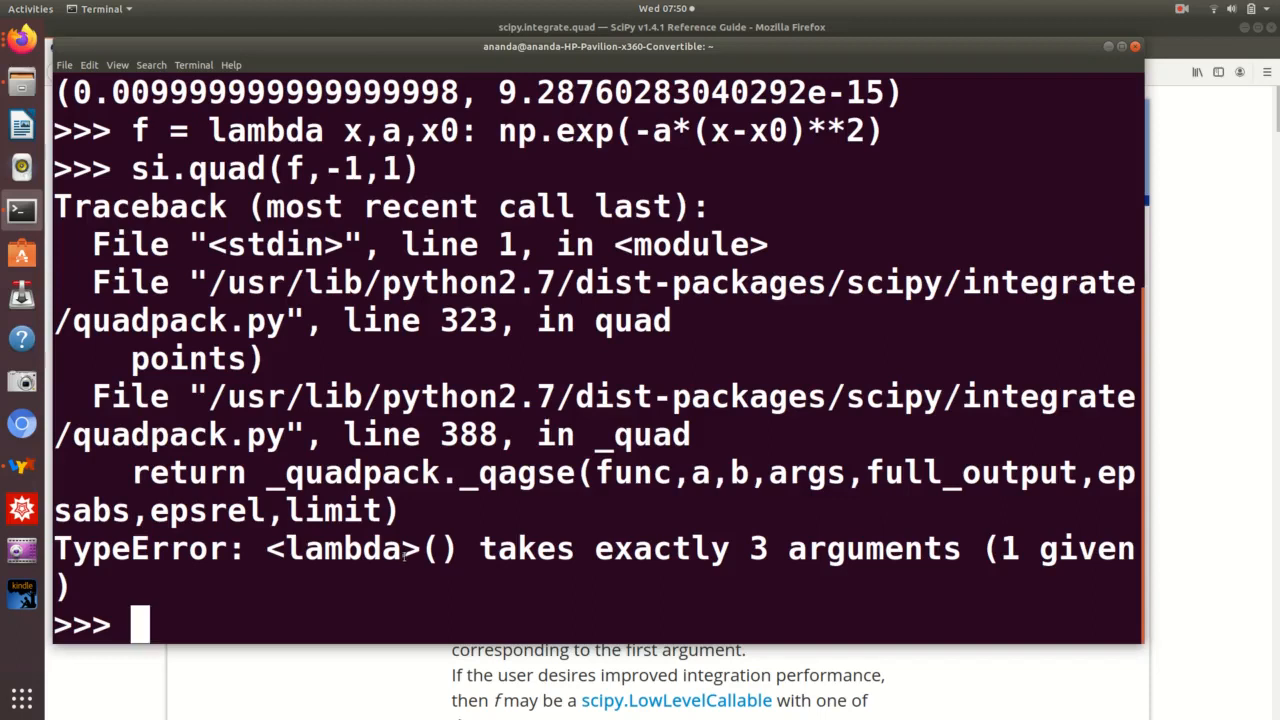
mouse_move(408, 565)
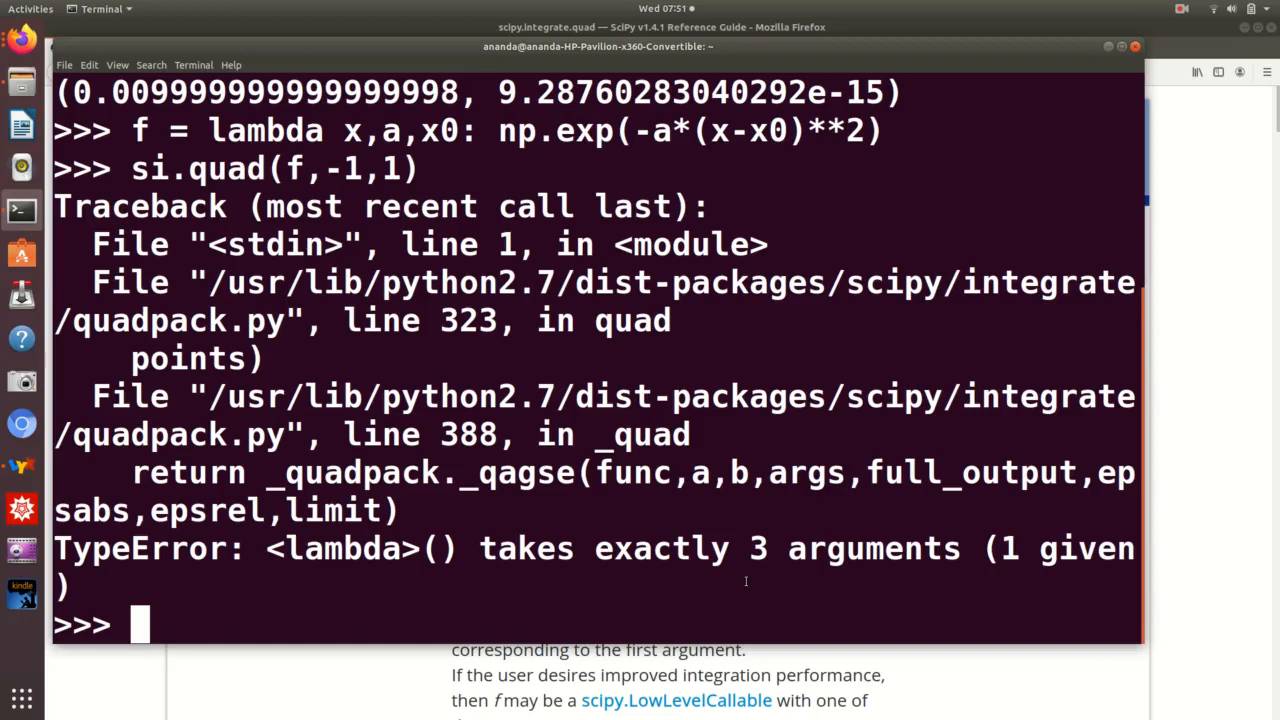
mouse_move(614, 340)
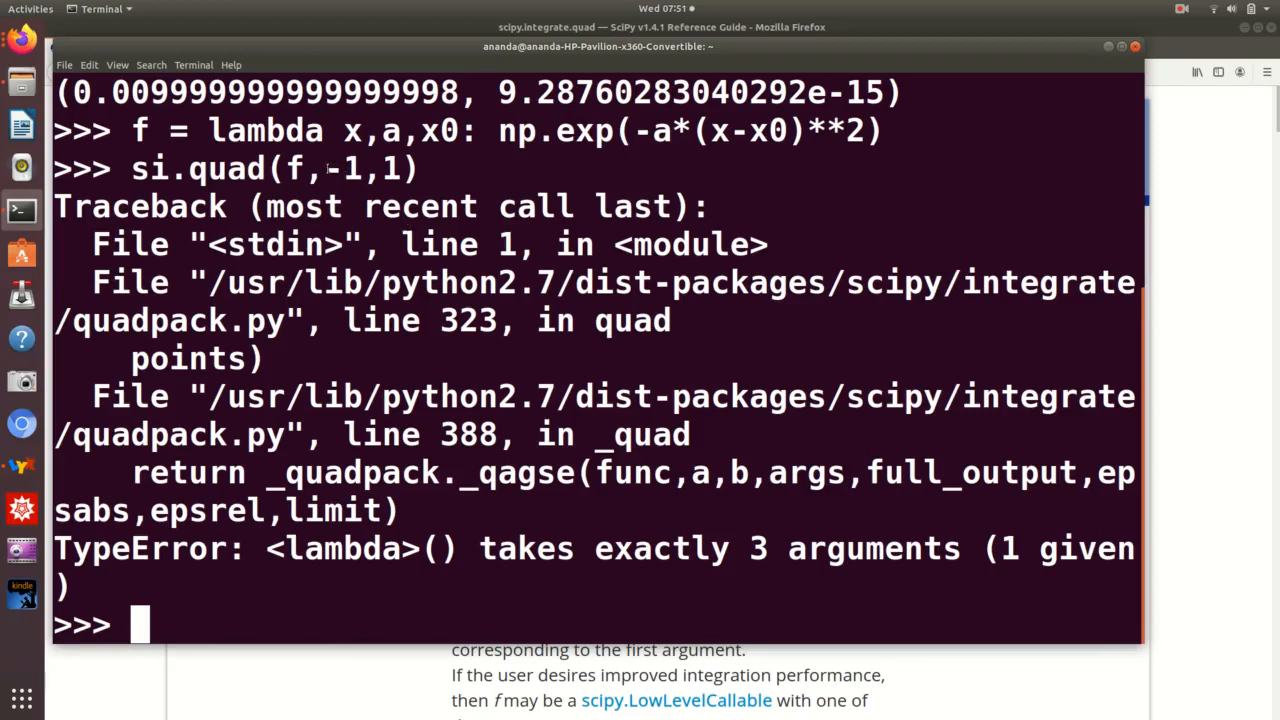
left_click_drag(325, 168, 410, 168)
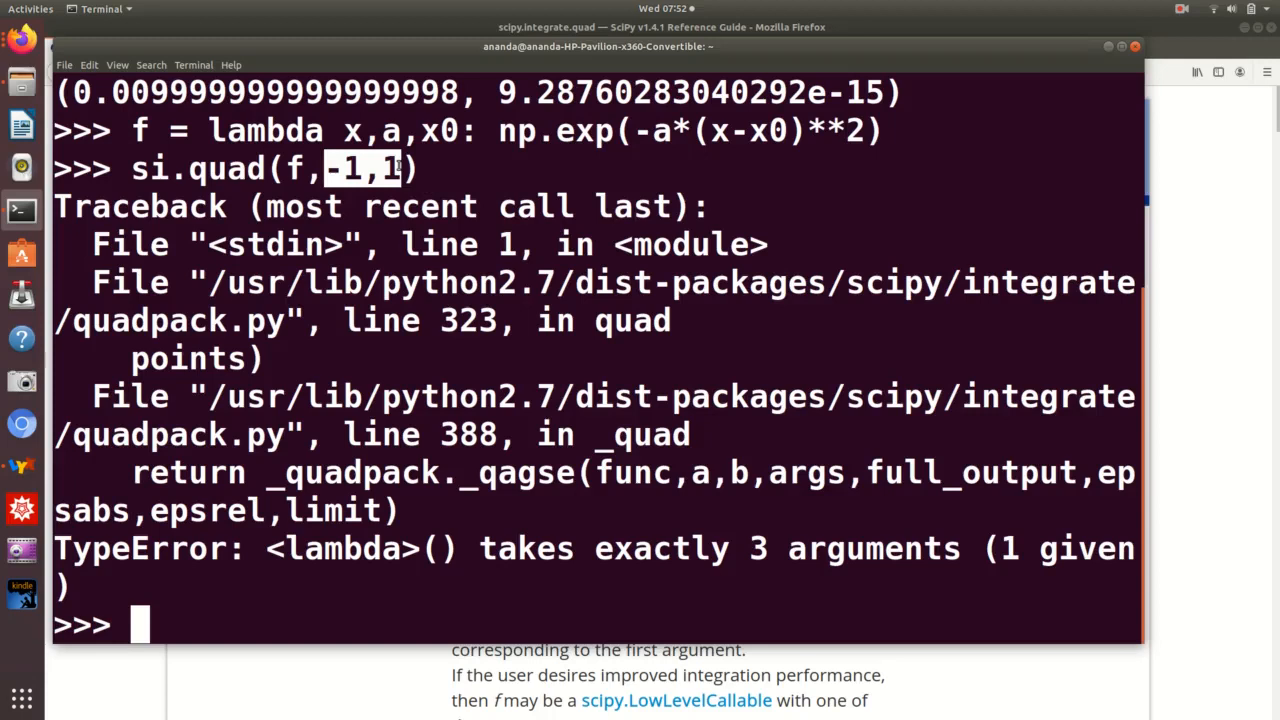
- Set a = 1.0 and x0 = 0.5, then rerun si.quad(f,-1,1), which fails again
type("a")
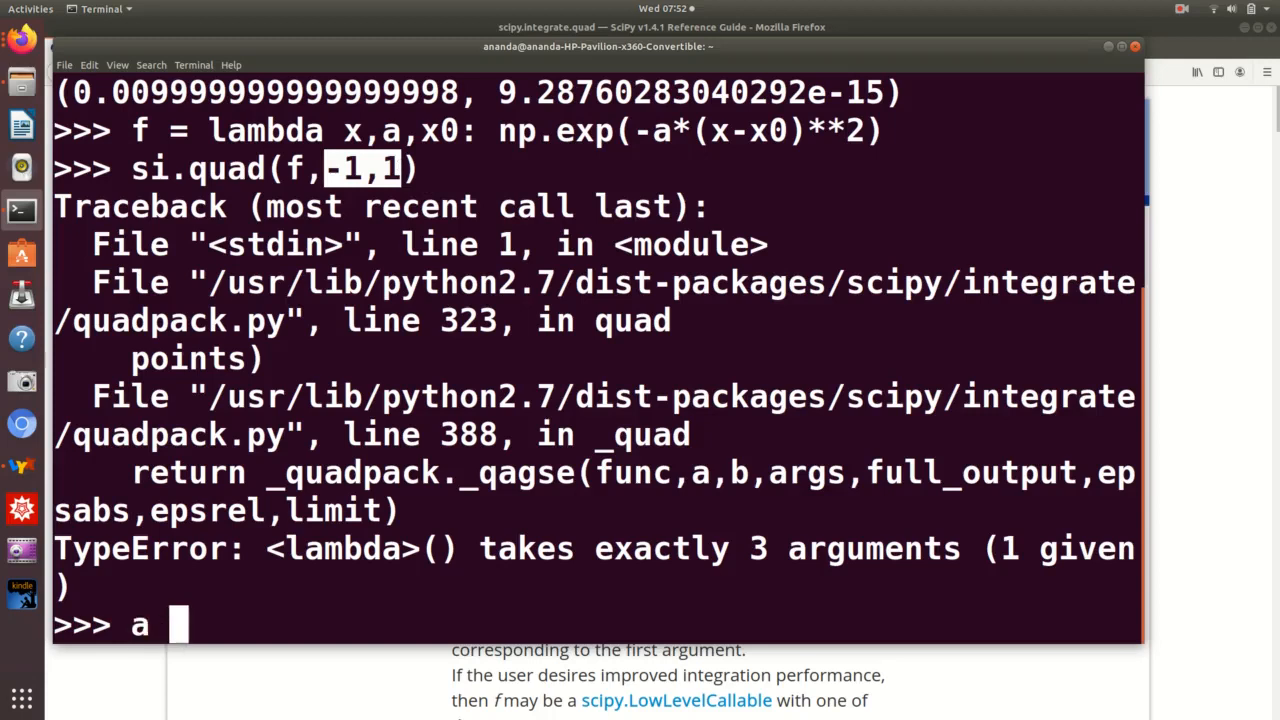
type("= 1.0")
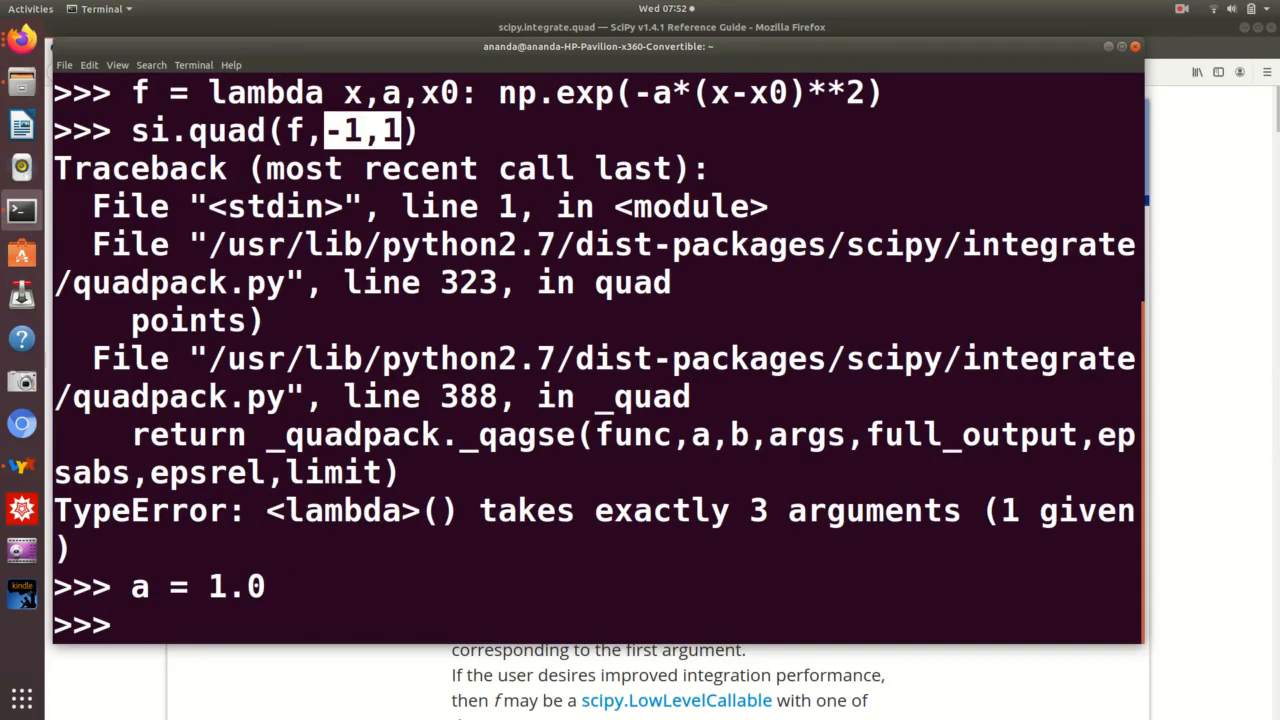
type("x0 =")
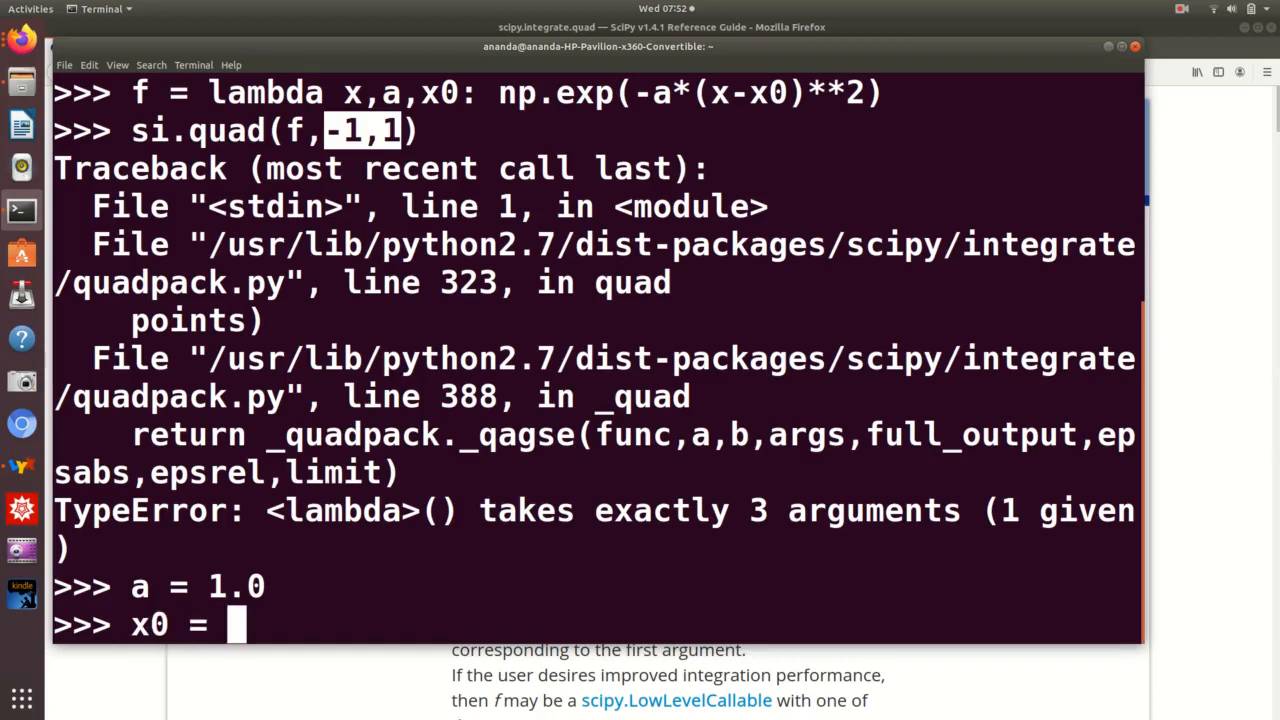
type(".5")
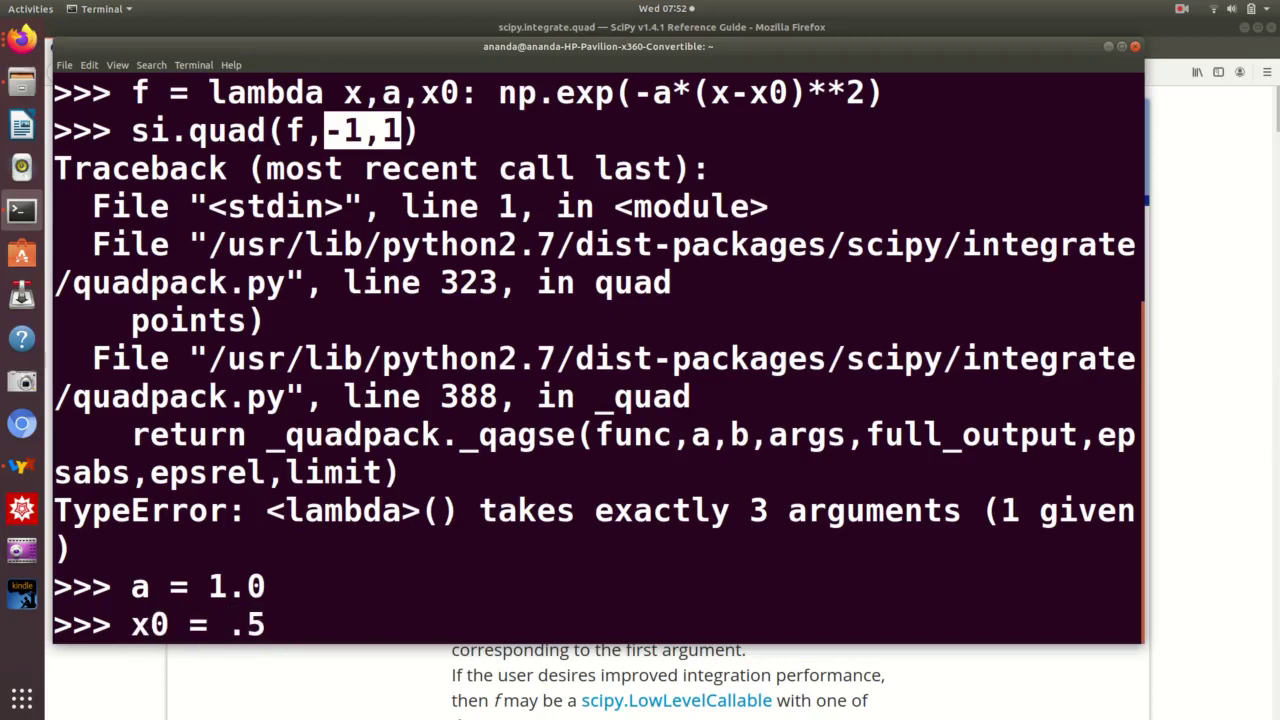
type("0")
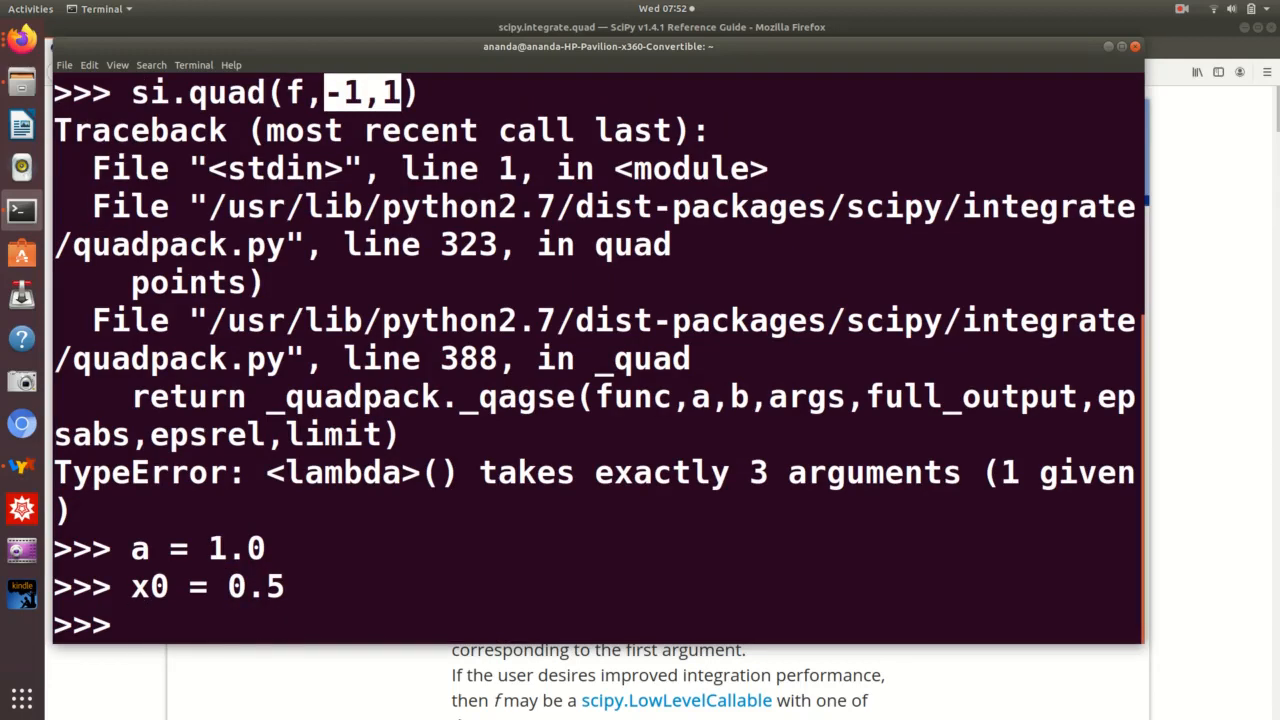
type("a = 1.0")
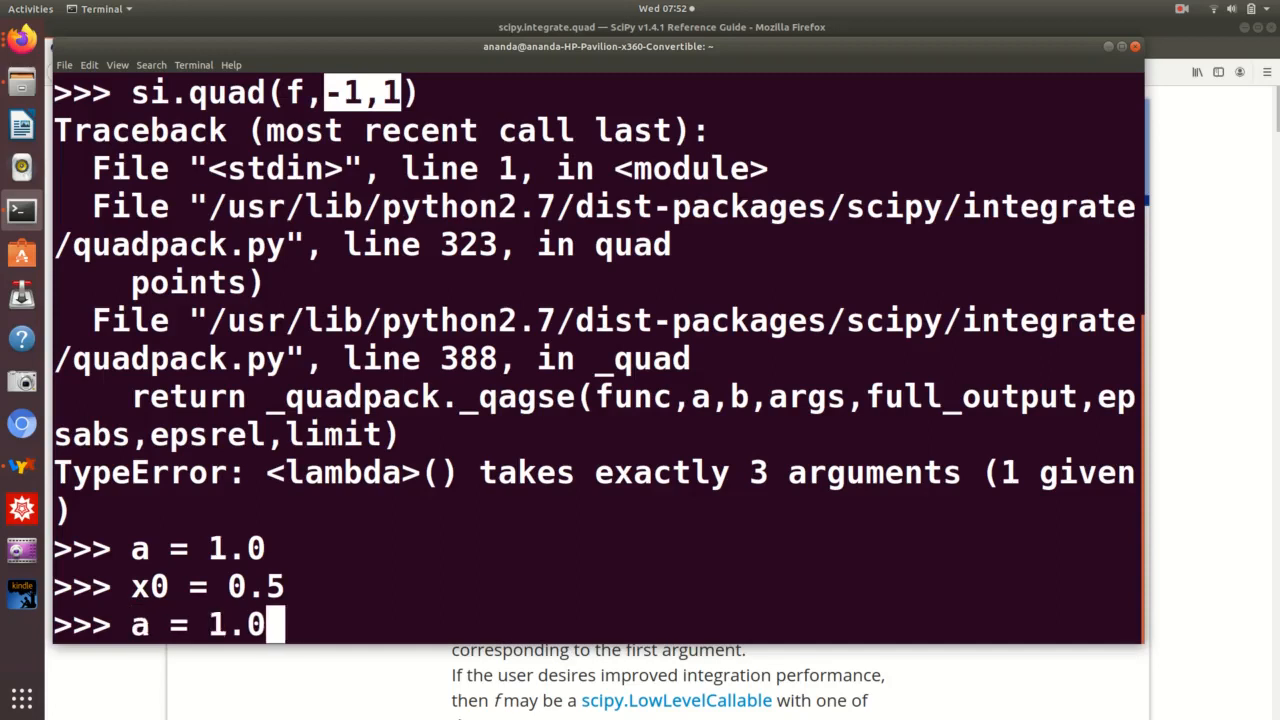
type("si.quad(f,-1,1)")
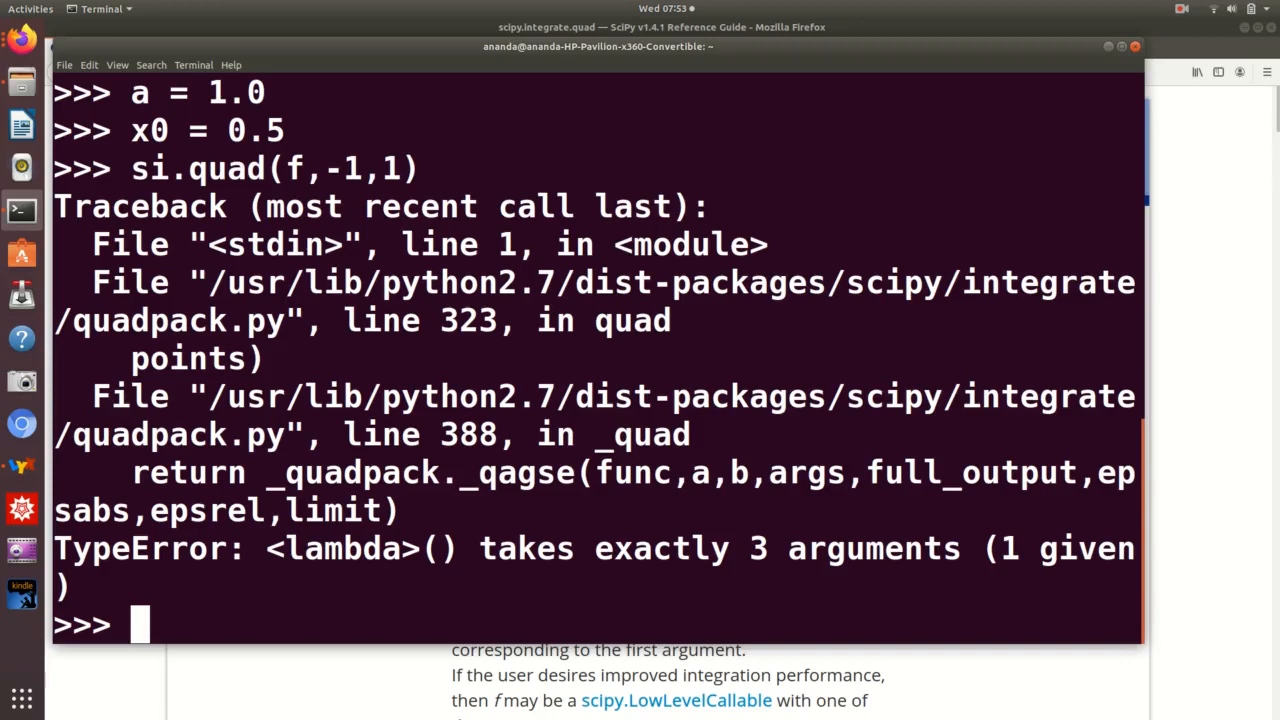
- Run f = lambda x: np.exp(-a*(x-x0)**2), then si.quad(f,-1,1), returning 1.3174694000376934
type("f = lambda x,a,x0: np.exp(-a*(x-x0)**2)")
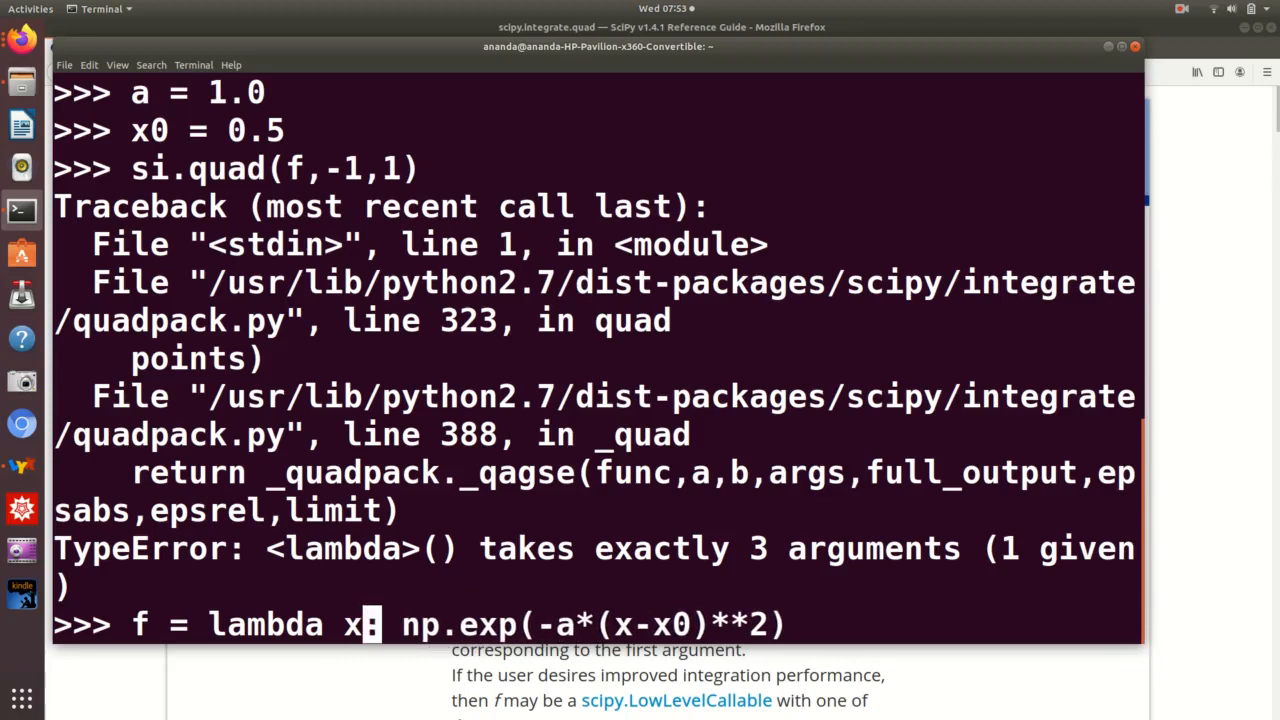
key("Return")
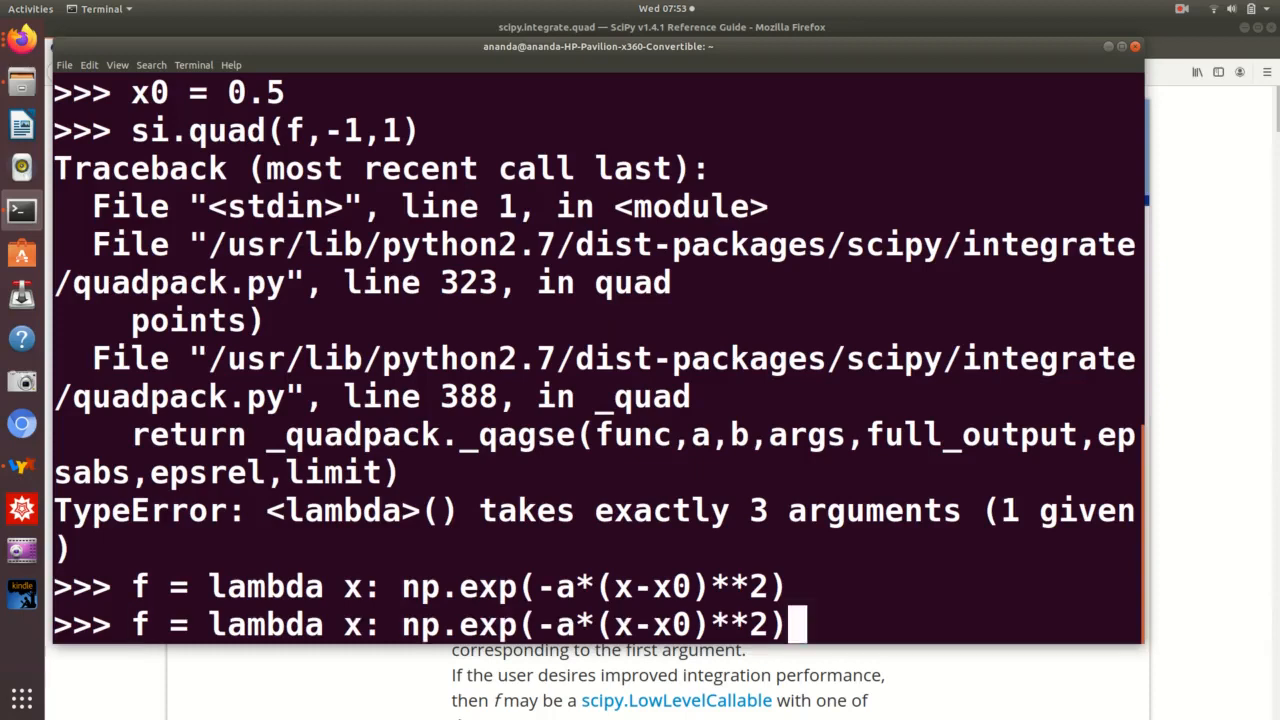
type("si.quad(f,-1,1)")
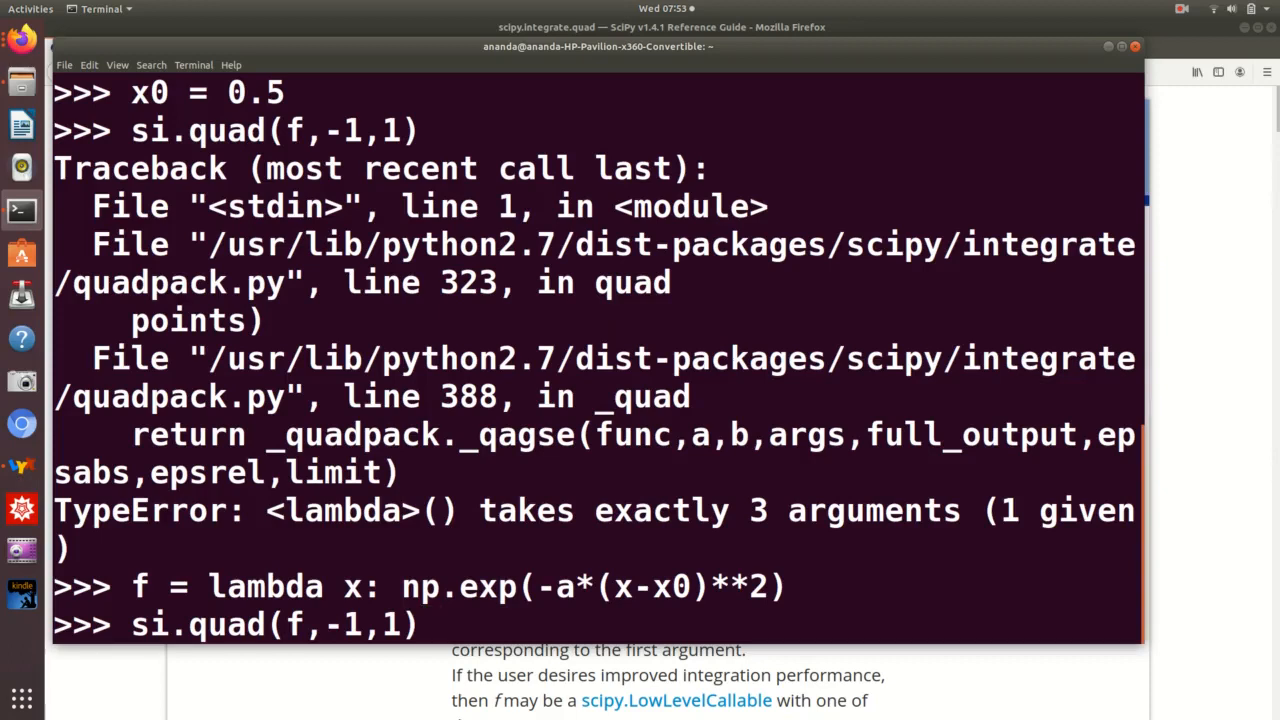
key("Return")
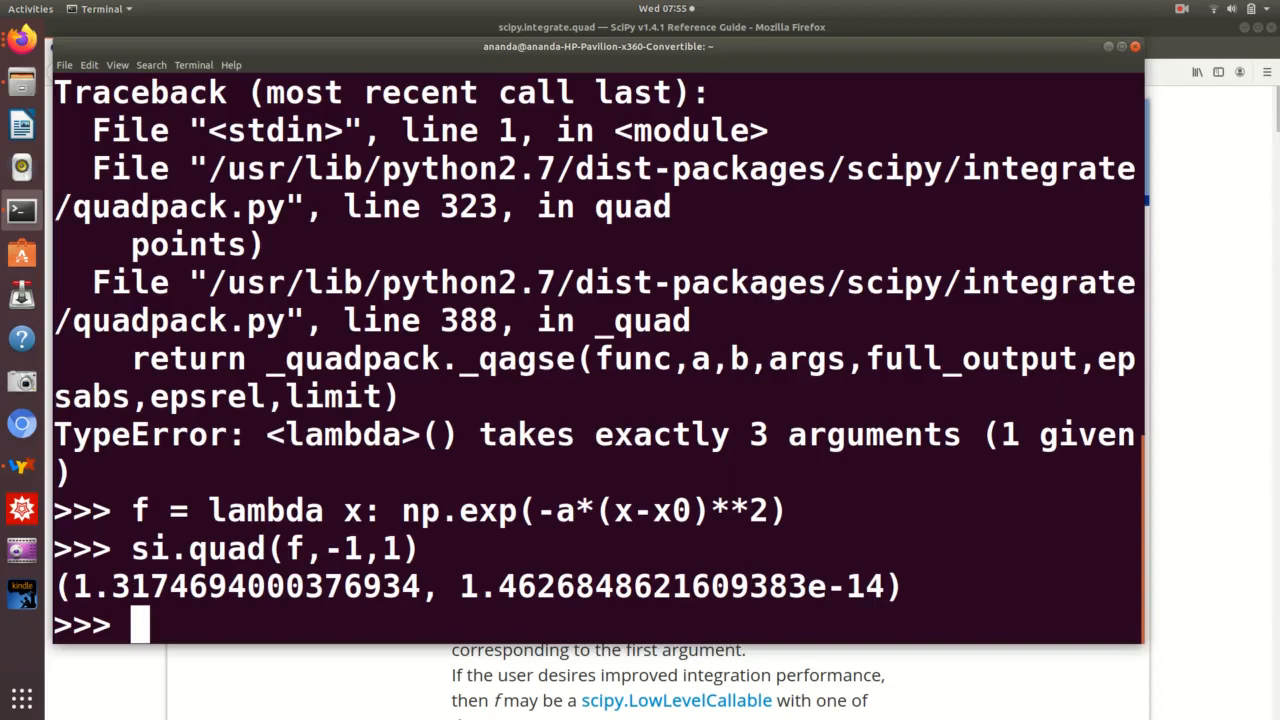
- Give f the parameters x, a, x0 and start typing si.quad(f,-1,1,args=(
type("si.quad(f,-1,1)")
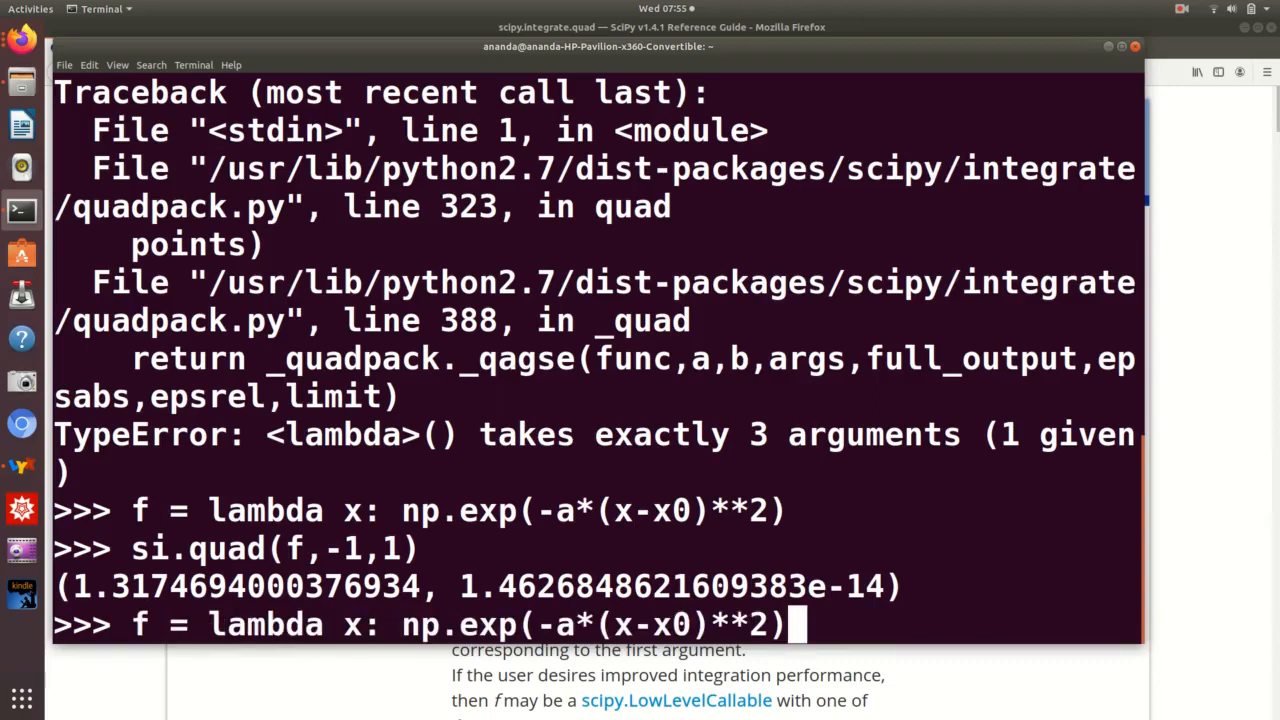
type(",a,x0")
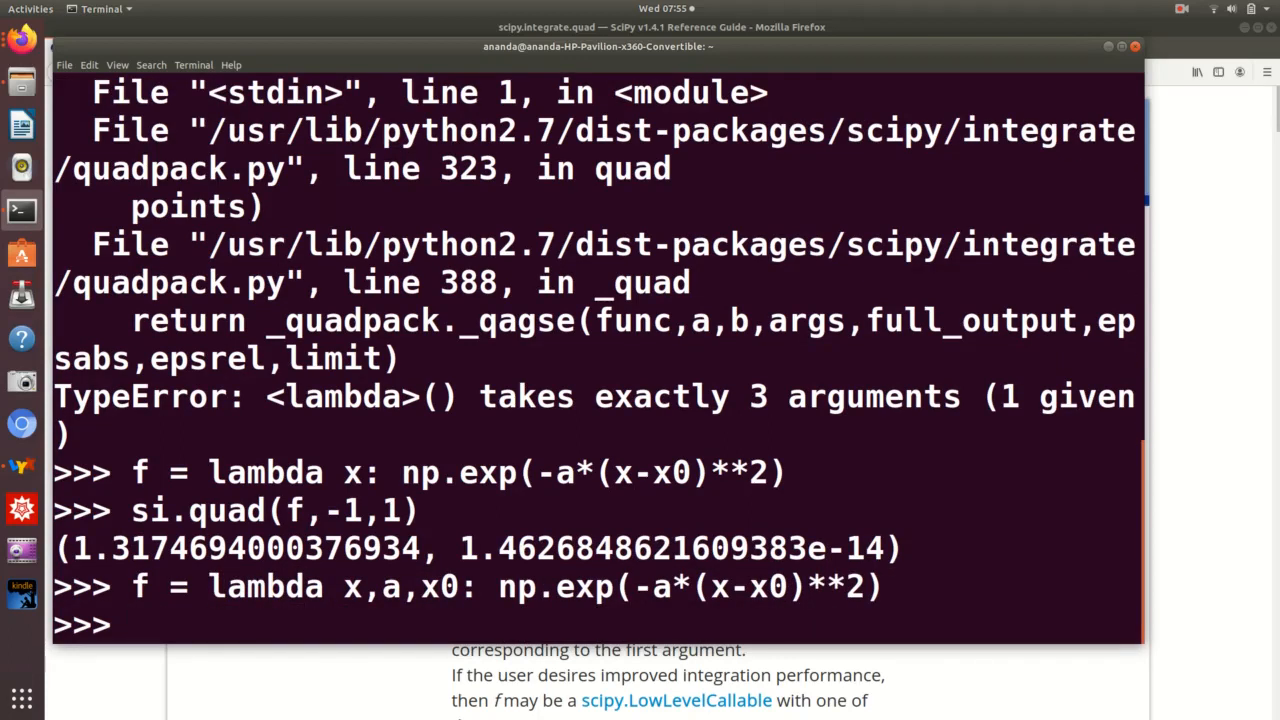
type("si.quad(f,-1,1)")
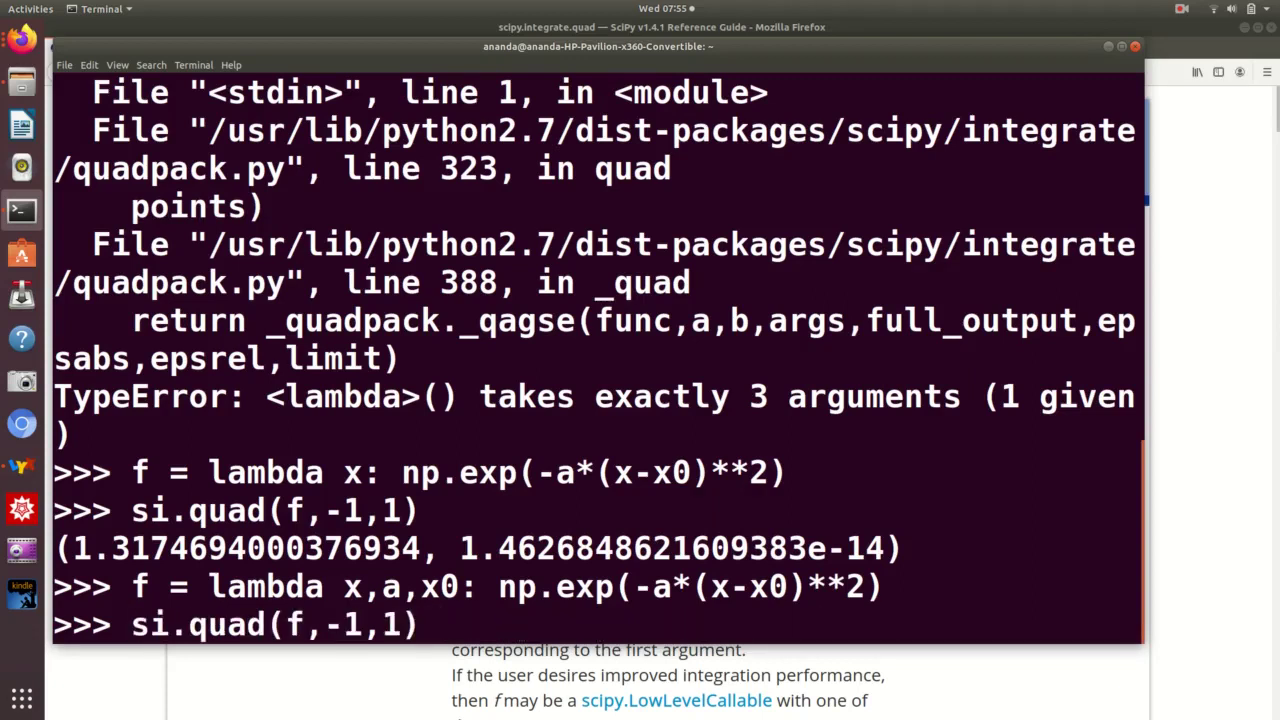
type(")")
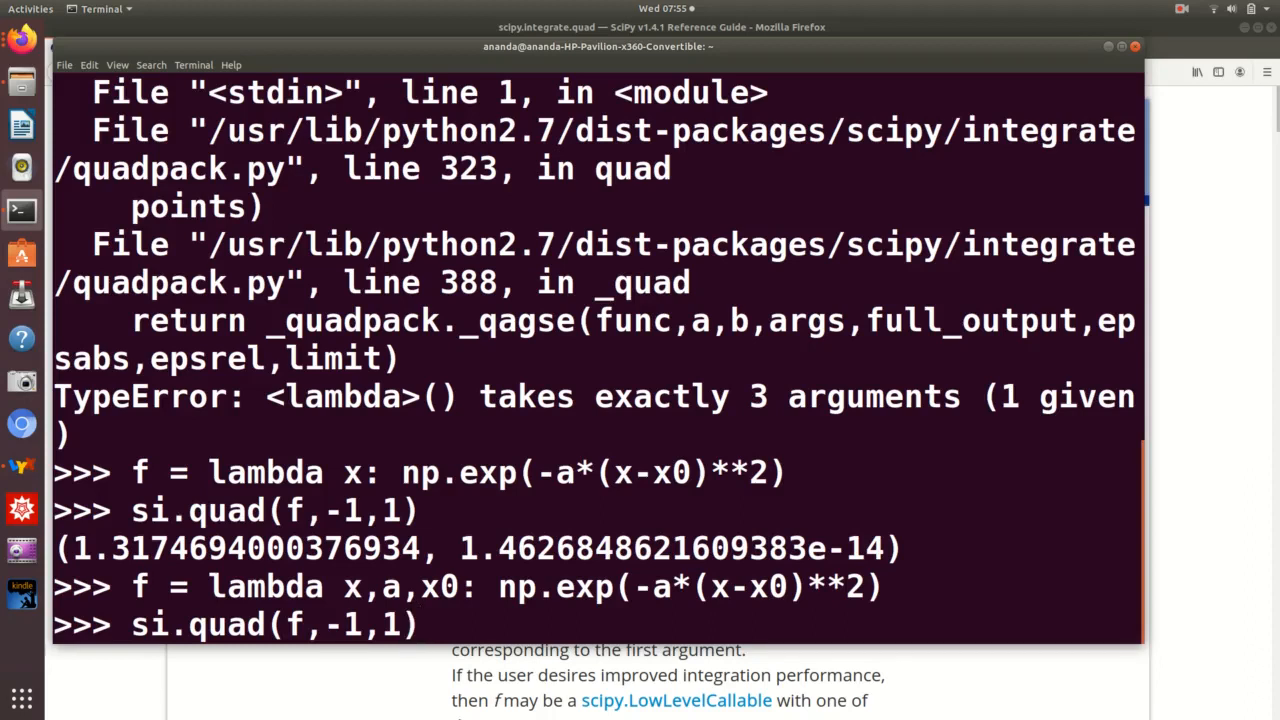
type(")")
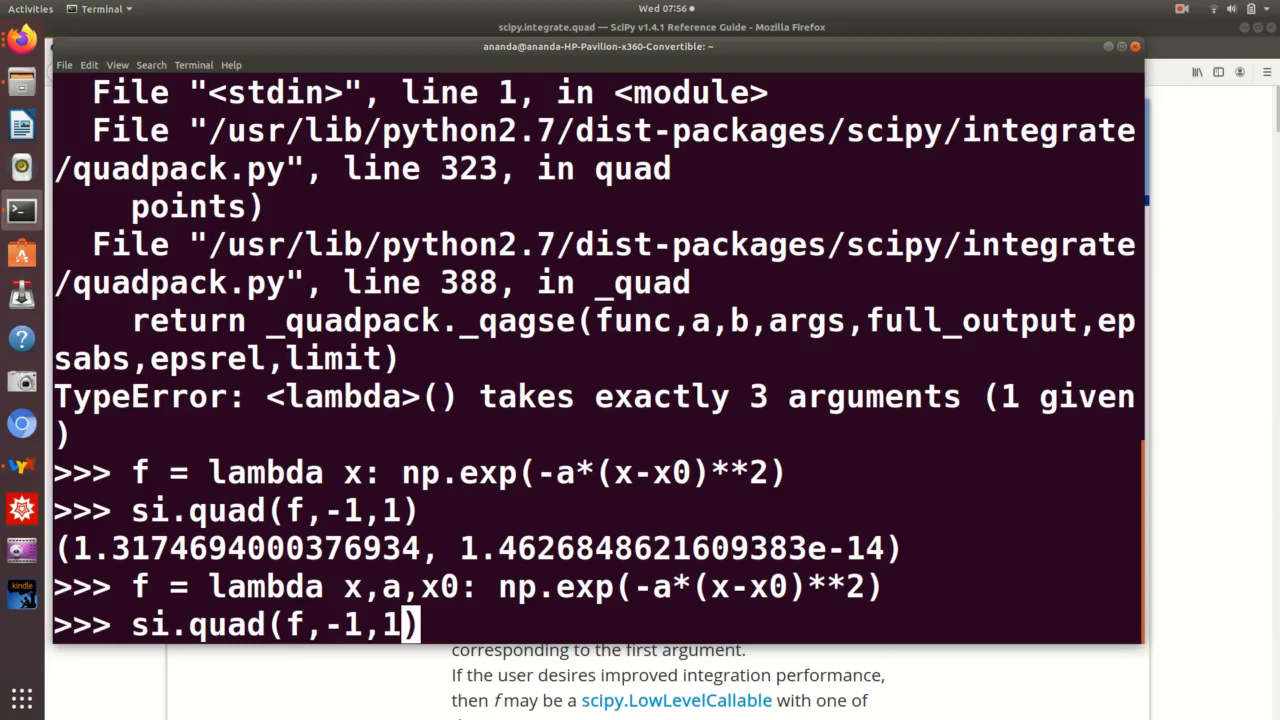
type(",args")
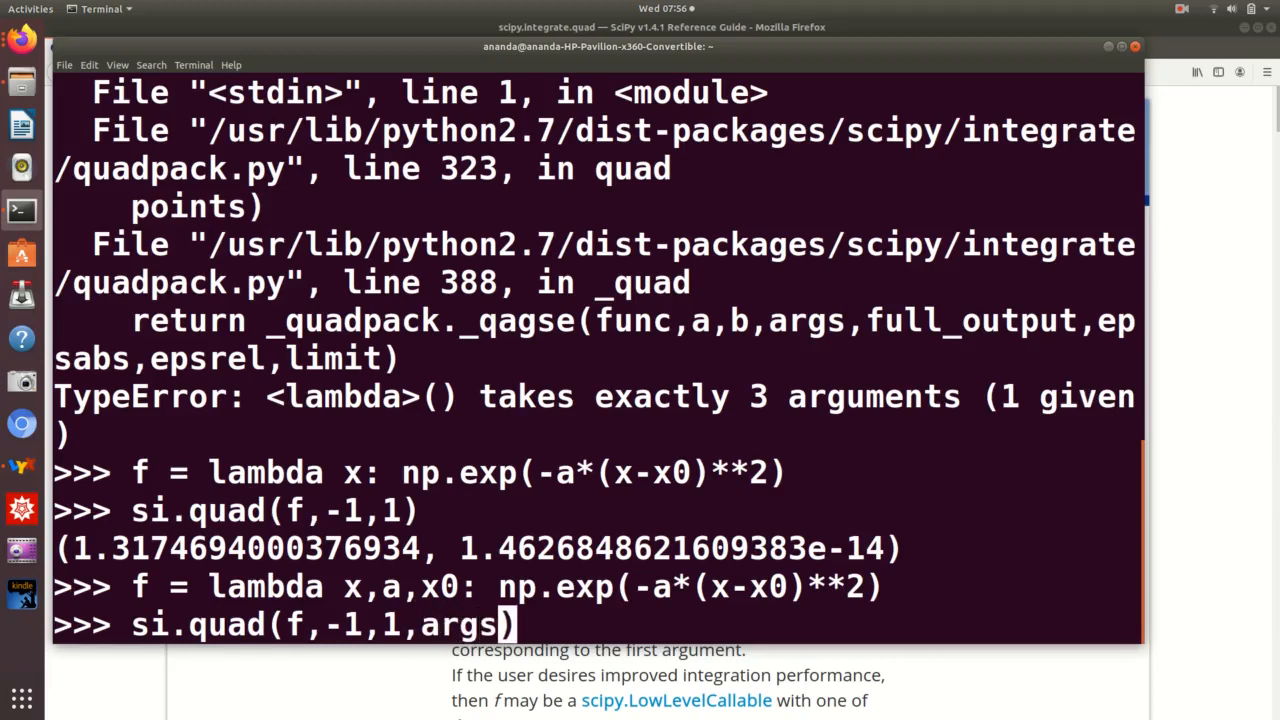
type("=")
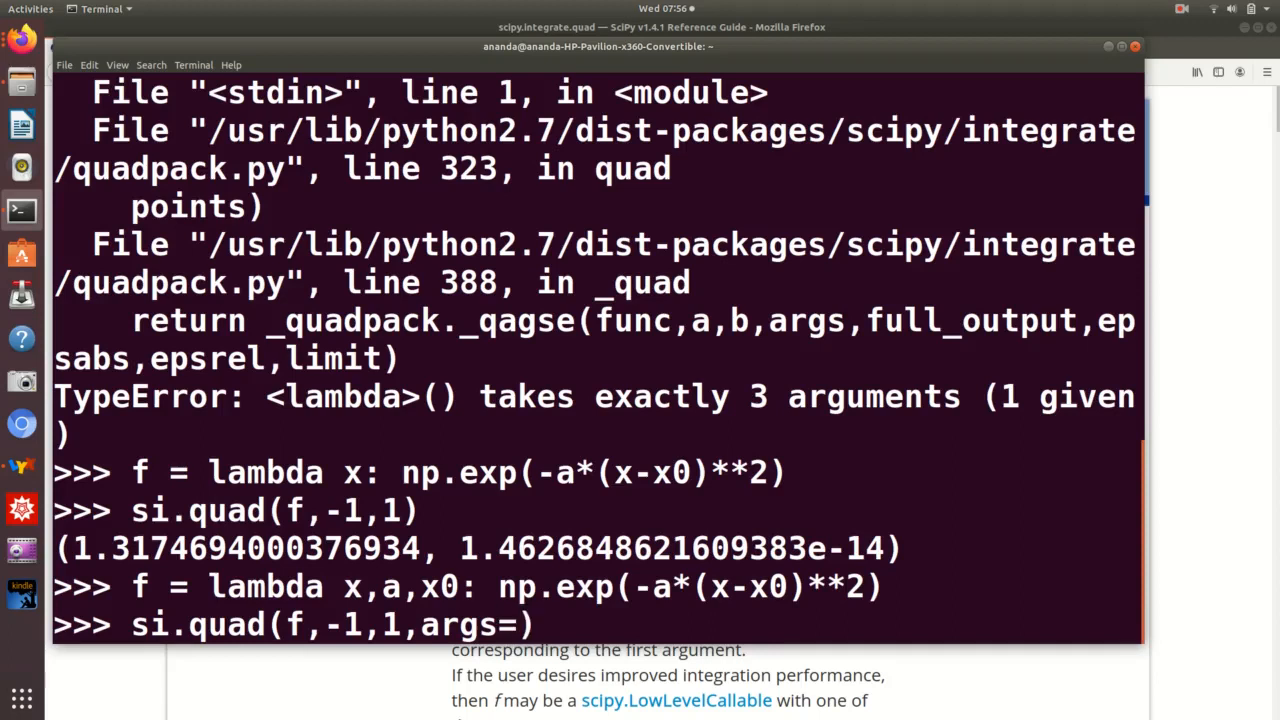
type("(")
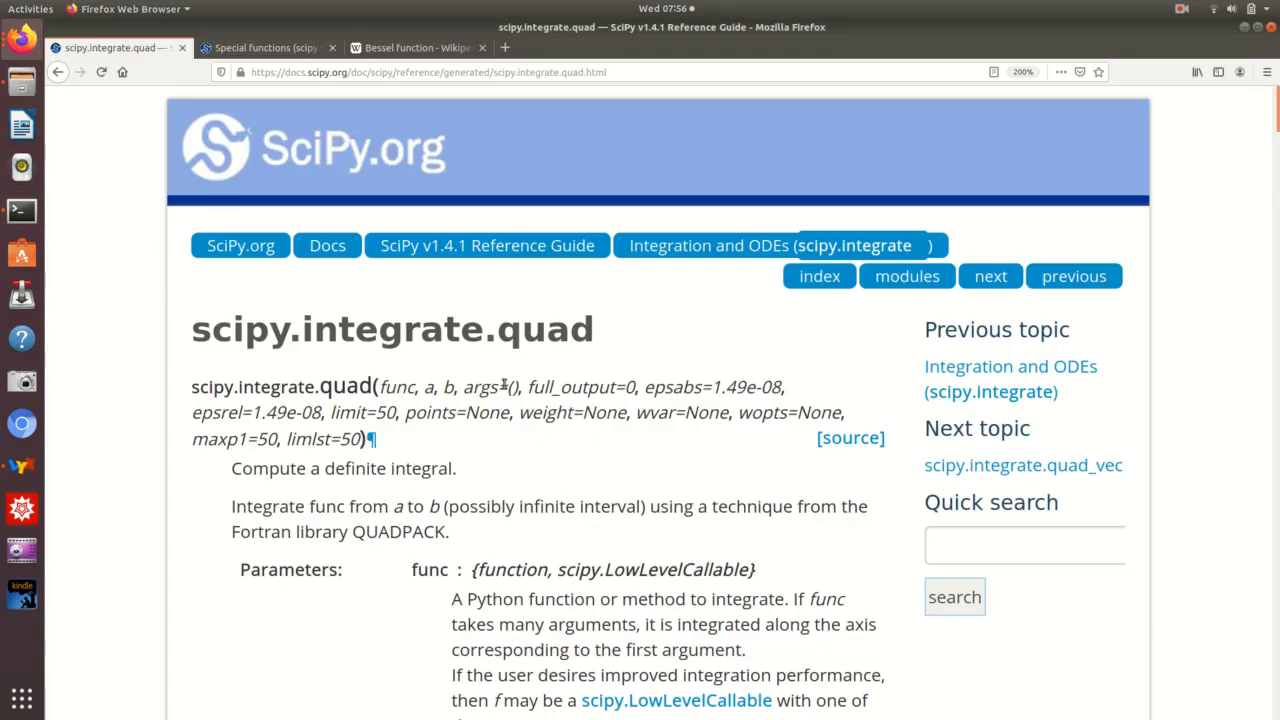
- Highlight the empty-tuple default of args in quad's signature, then return to Terminal
double_click(518, 387)
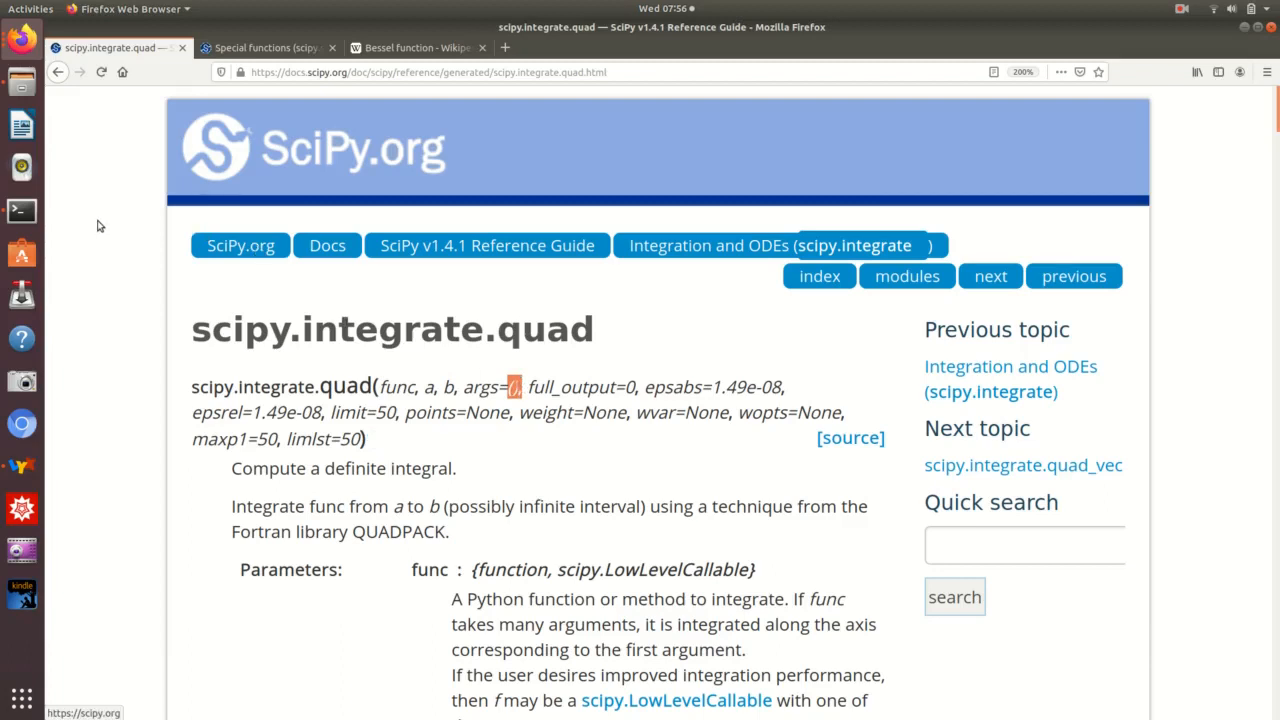
mouse_move(21, 210)
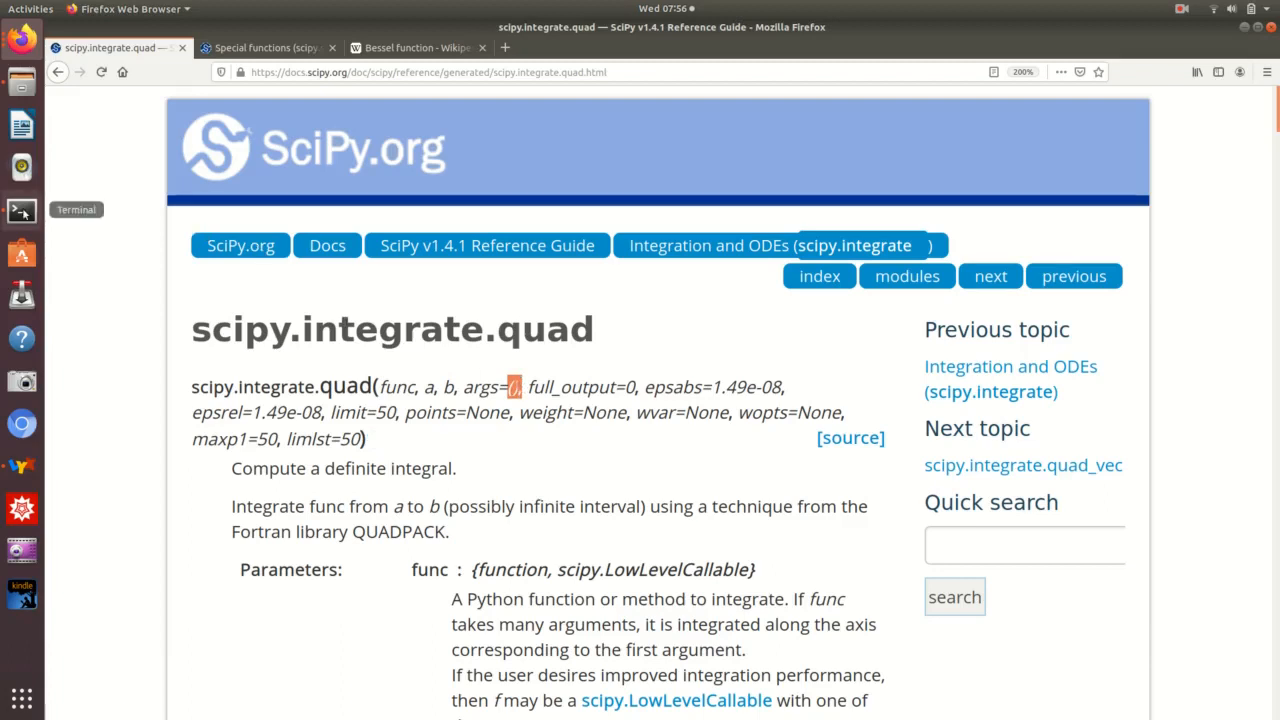
left_click(22, 210)
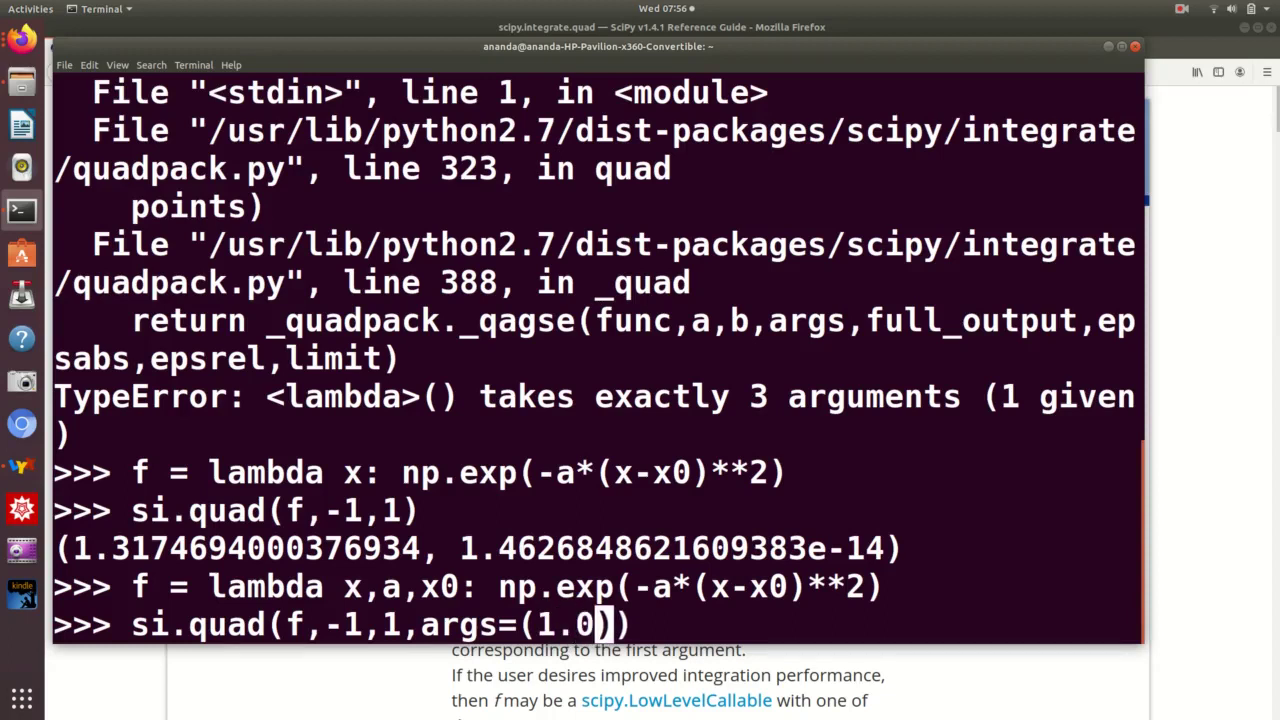
- Run si.quad(f,-1,1,args=(1.0,0.5)), getting about 1.3175, and highlight the result
type(",0.5")
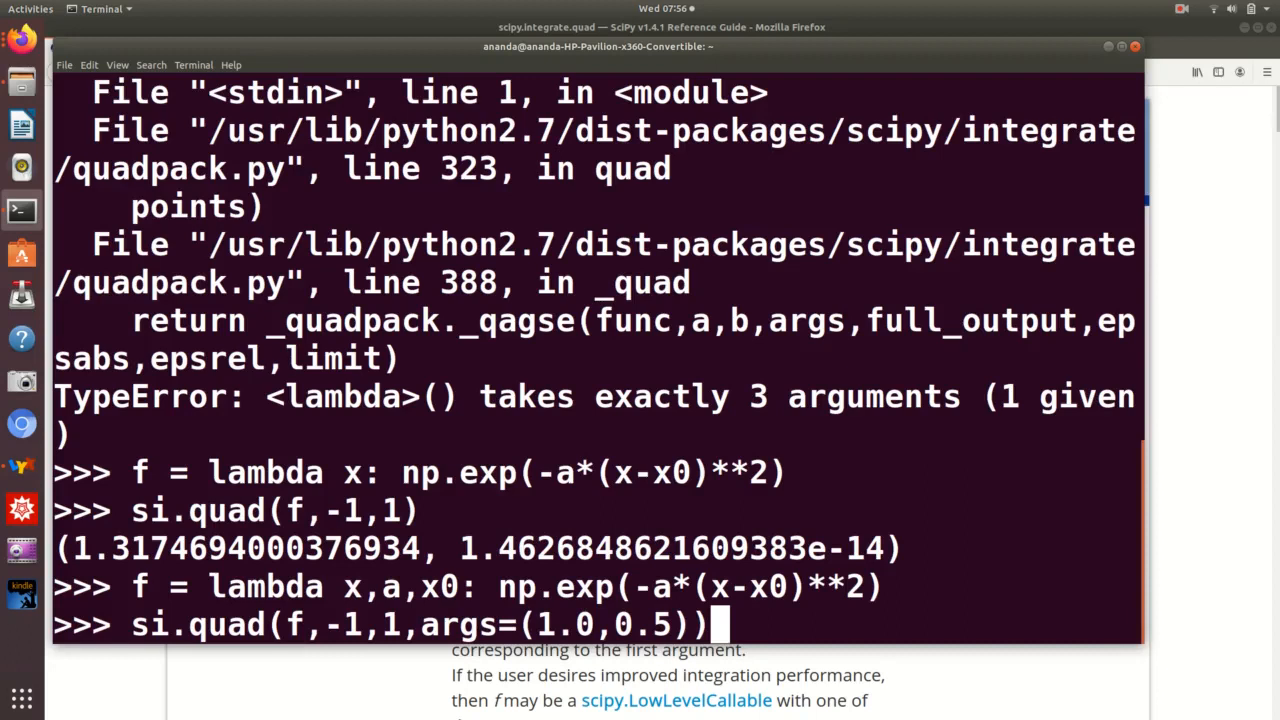
key("Return")
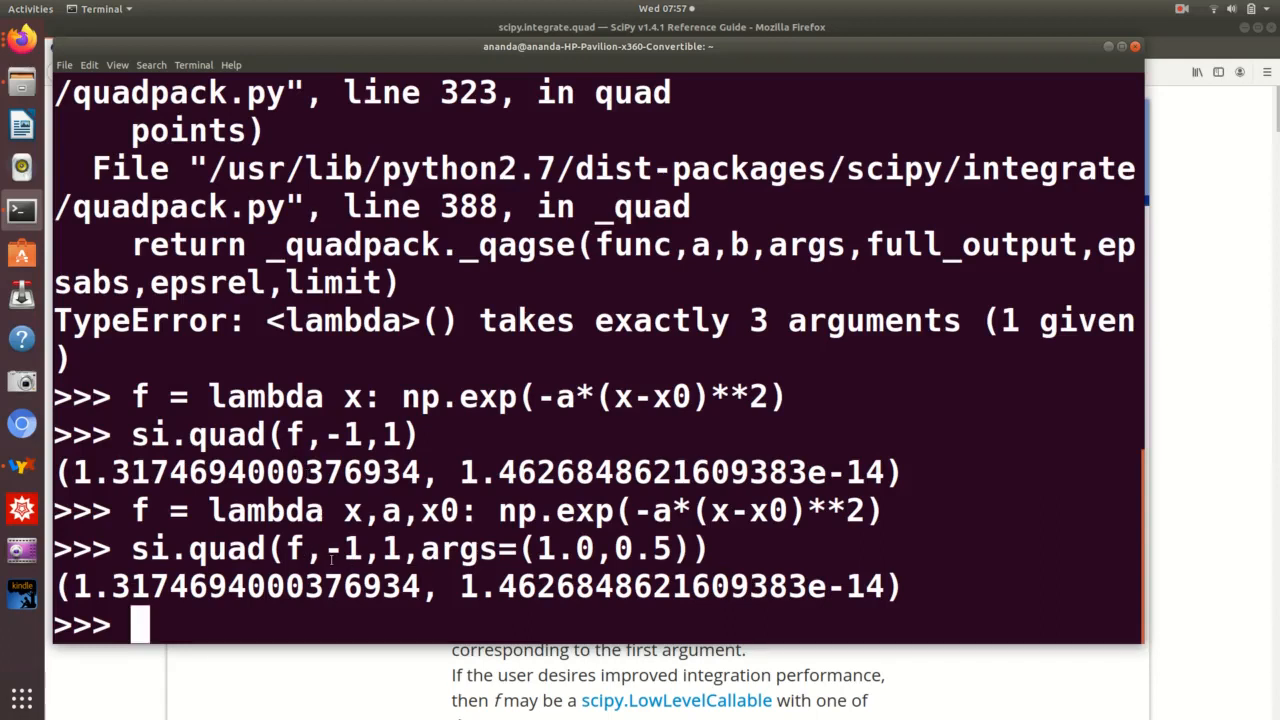
mouse_move(320, 544)
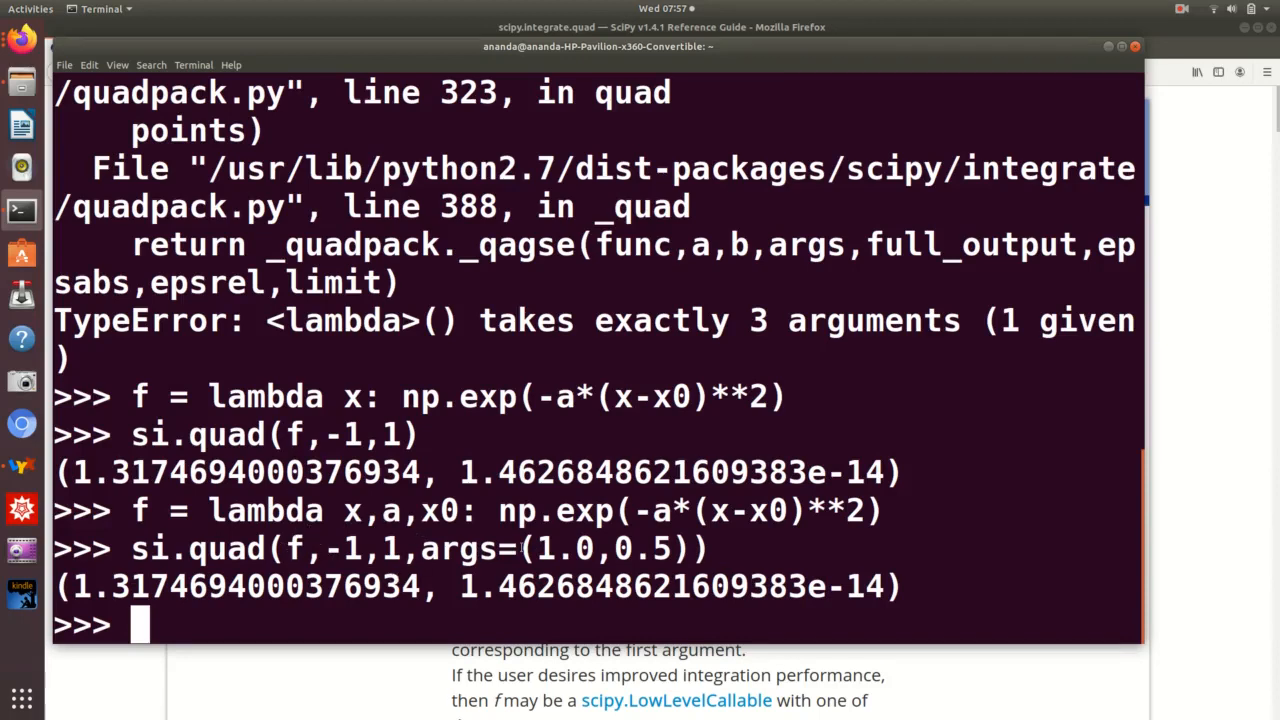
left_click_drag(518, 548, 680, 548)
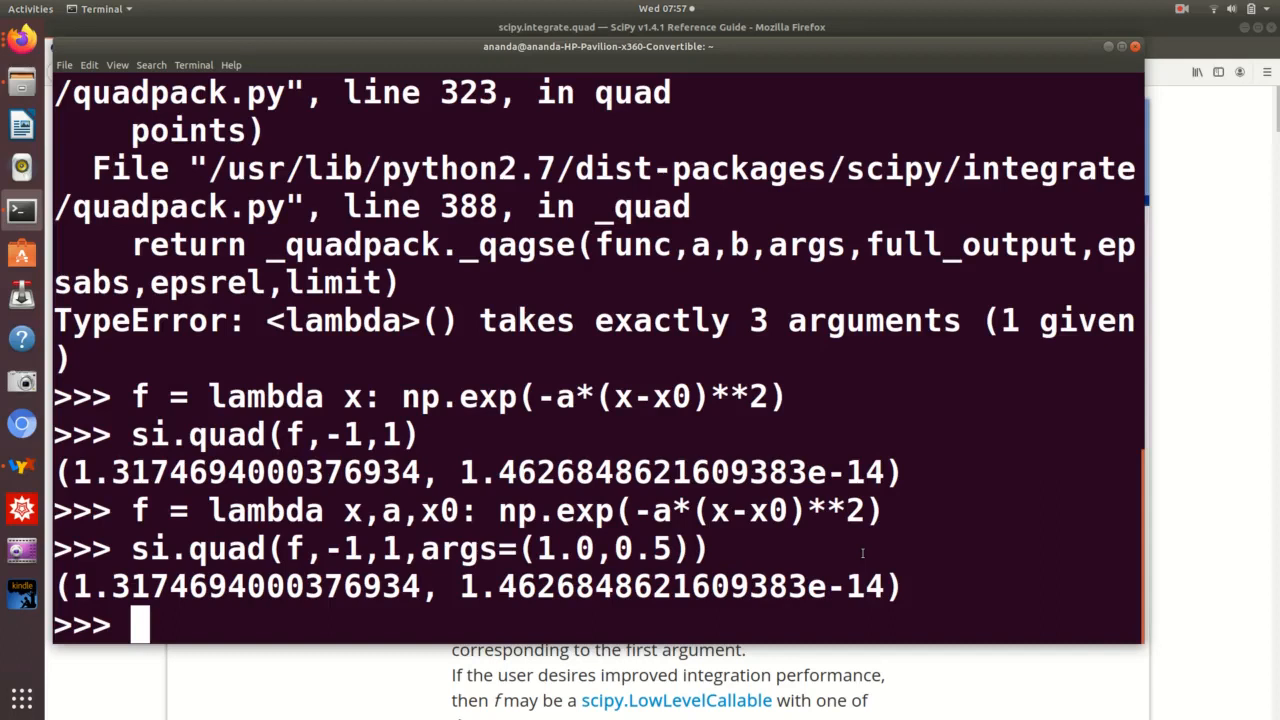
- Rerun si.quad(f,-1,1,args=(1.0,0.5)) with full_output=1 added
type("si.quad(f,-1,1,args=(1.0,0.5))")
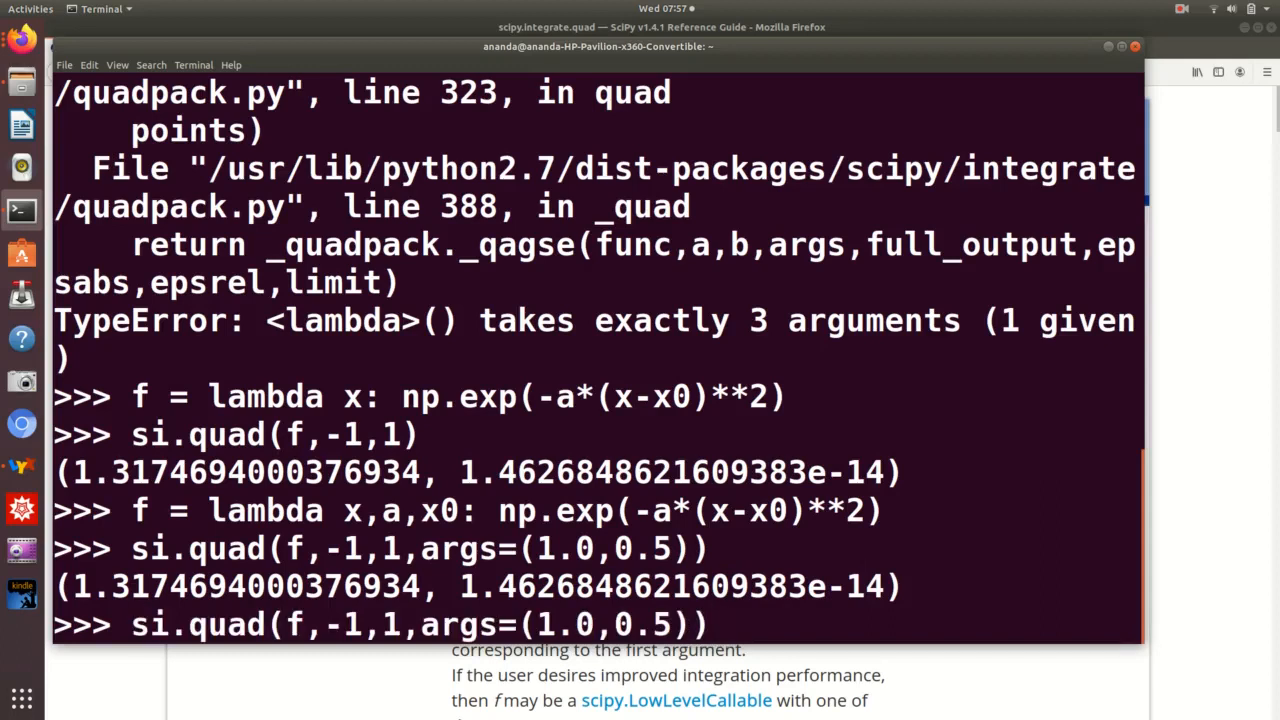
type(",f")
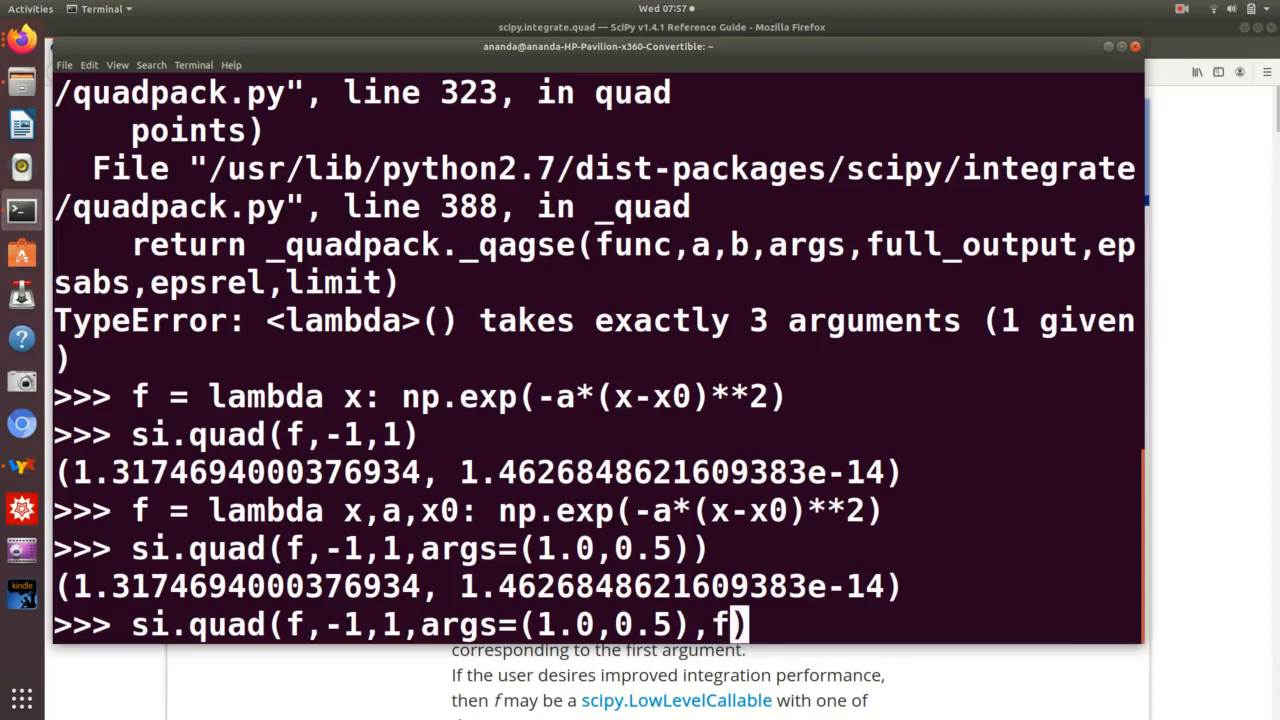
type("ull_output")
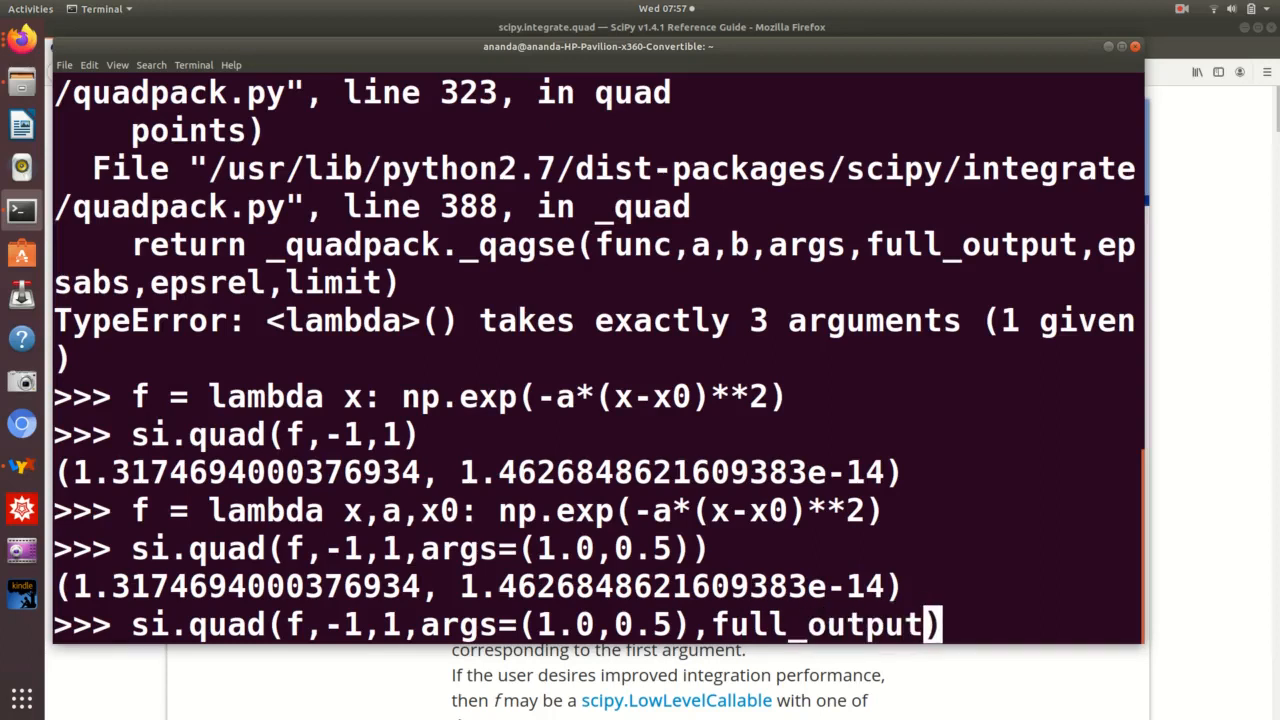
type("=1")
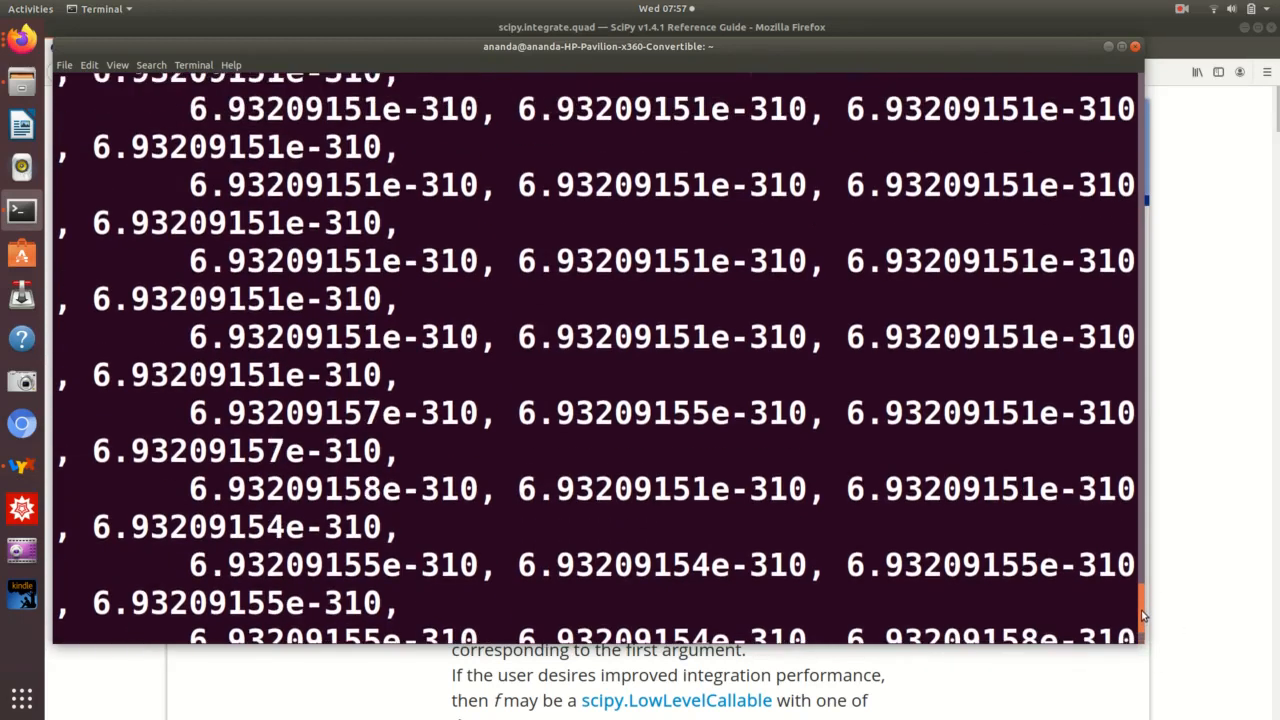
- Scroll through the output, marking the error estimate and the info dictionary with rlist and blist
scroll("down", 3)
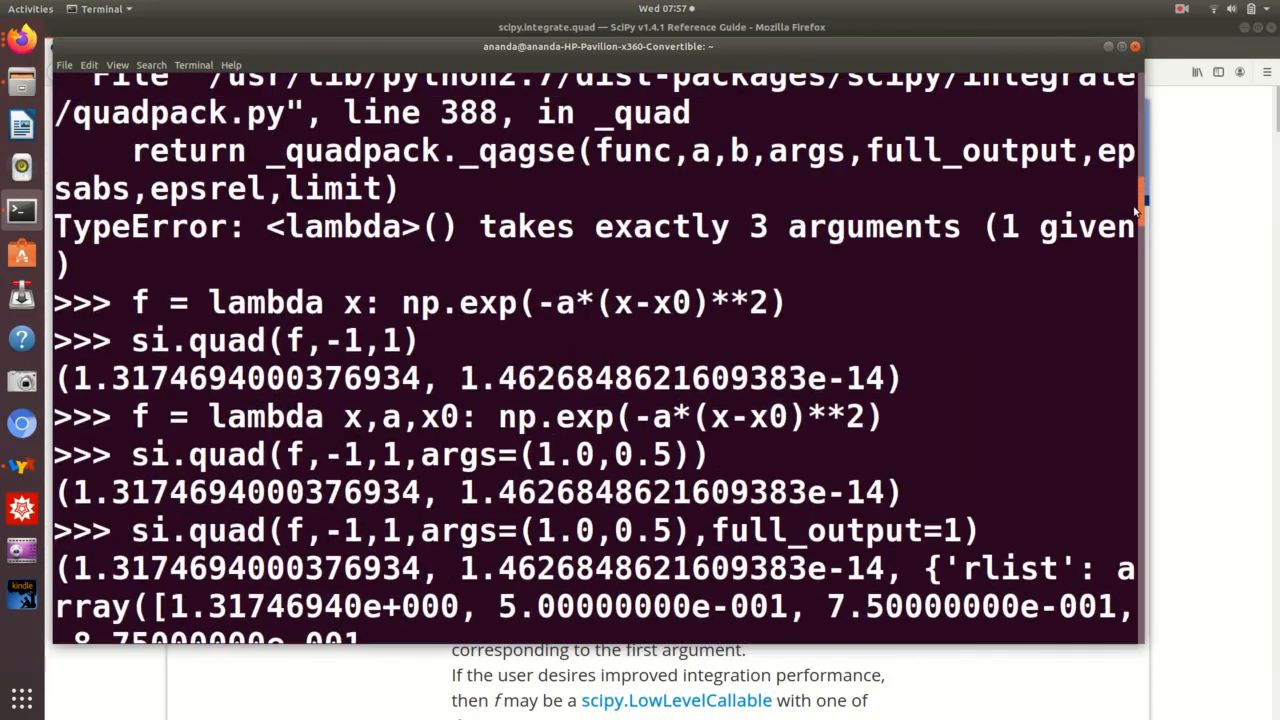
scroll("down", 3)
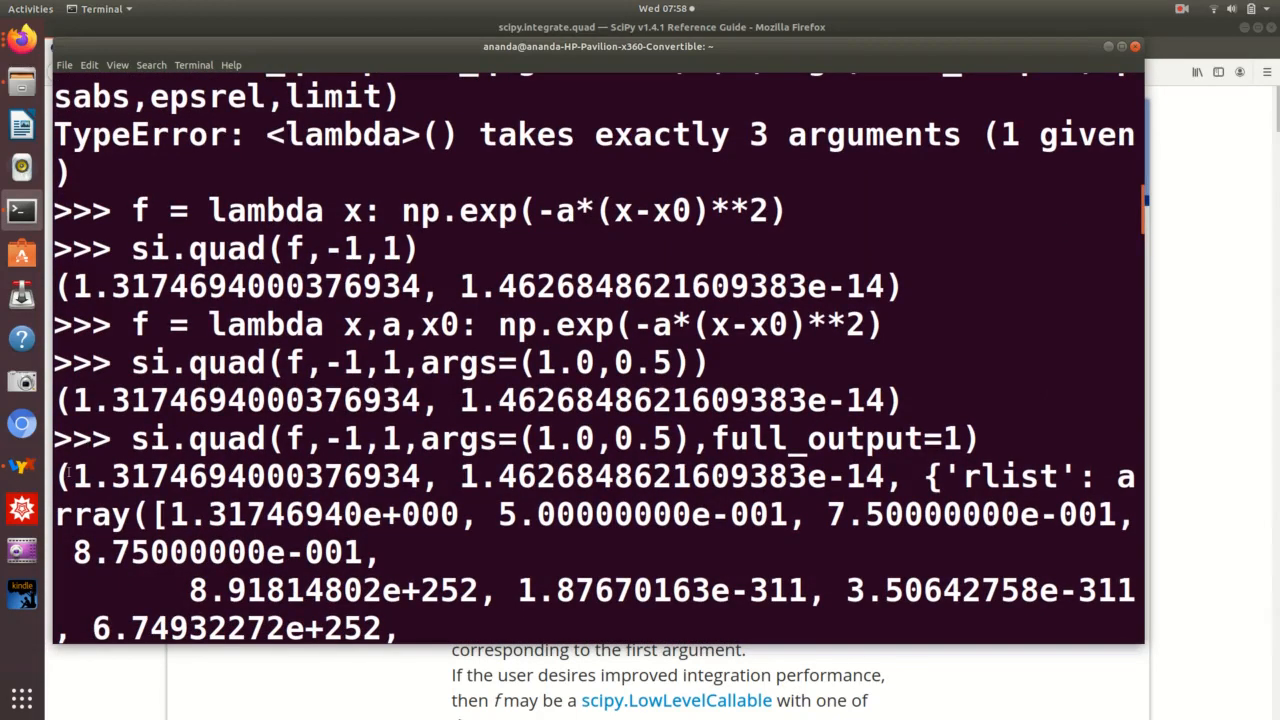
double_click(245, 476)
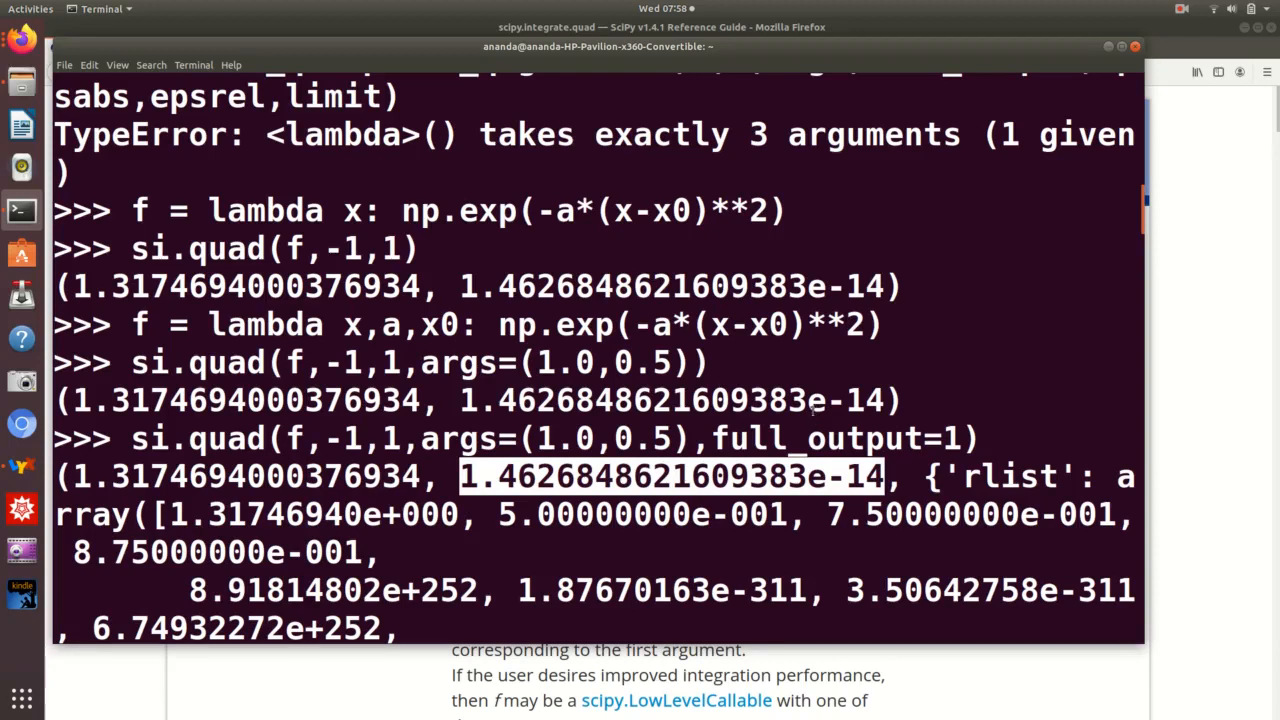
mouse_move(850, 395)
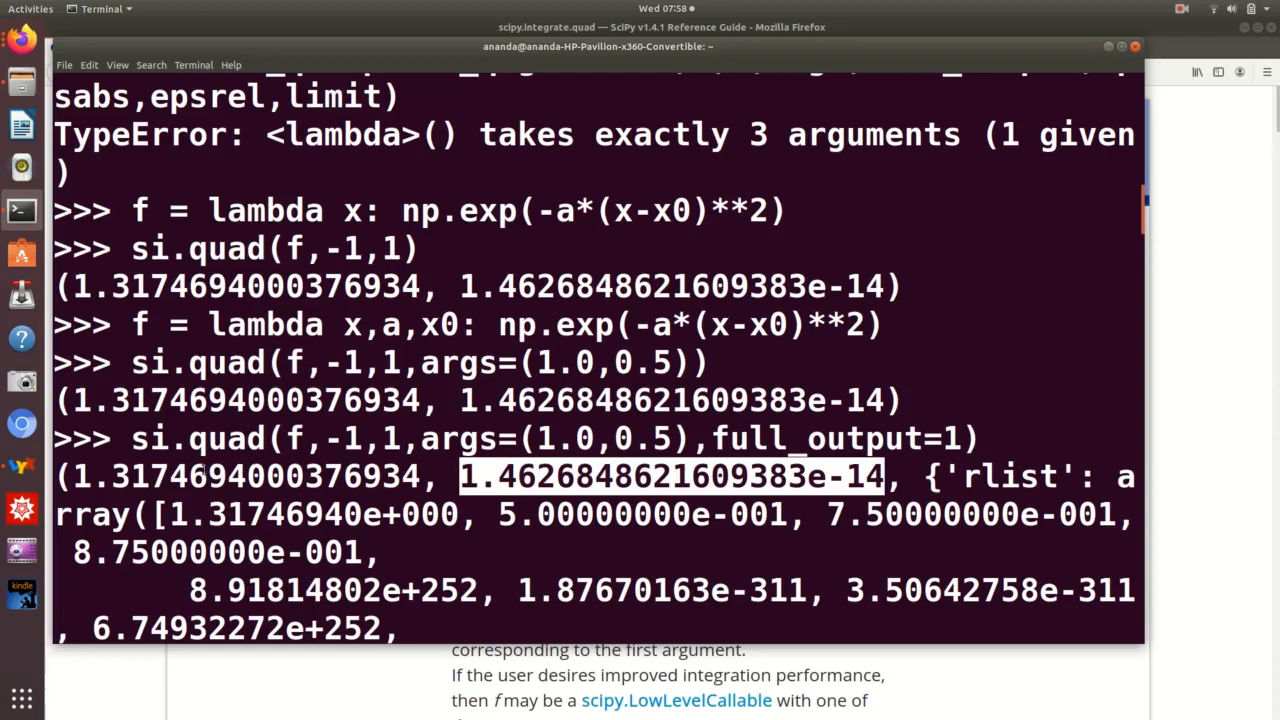
mouse_move(778, 457)
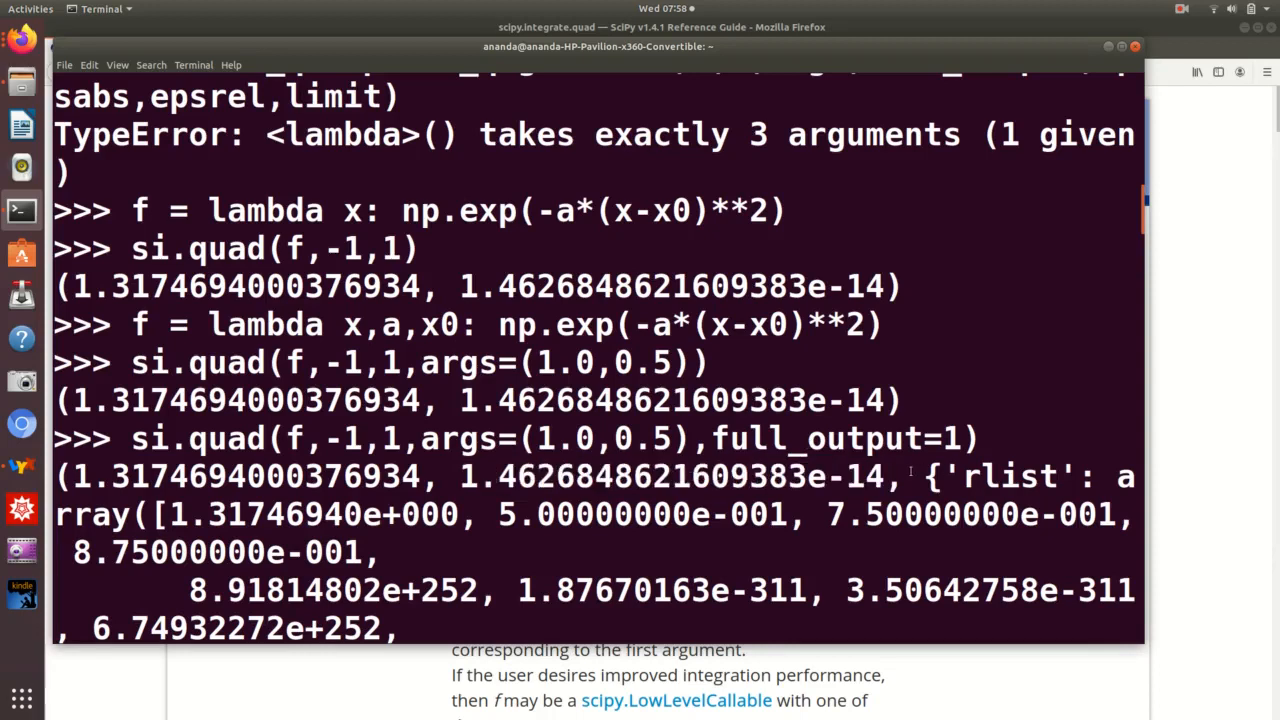
left_click_drag(920, 476, 950, 514)
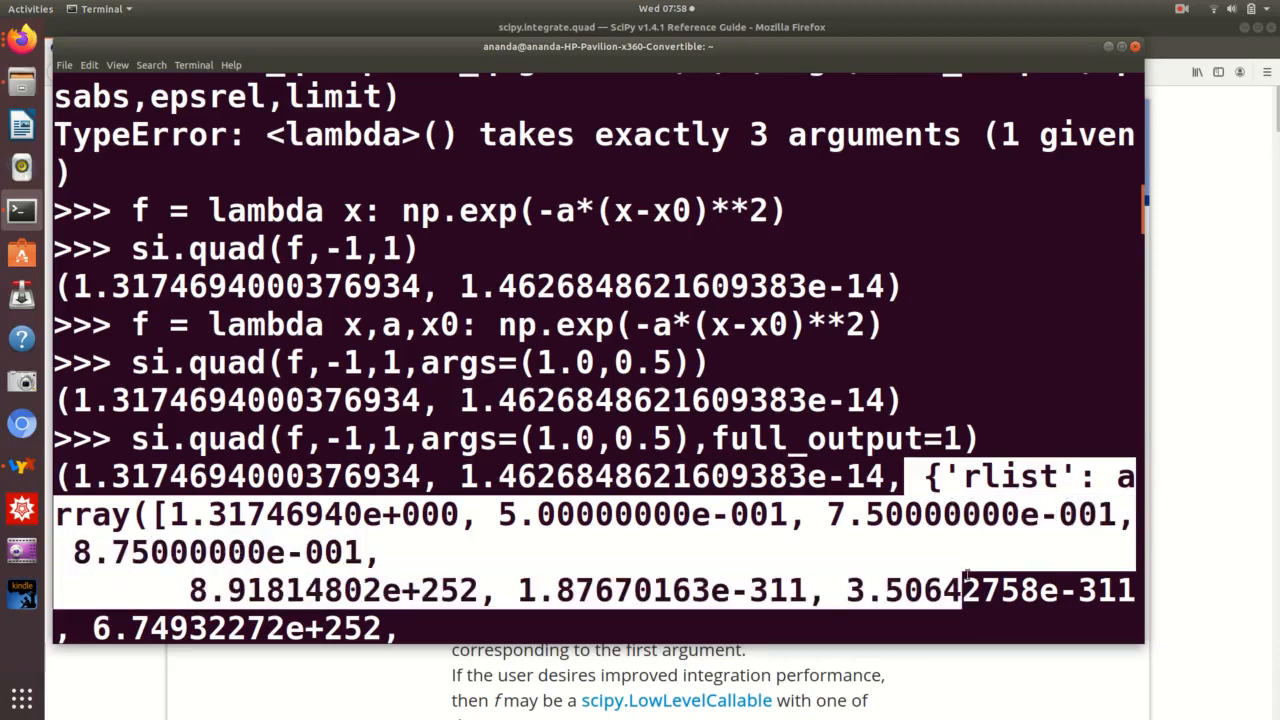
scroll("down", 3)
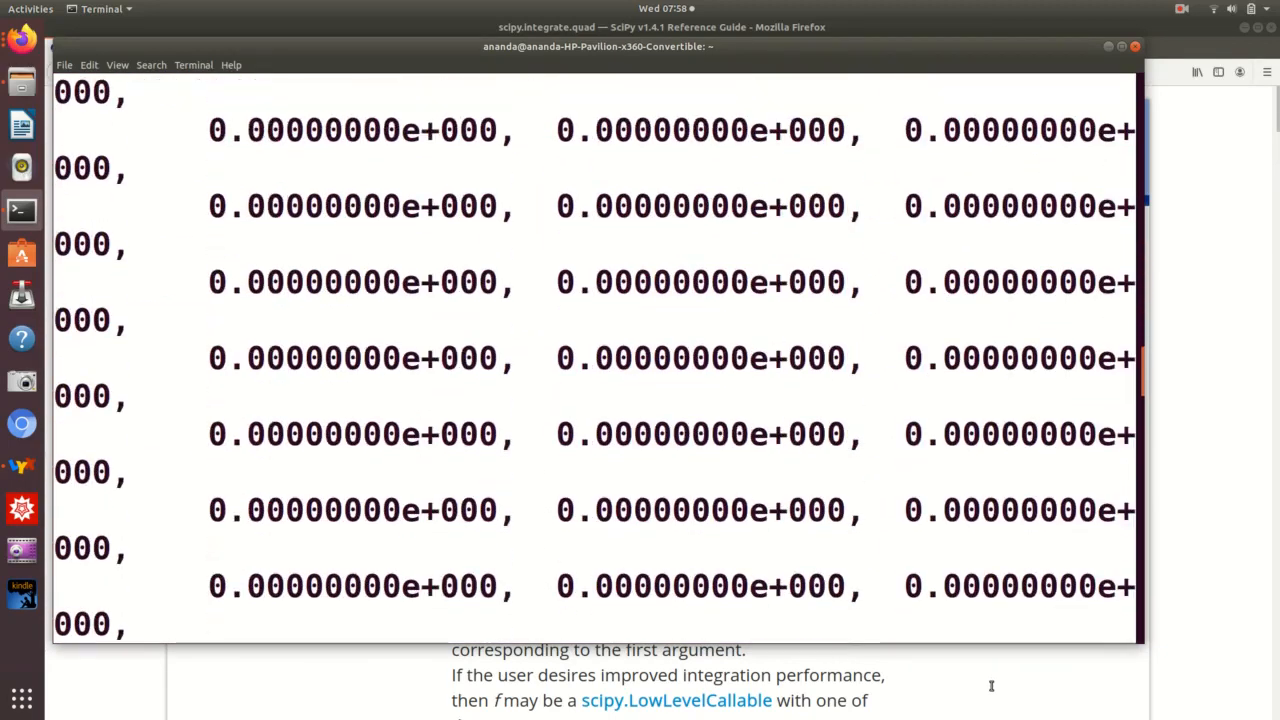
scroll("down", 3)
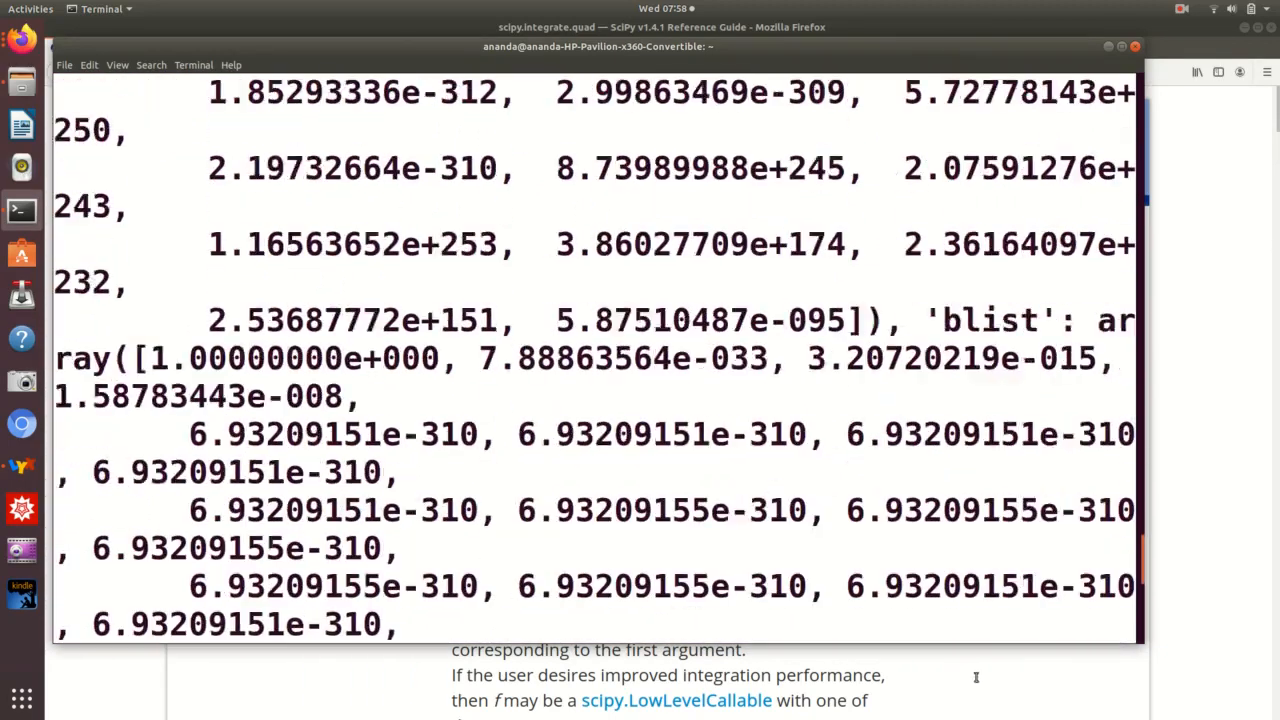
scroll("down", 3)
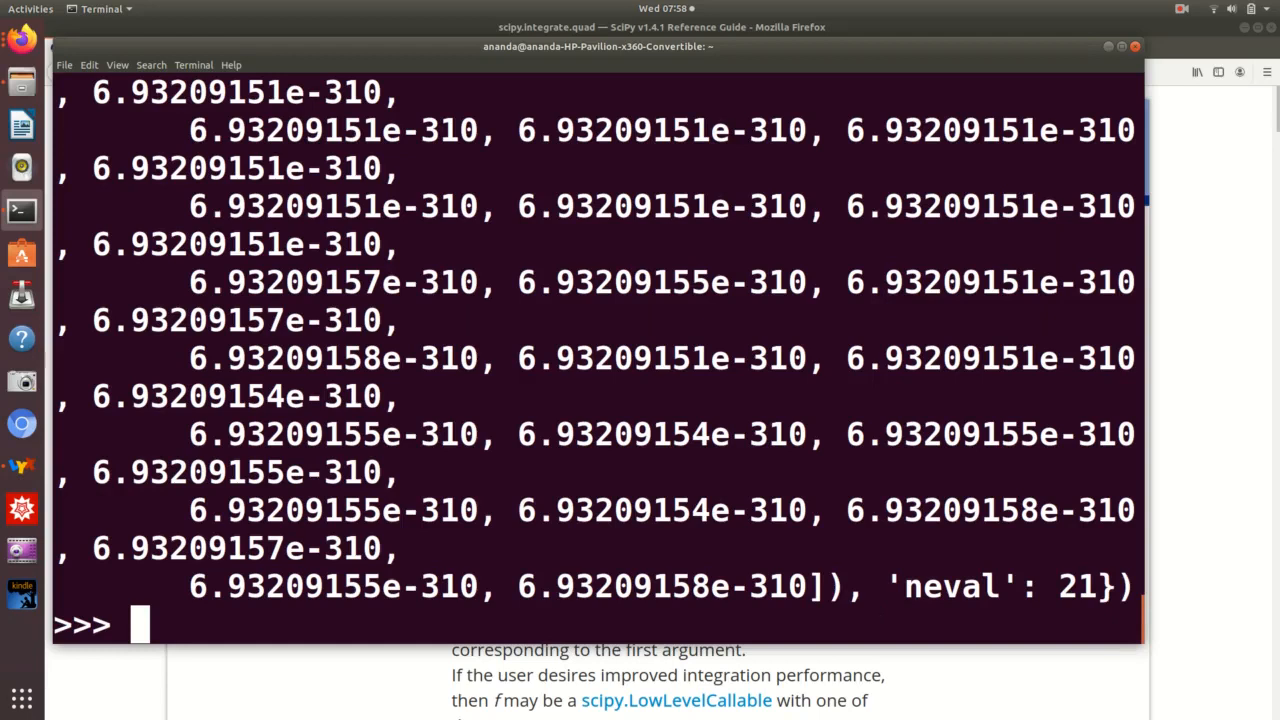
- Store the full-output info dictionary _[2] as D
type("_[2]")
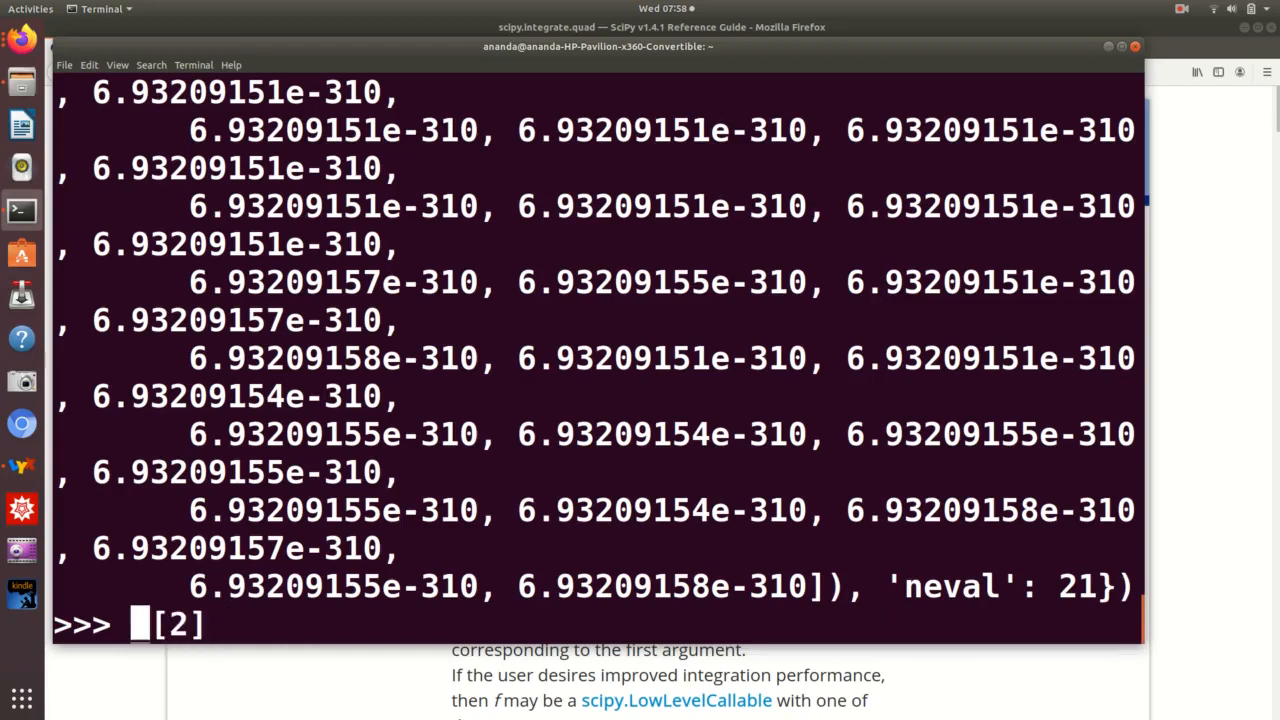
type("D")
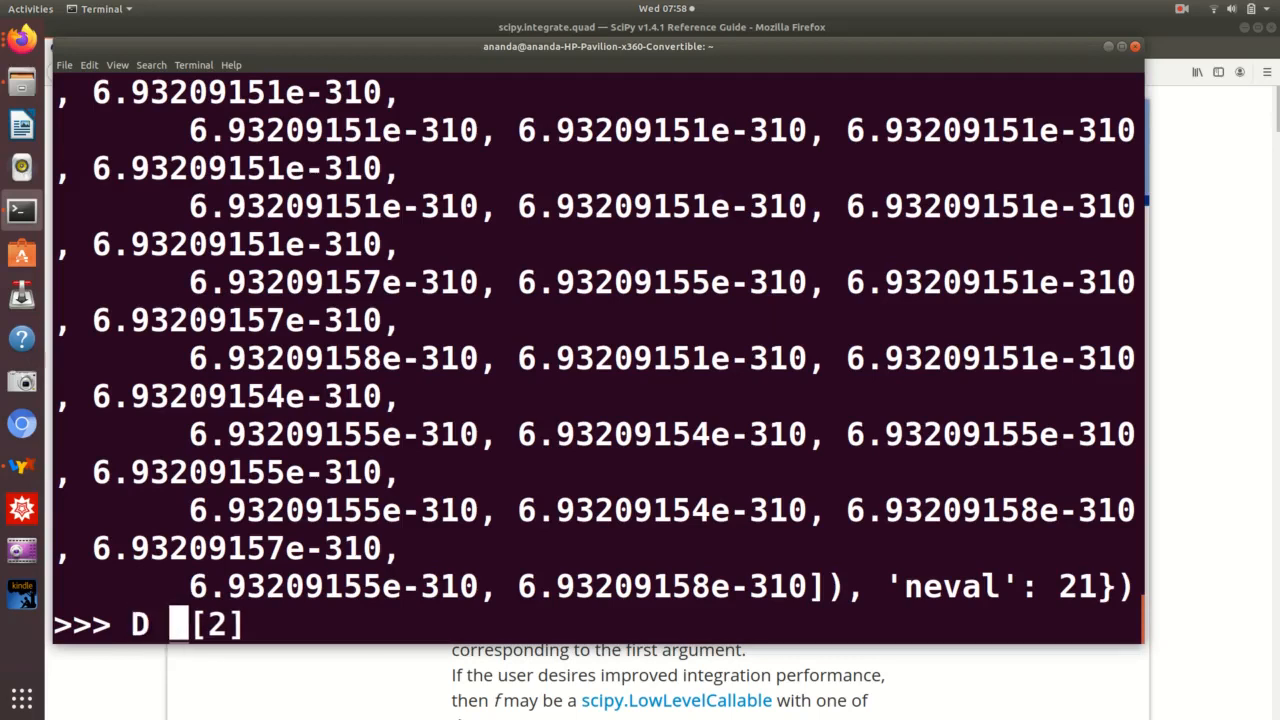
type("=")
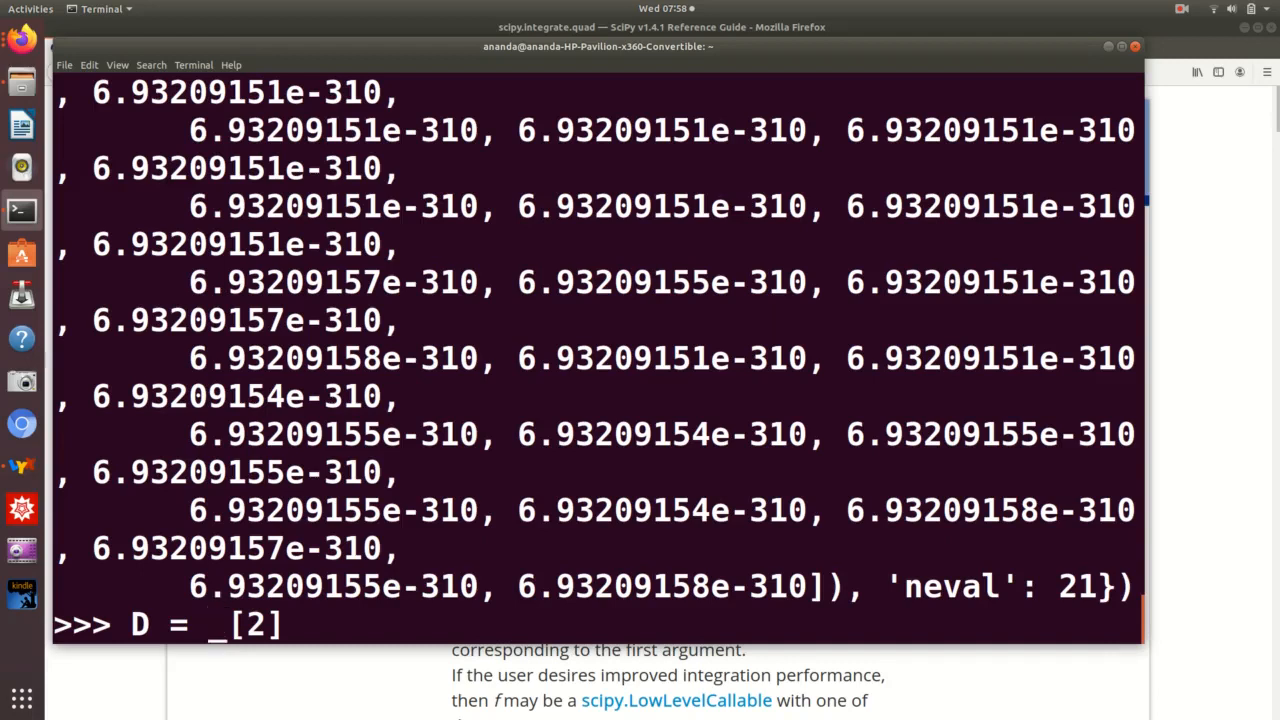
key("BackSpace")
type("ty")
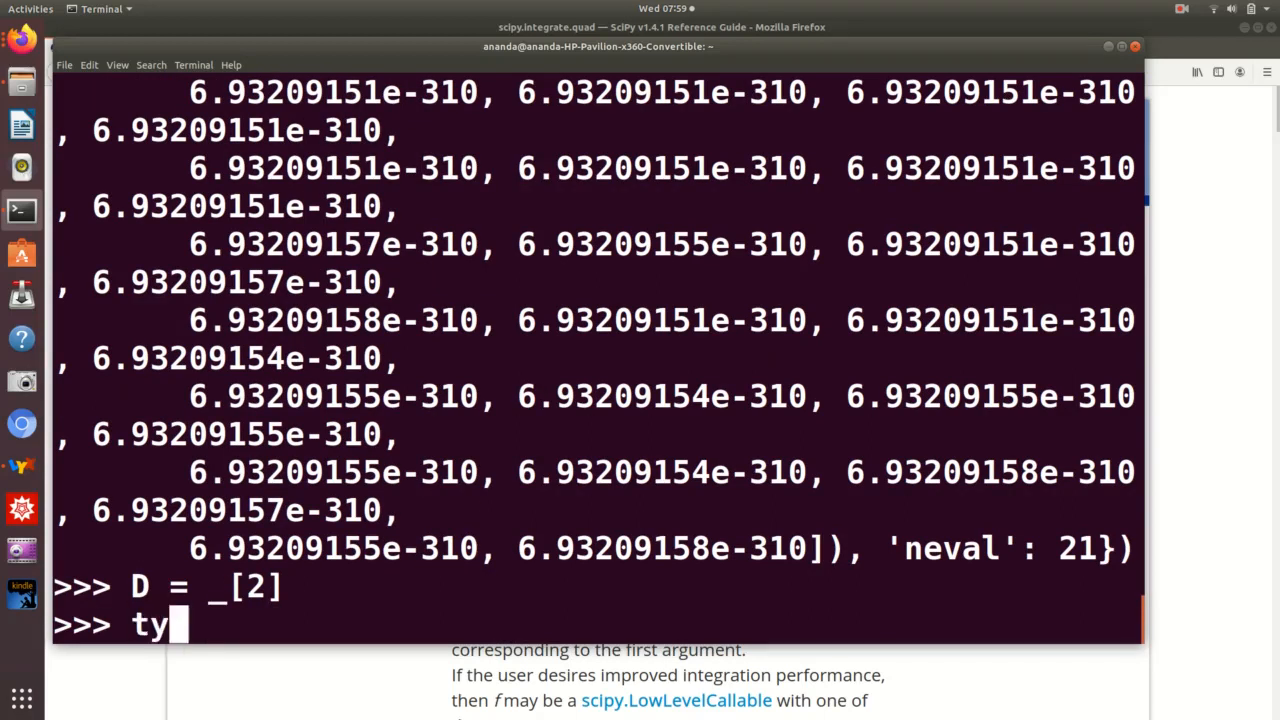
- Confirm D is a dict and list its keys, rlist through neval
type("pe(D")
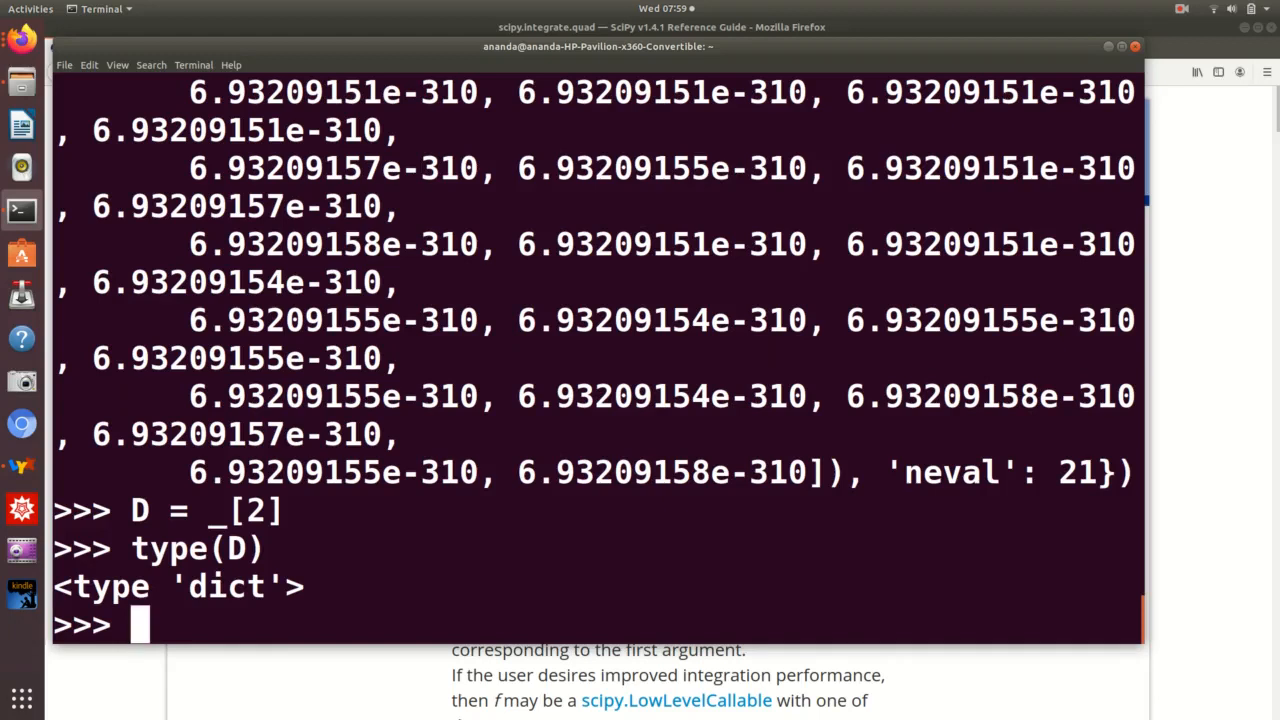
type("D.key")
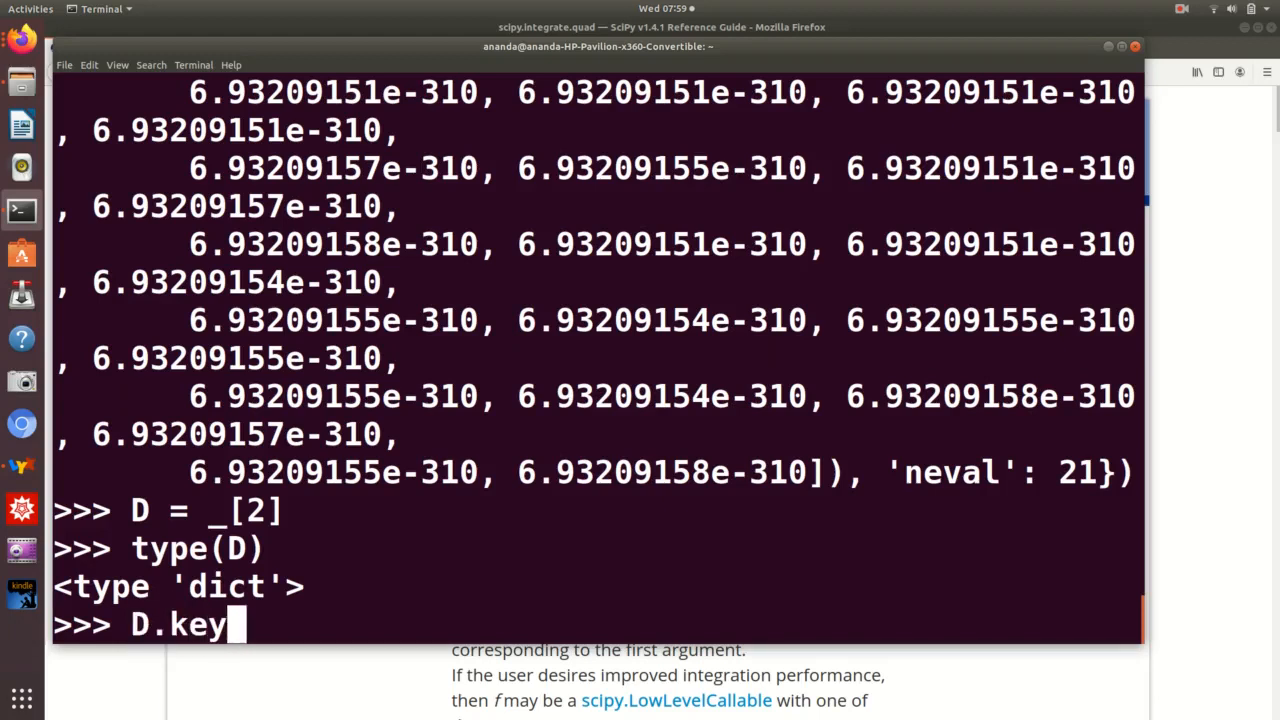
type("s()")
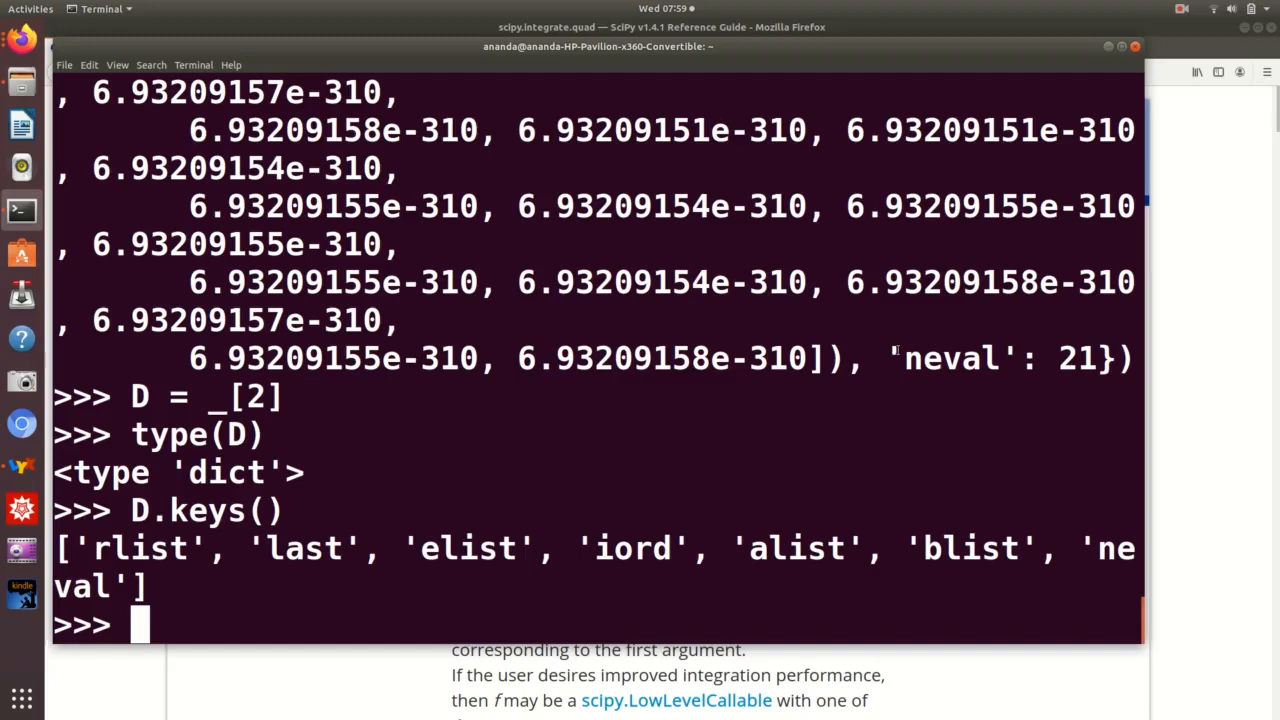
- Scroll through the shell to the full_output quad call's rlist array starting 1.3175, 0.5
double_click(990, 358)
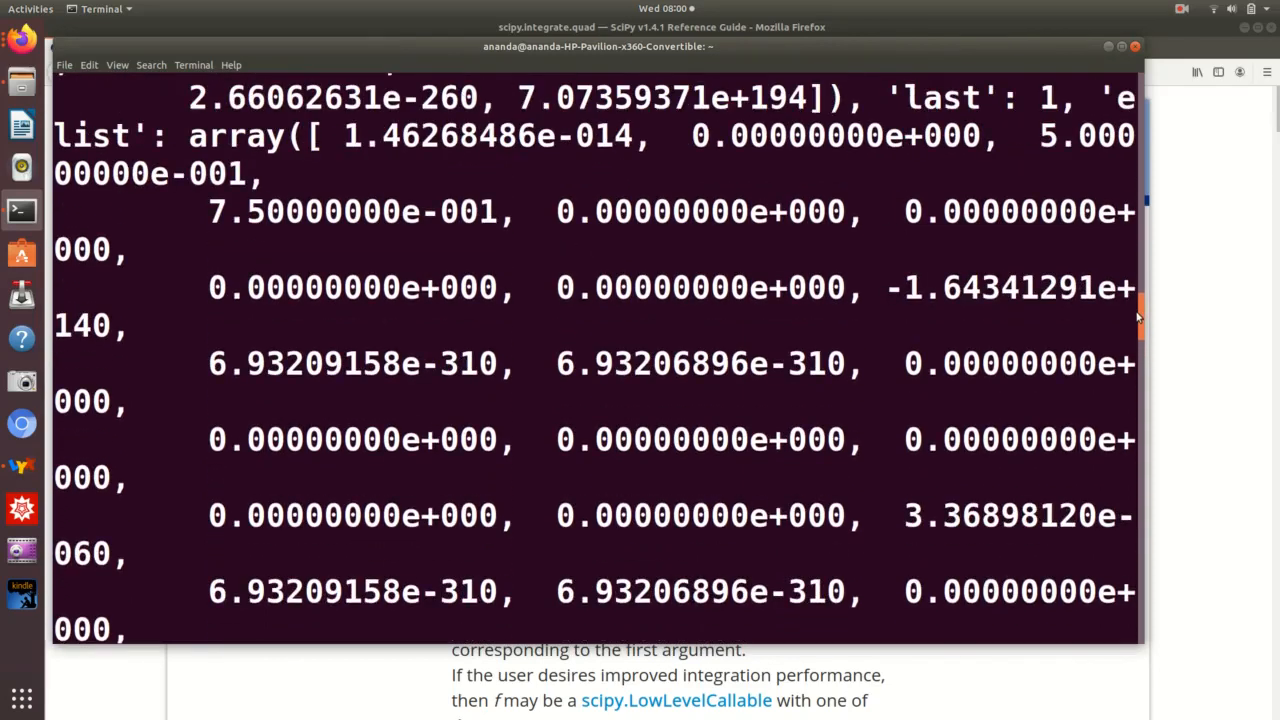
scroll("down", 3)
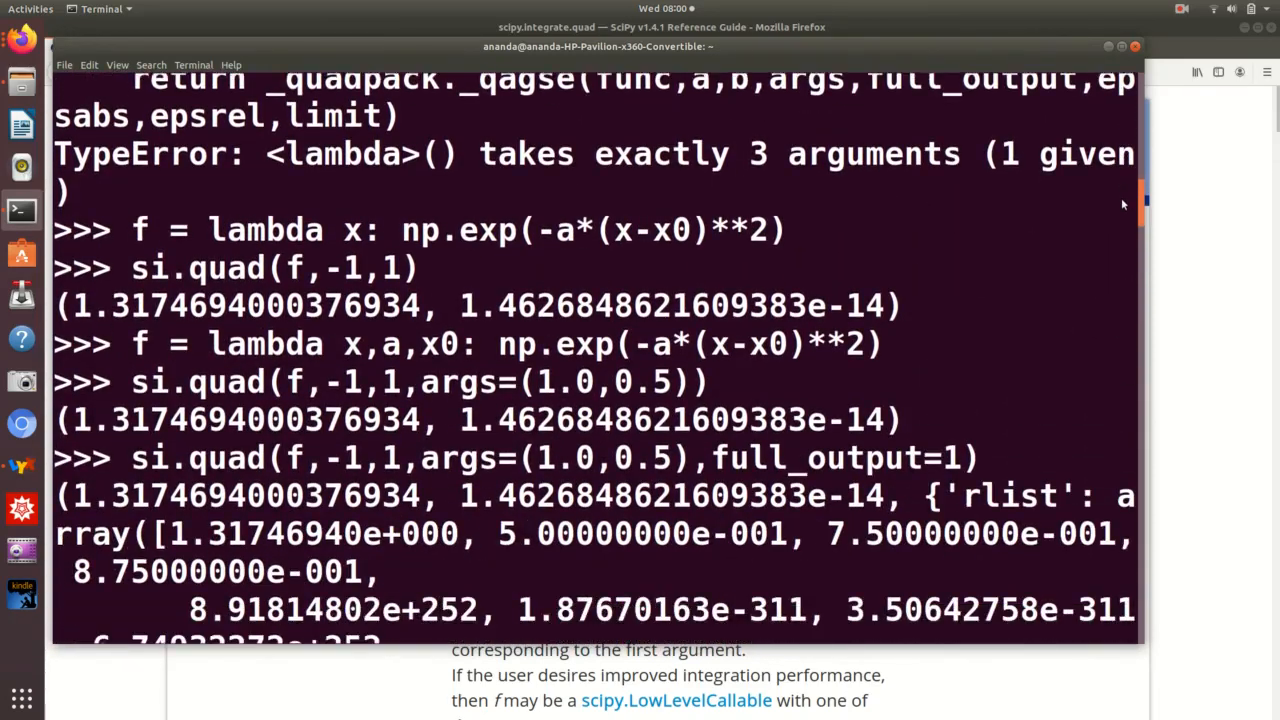
scroll("down", 3)
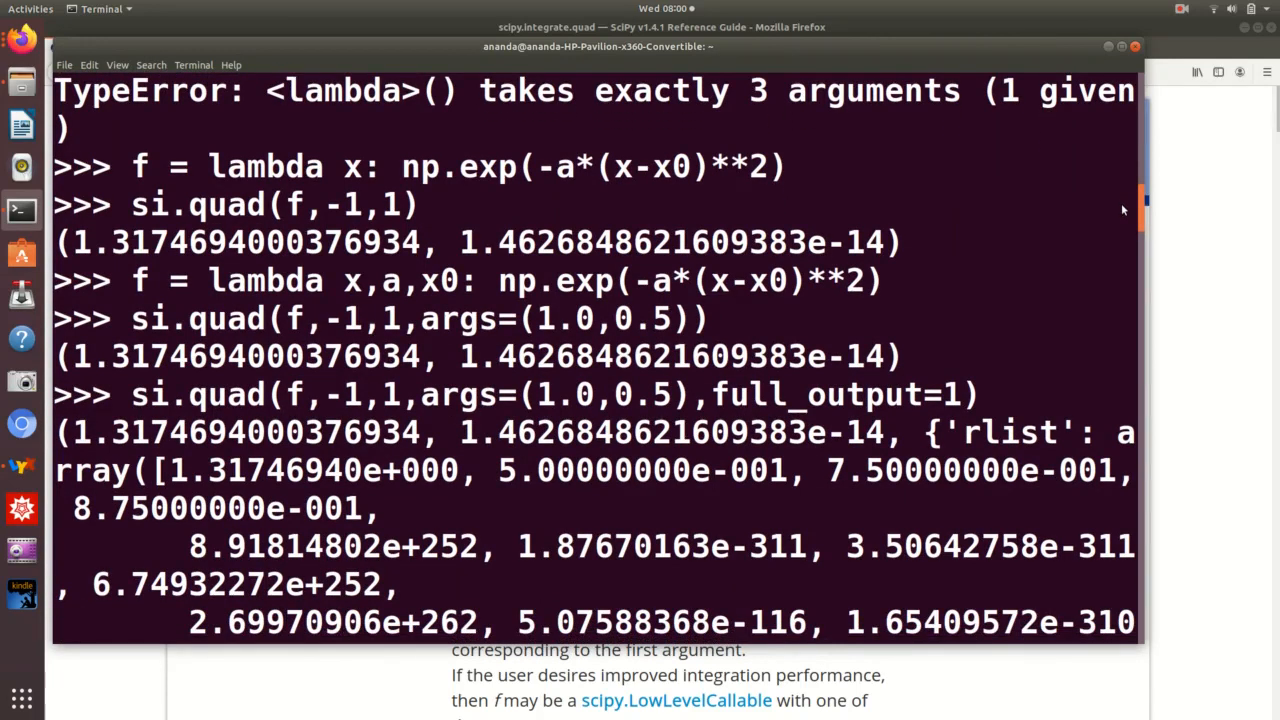
mouse_move(1121, 206)
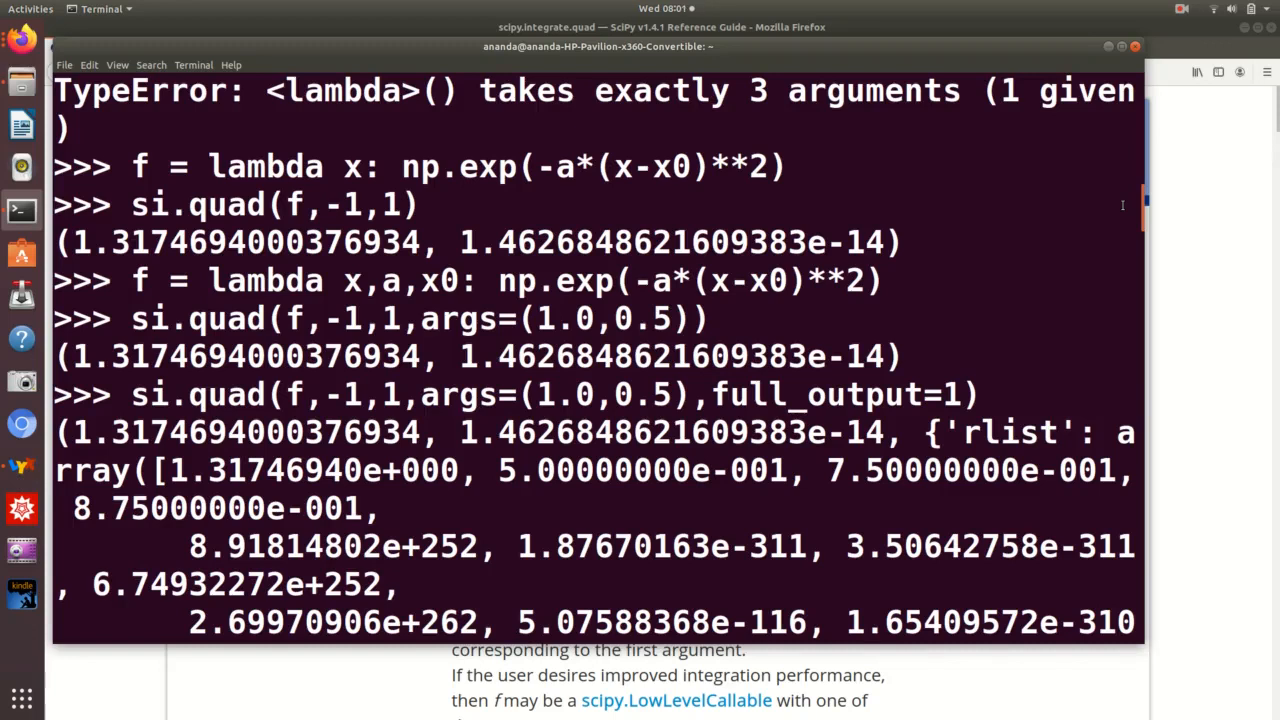
mouse_move(1143, 228)
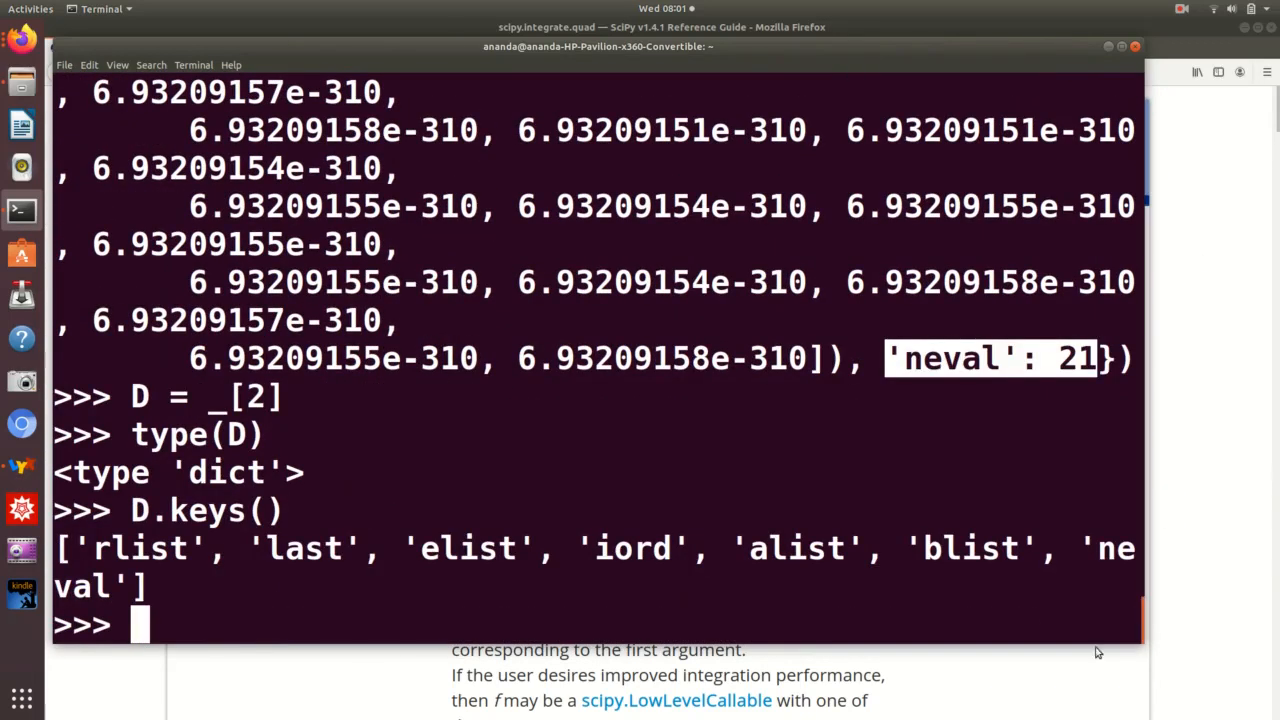
- Run si.quad(f,-10,10,args=(1.0,0.5),full_output=1) and scroll to 'neval': 231
type("D.keys()")
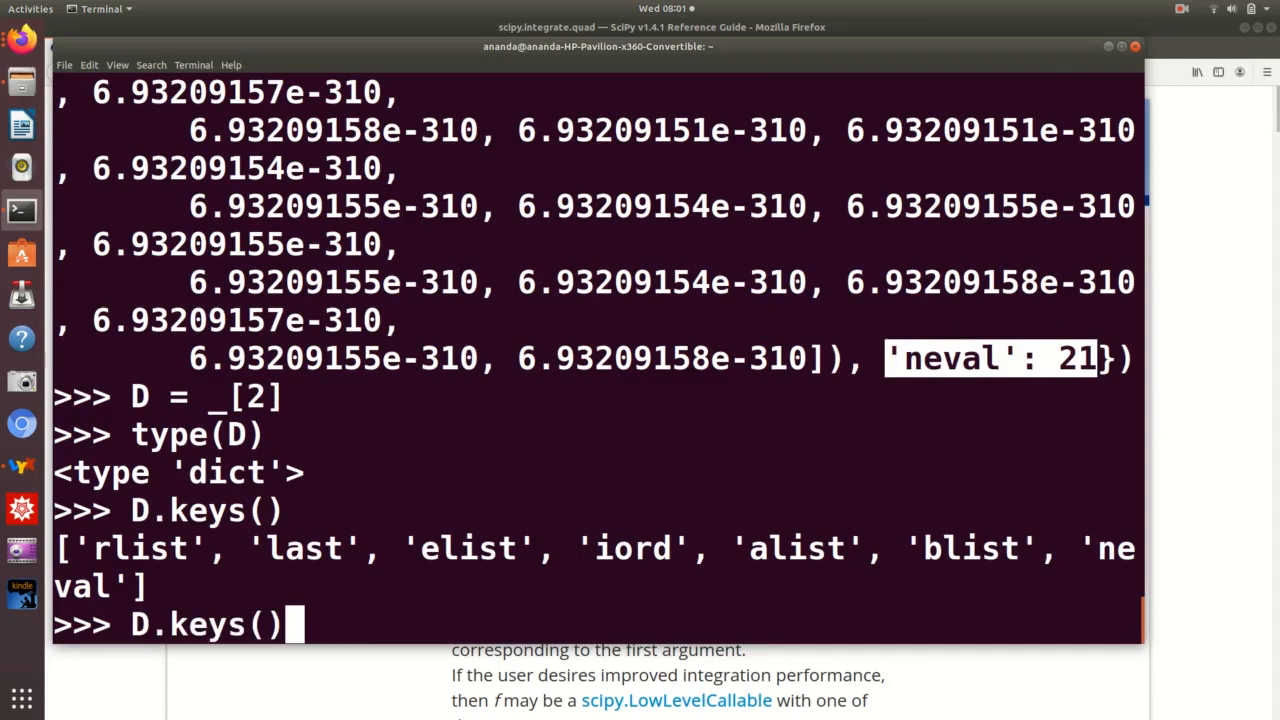
type("si.quad(f,-1,1,args=(1.0,0.5),full_output=1)")
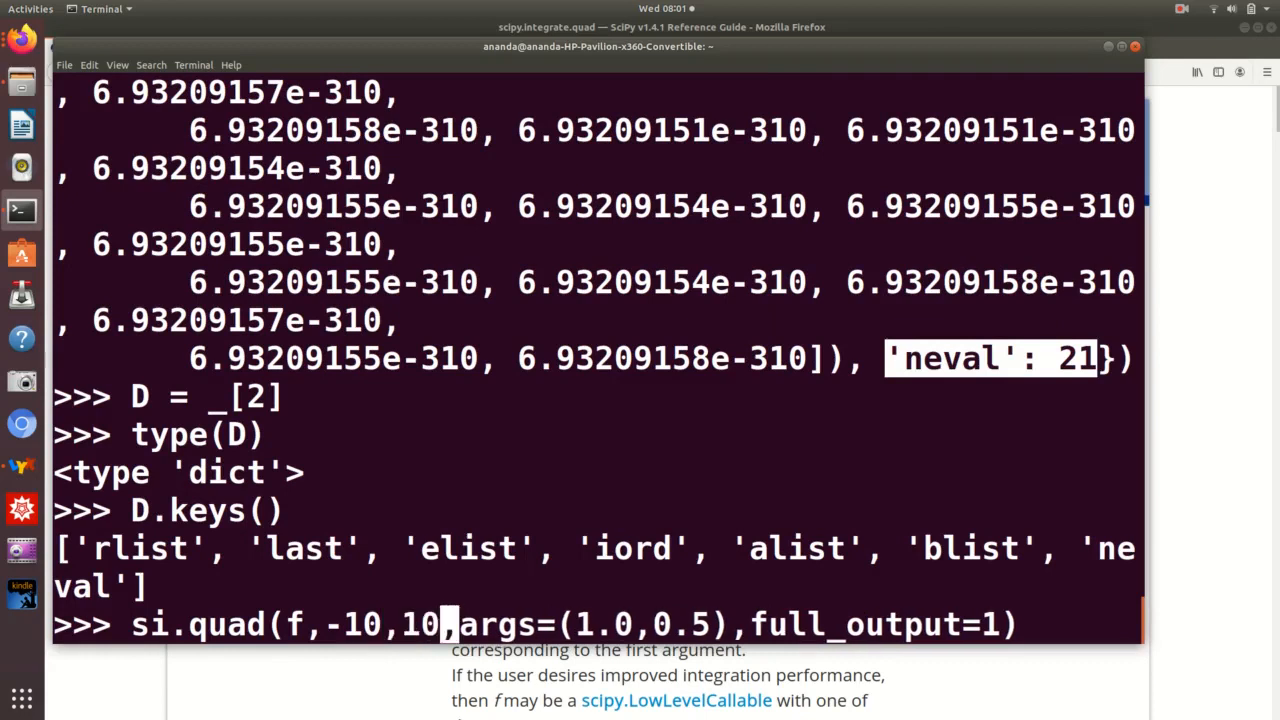
key("Return")
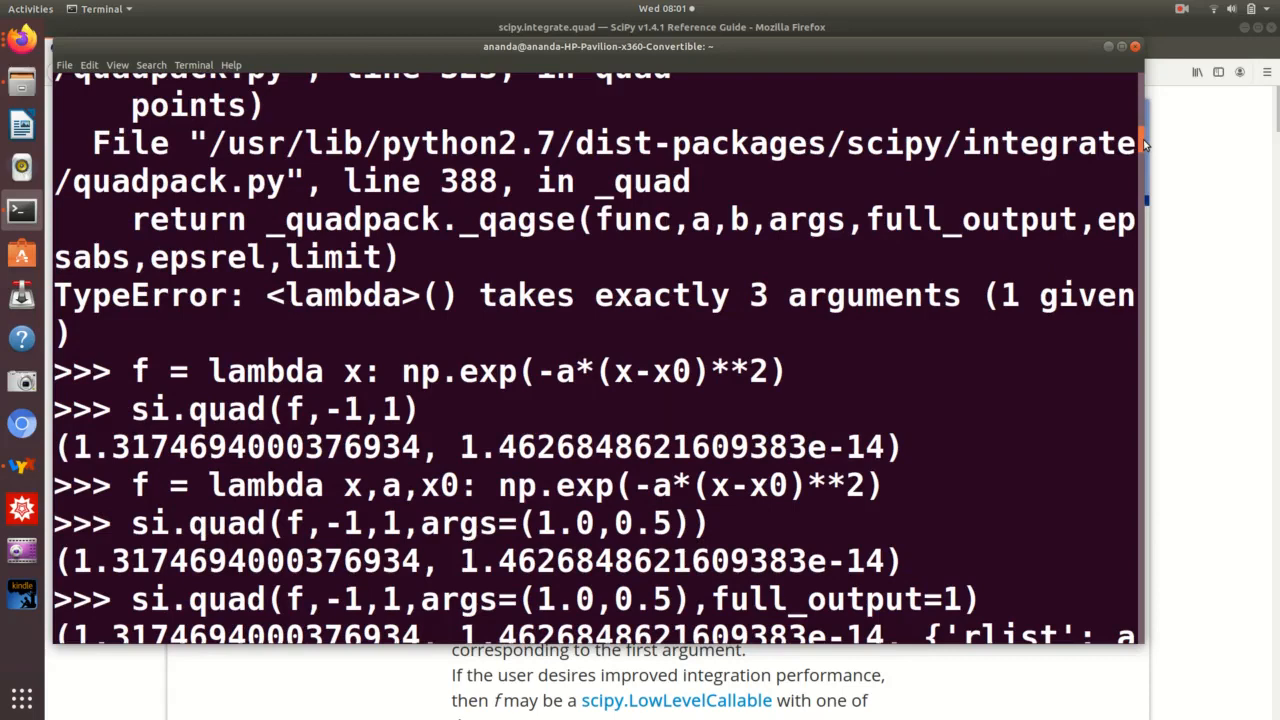
scroll("down", 3)
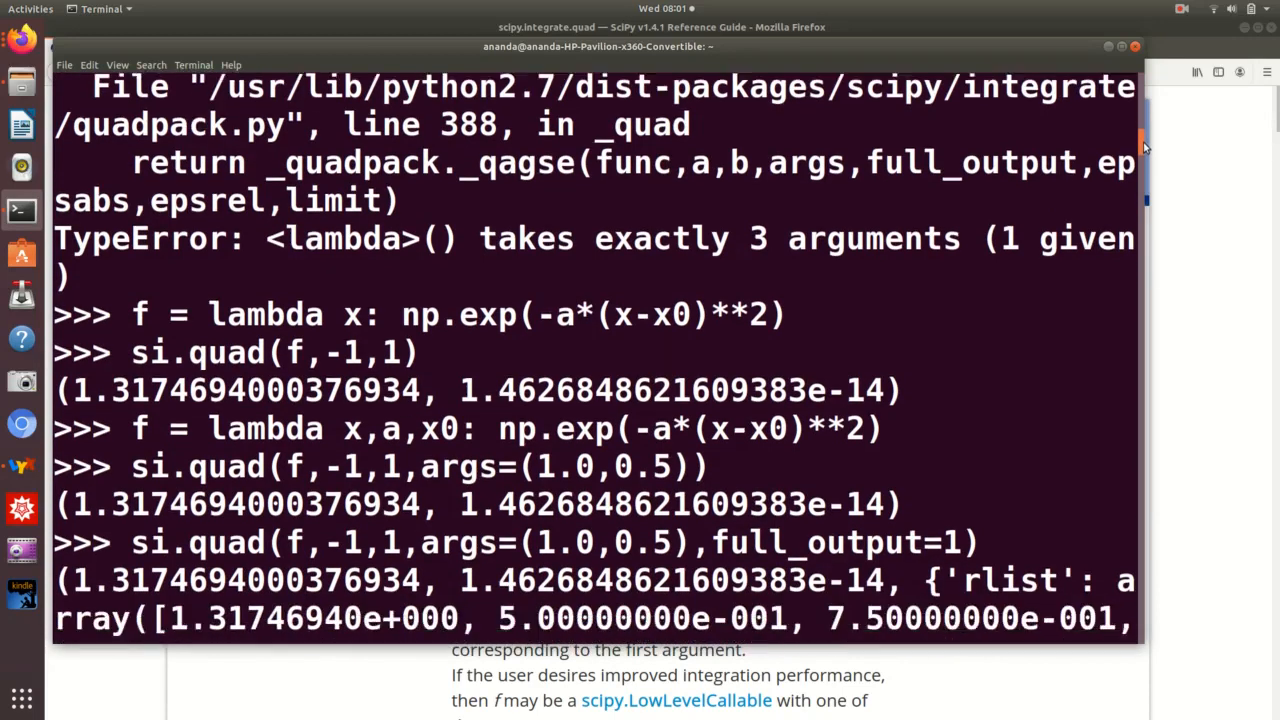
scroll("down", 3)
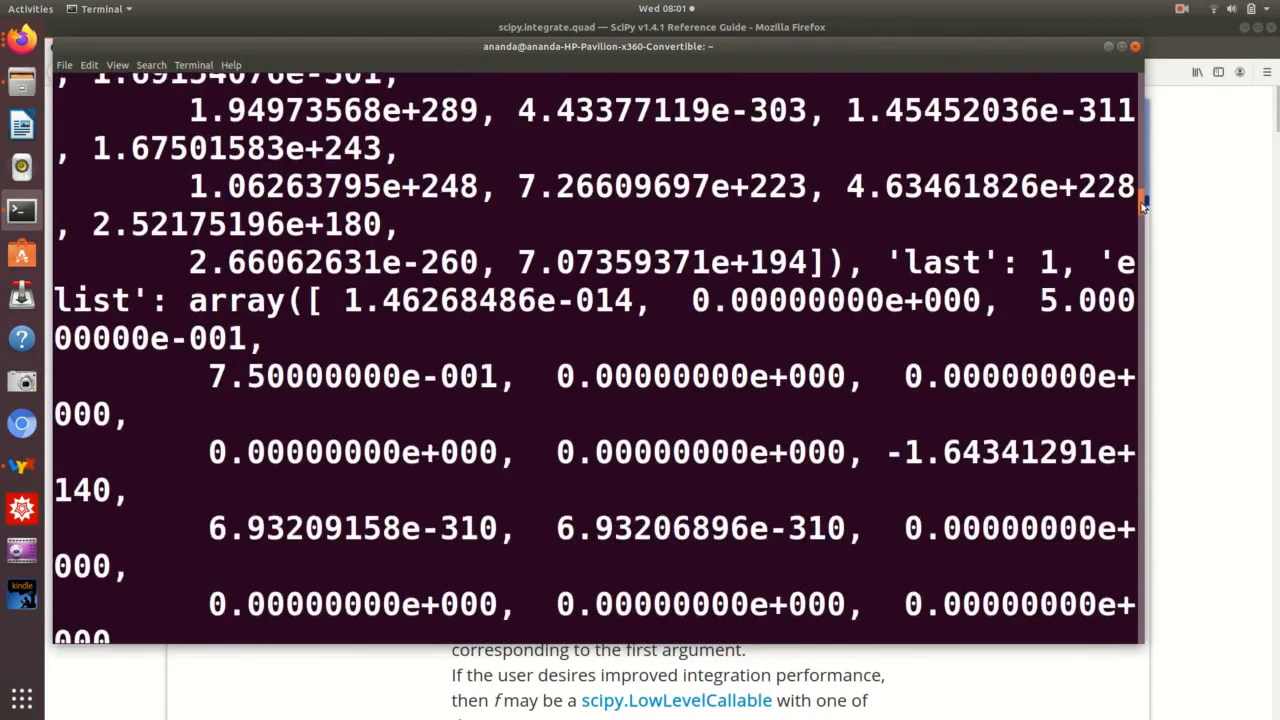
scroll("down", 3)
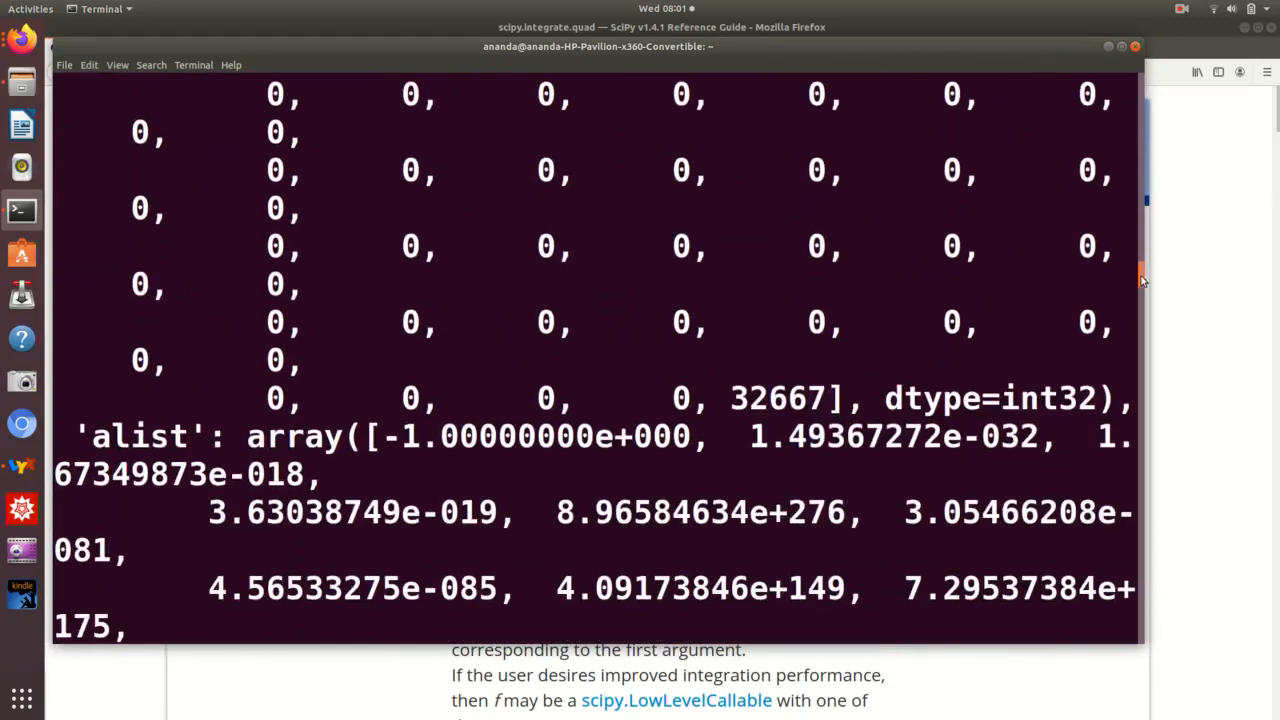
scroll("down", 3)
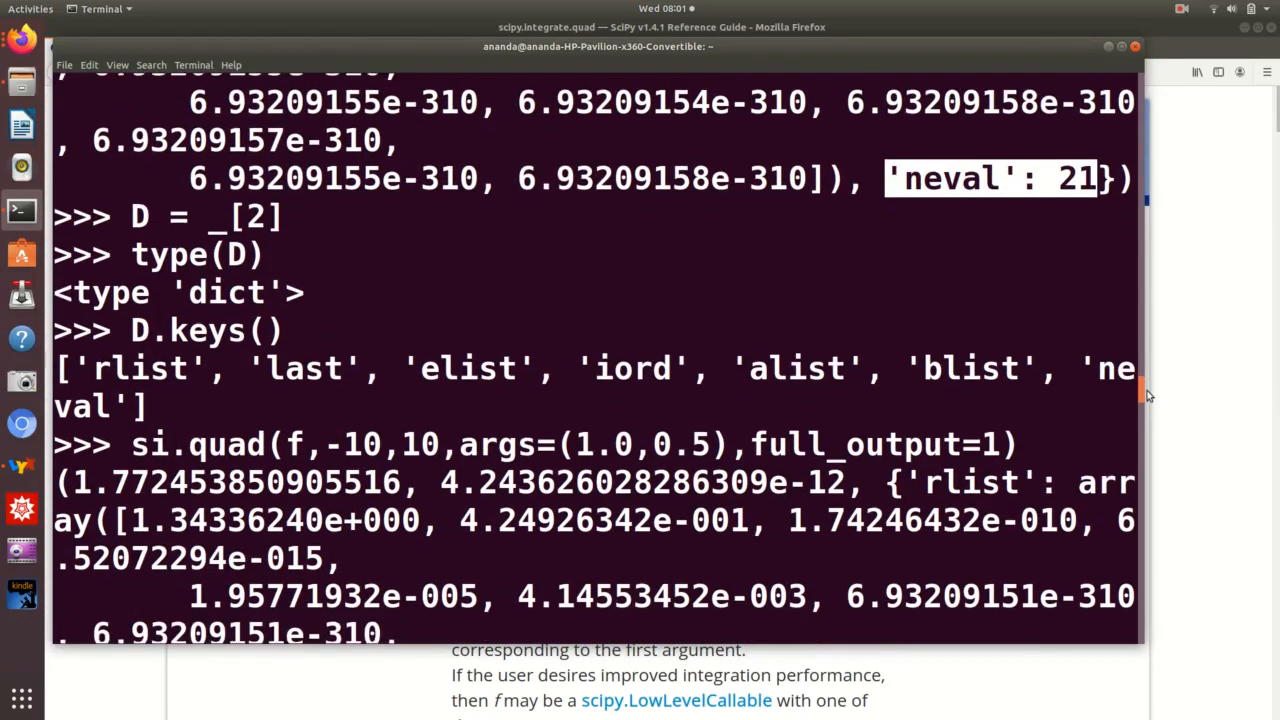
scroll("down", 3)
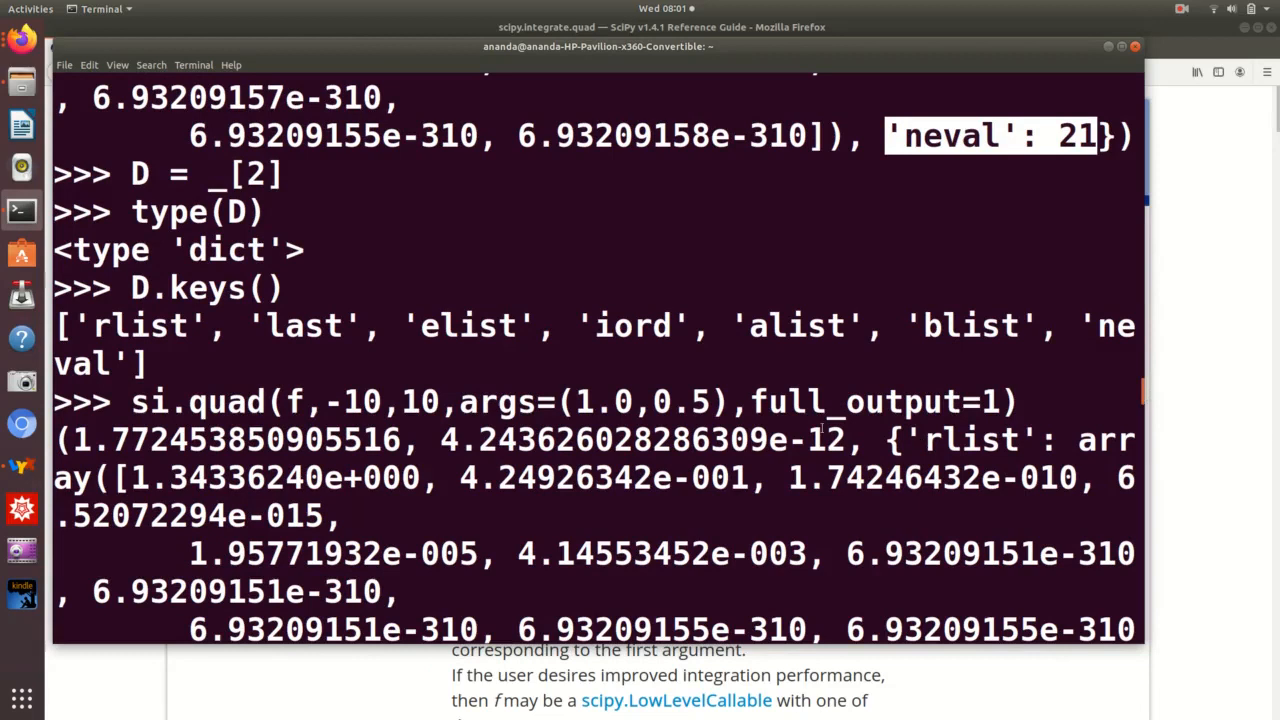
mouse_move(1143, 397)
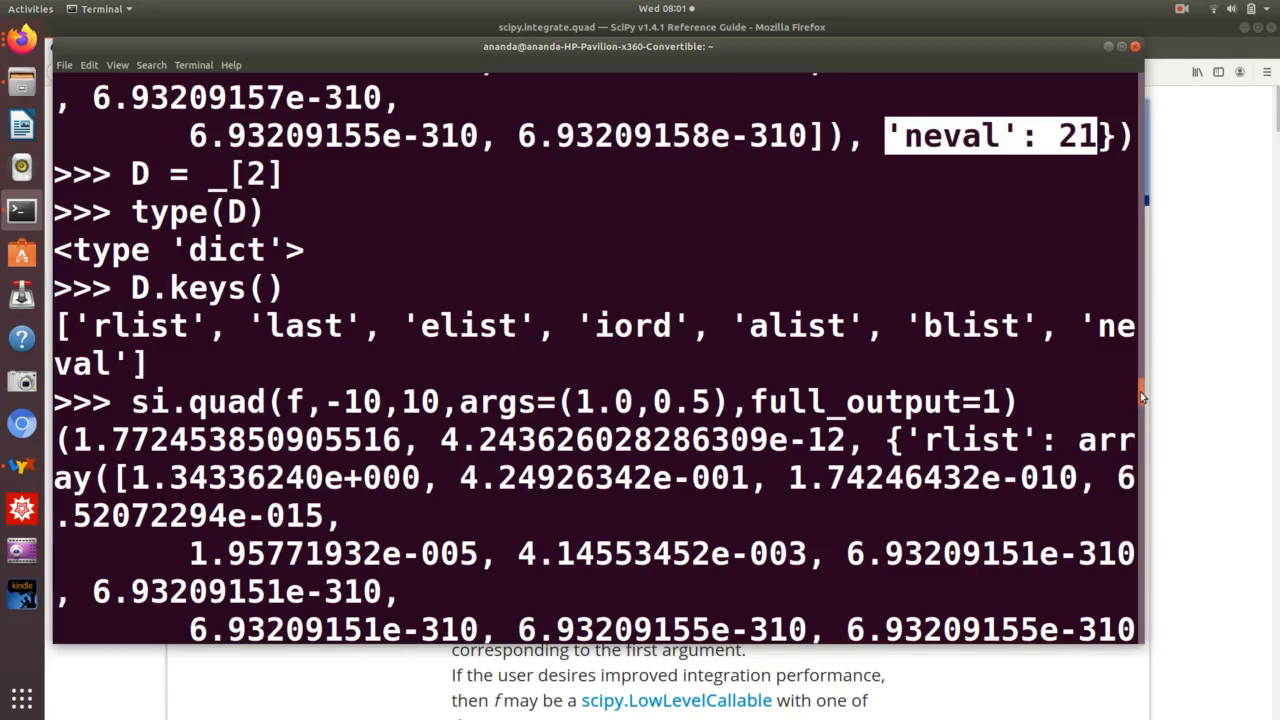
scroll("down", 3)
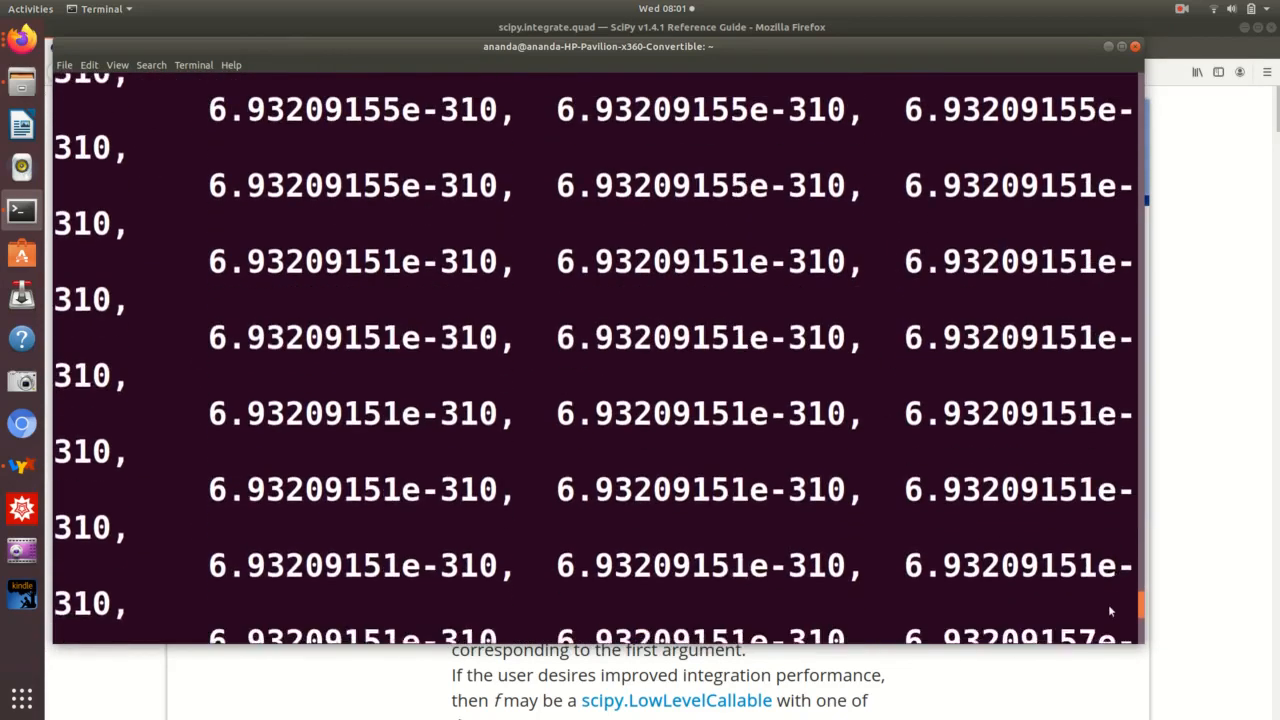
scroll("down", 3)
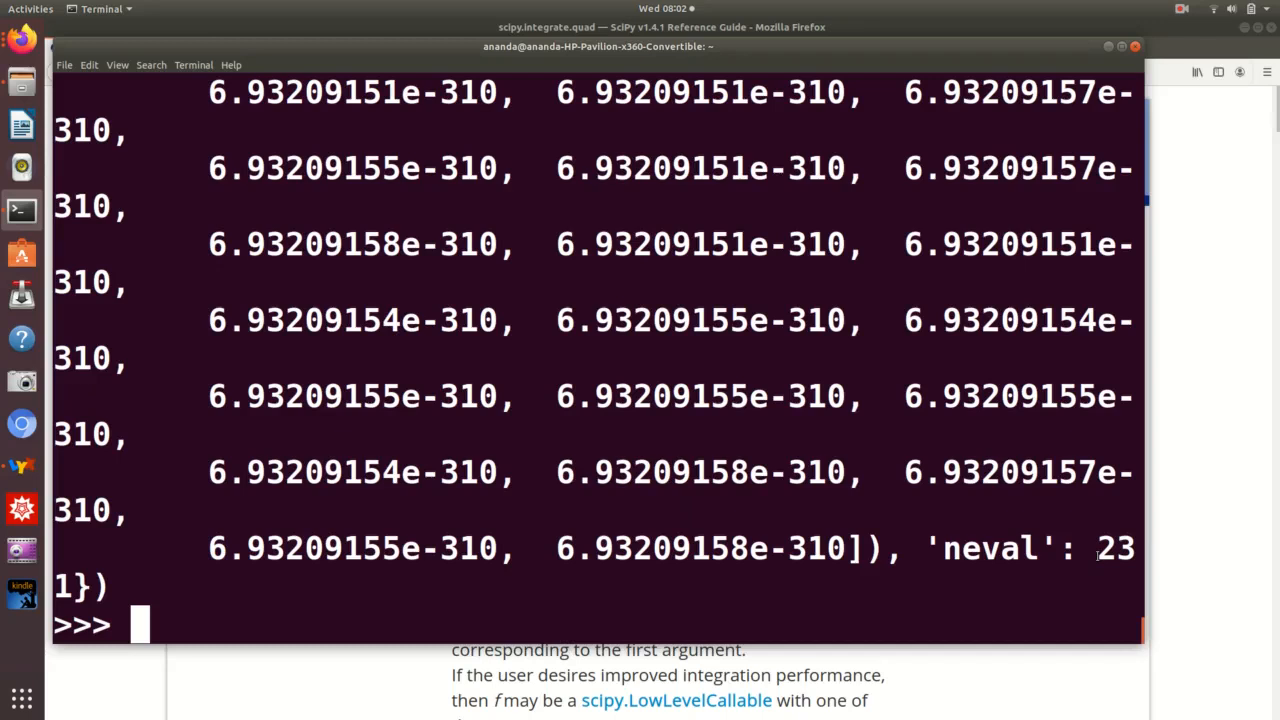
mouse_move(1204, 622)
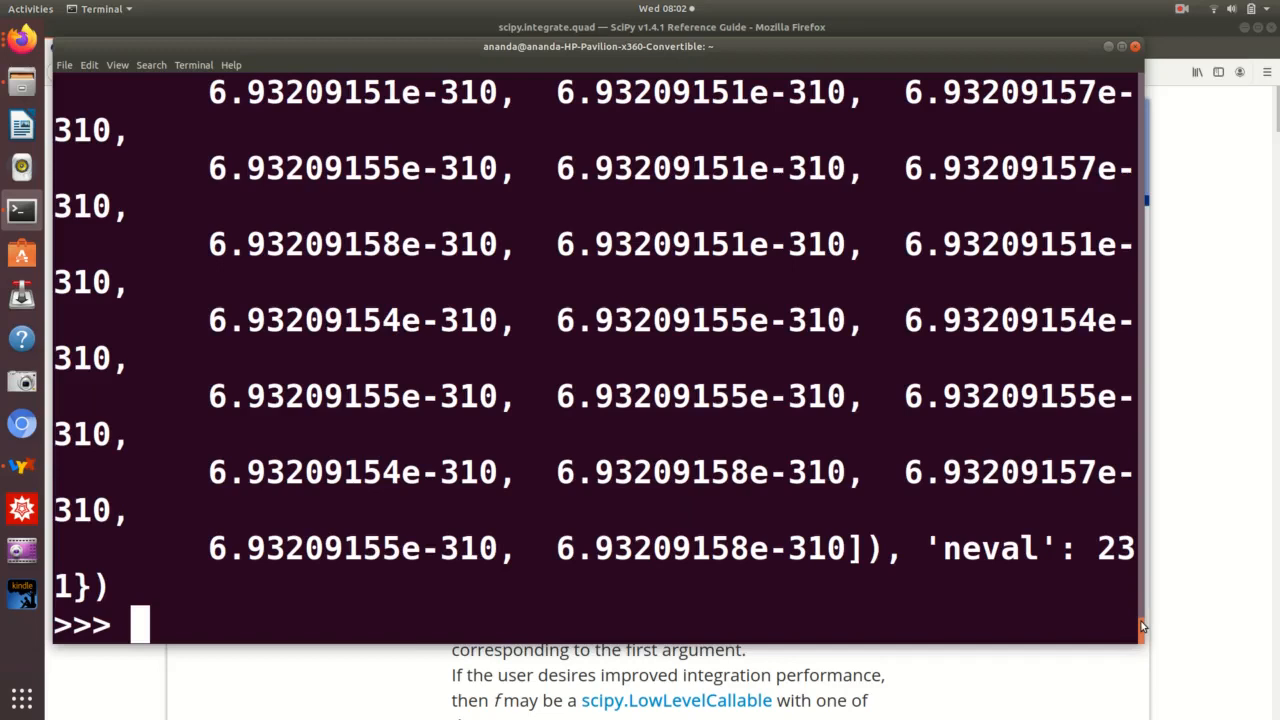
- Rerun the -10 to 10 integral without full_output, returning 1.772453850905516
type("si.quad(f,-10,10,args=(1.0,0.5),full_output=1)")
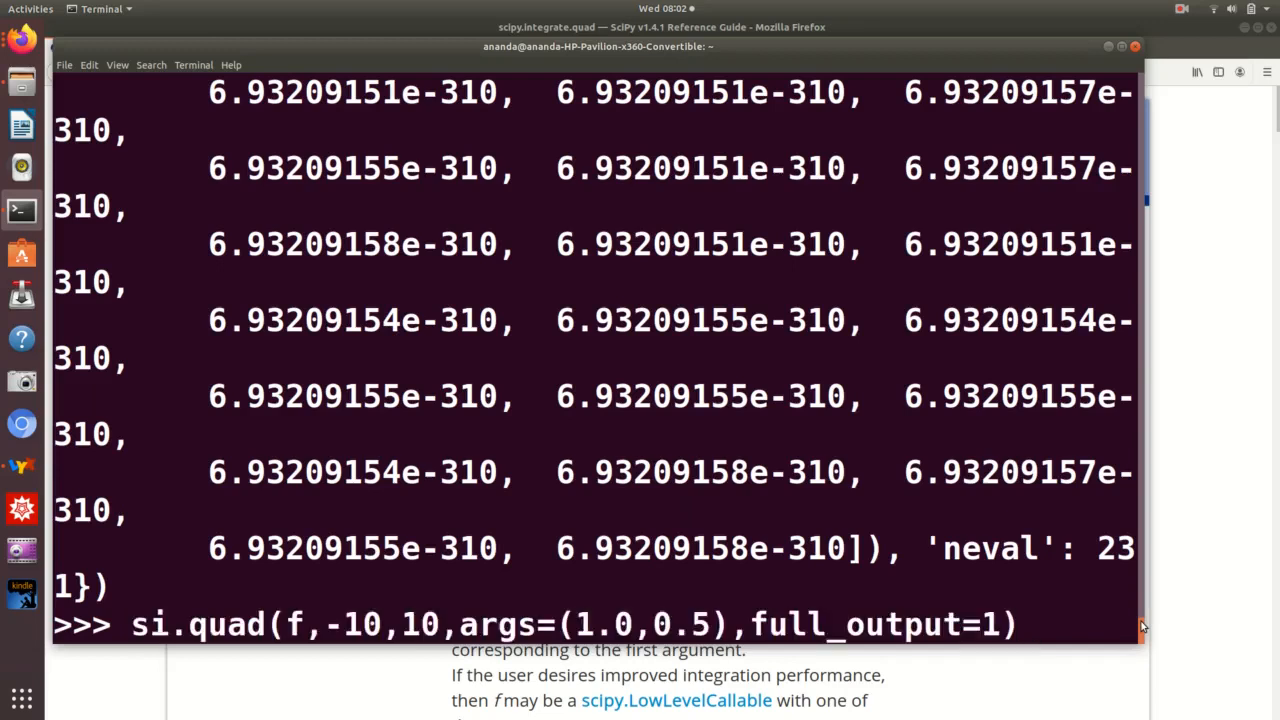
type(")")
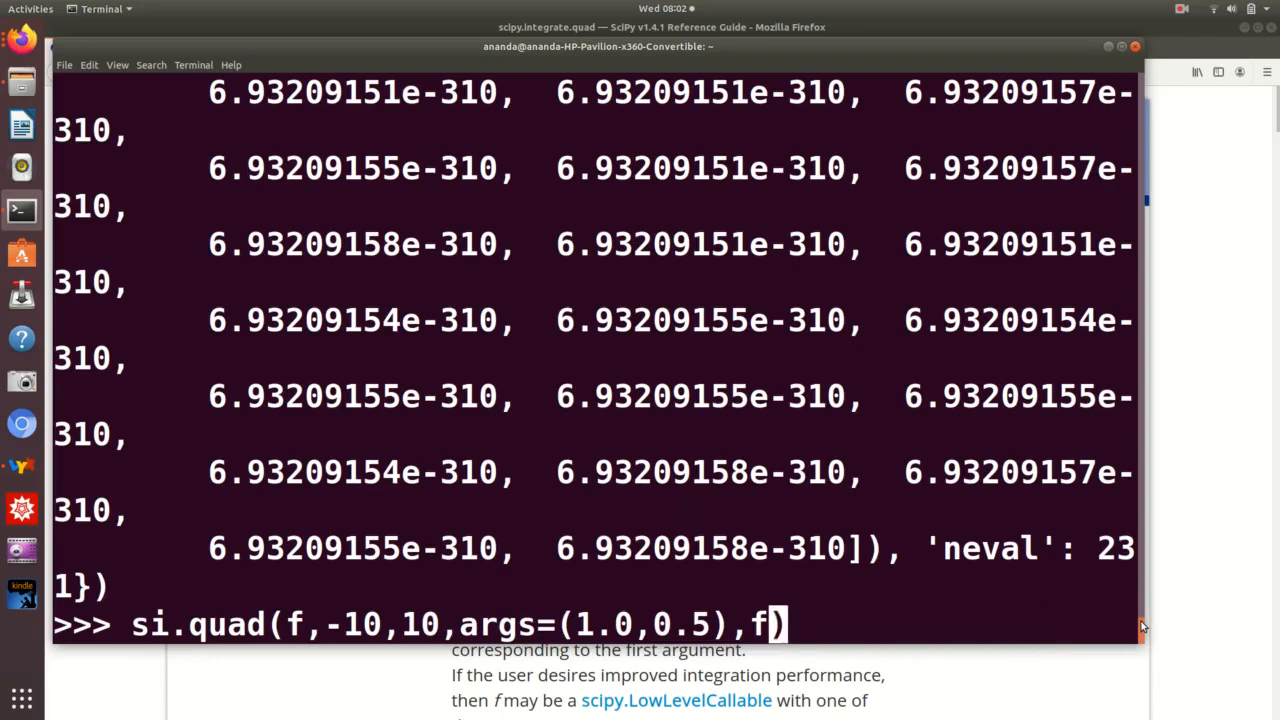
key("BackSpace")
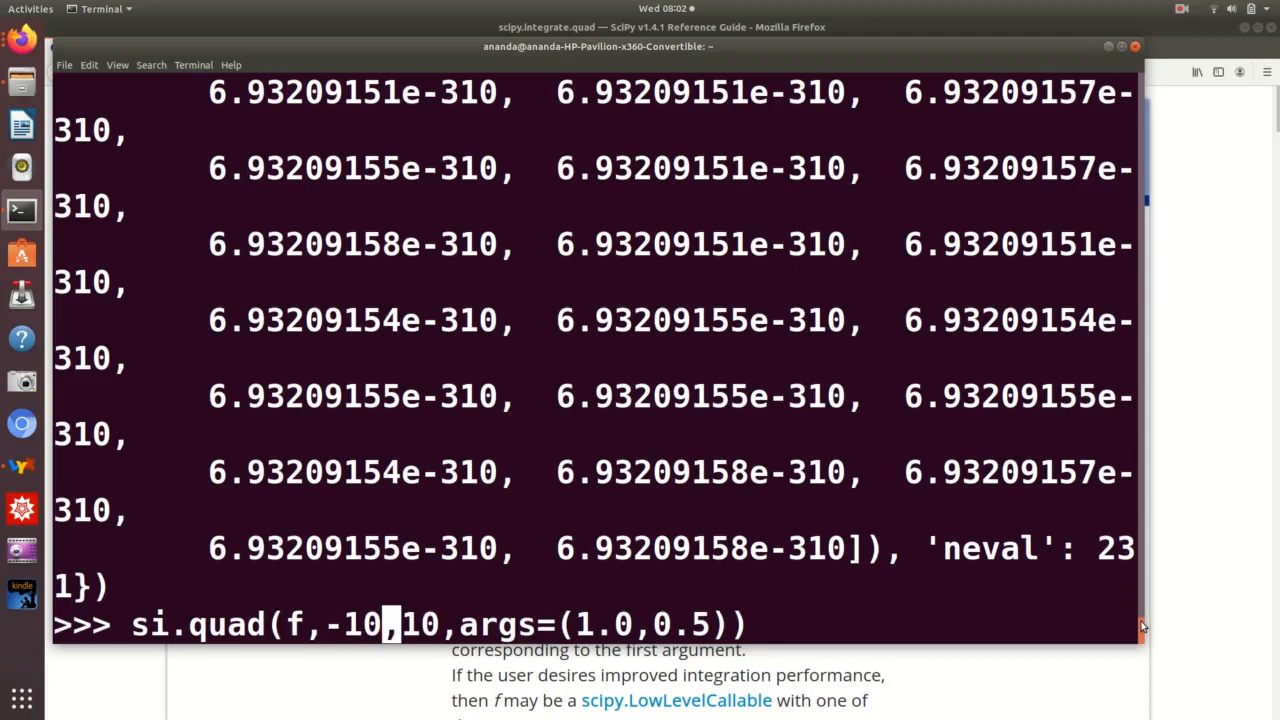
key("Return")
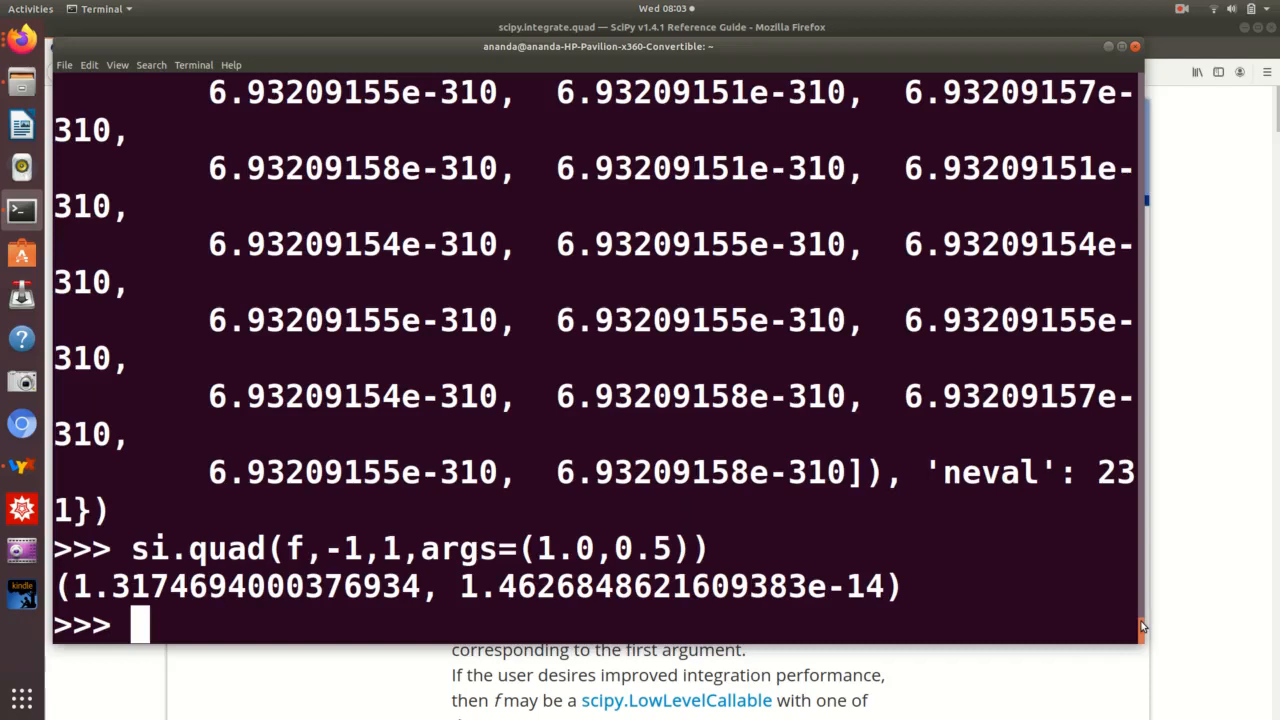
- Compute np.sqrt(np.pi), giving 1.7724538509055159 to match the integral
type("si.quad(f,-1,1,args=(1.0,0.5))")
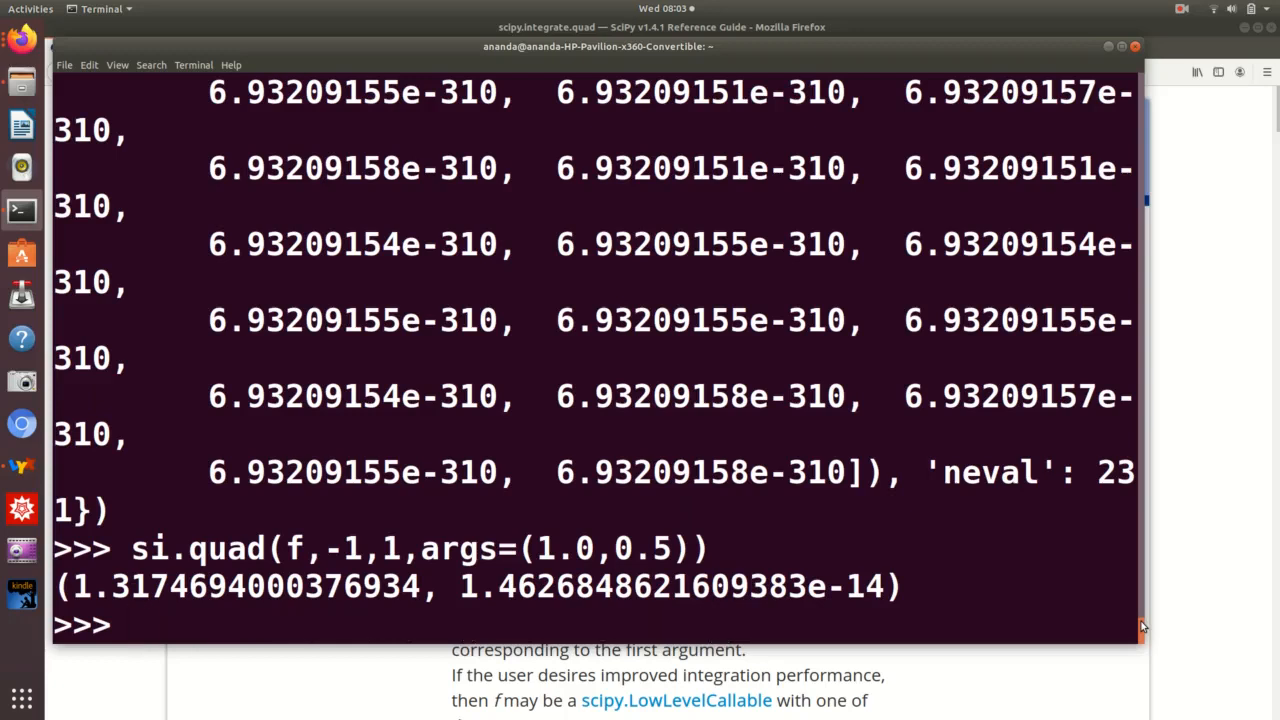
type("np.")
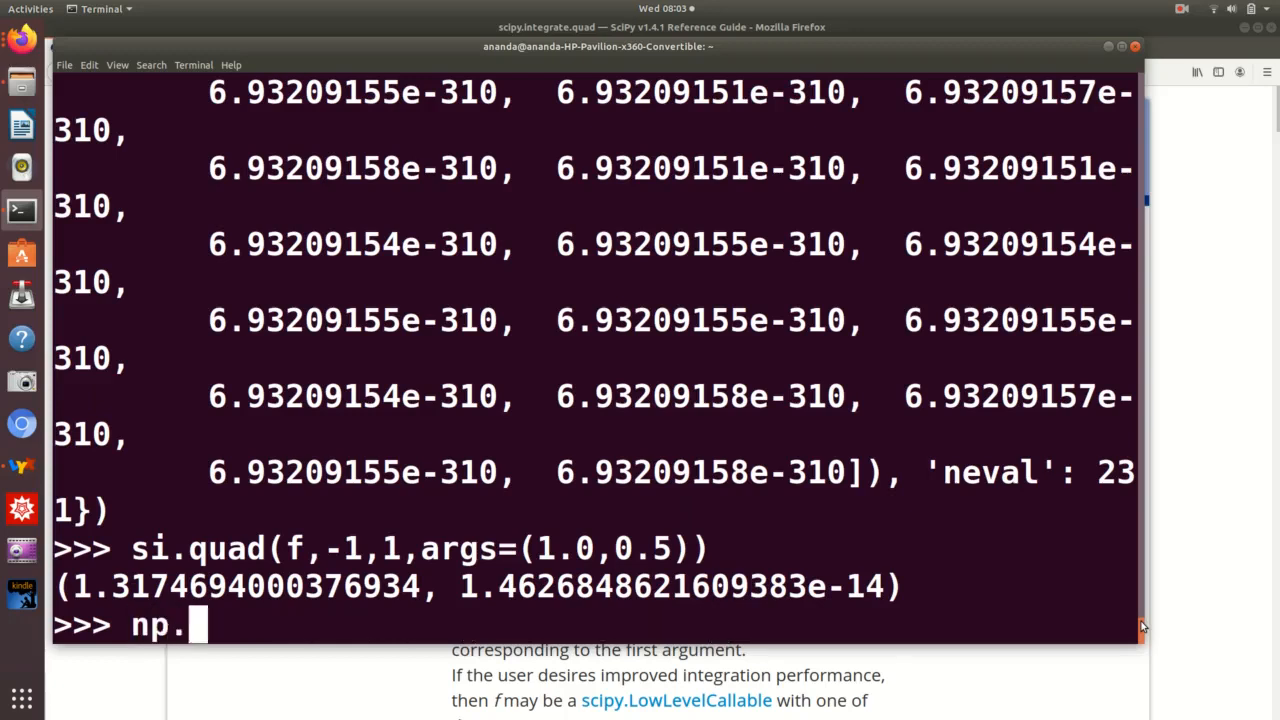
type("sqrt(")
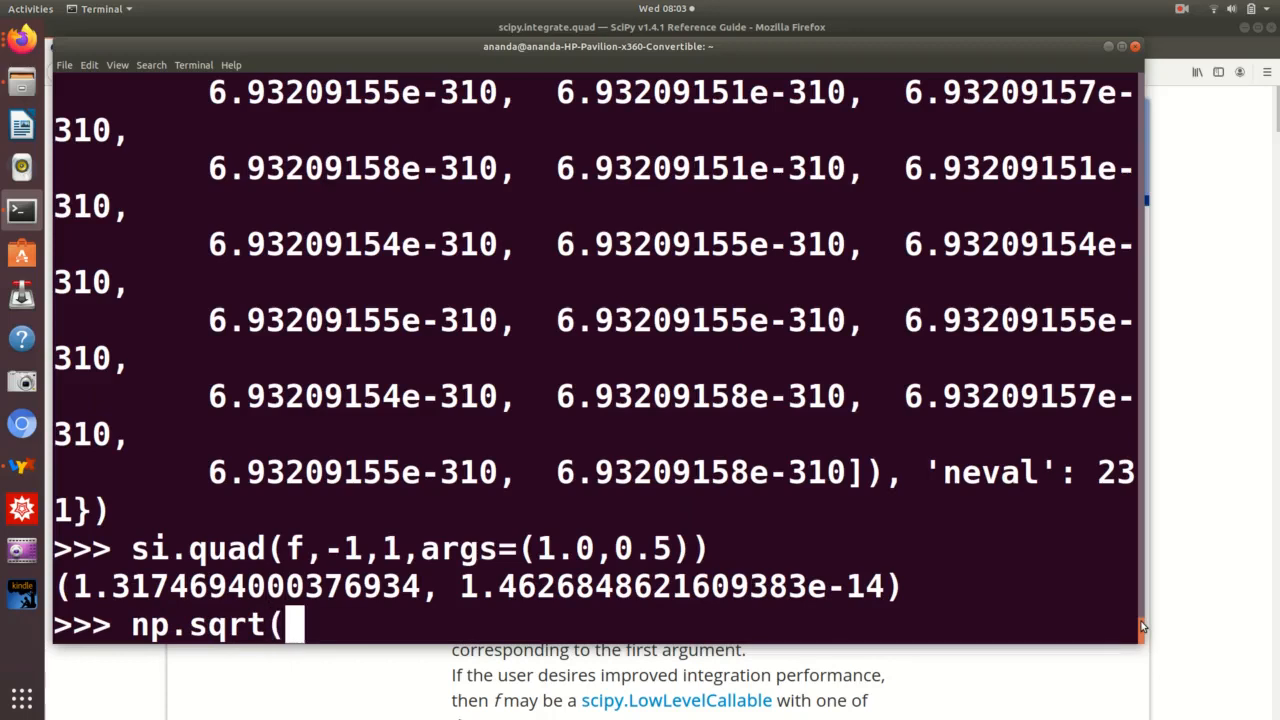
type("np.pi")
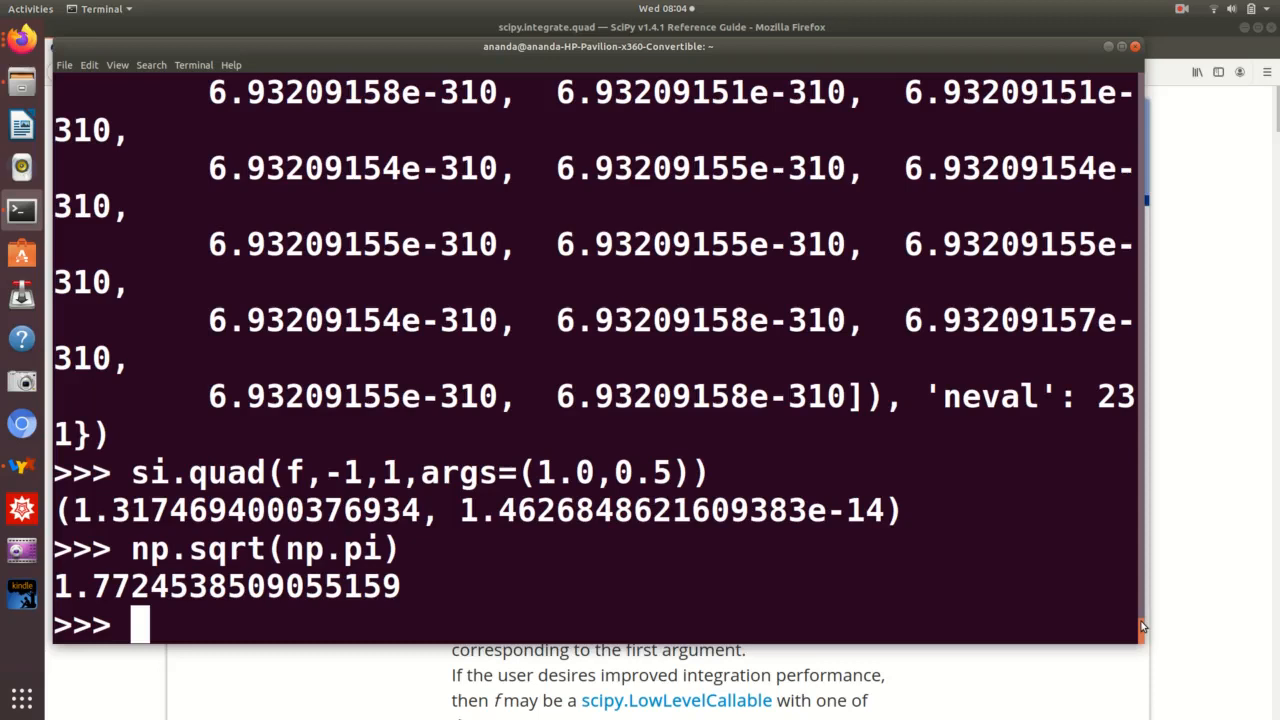
type("np.sqrt(np.pi)")
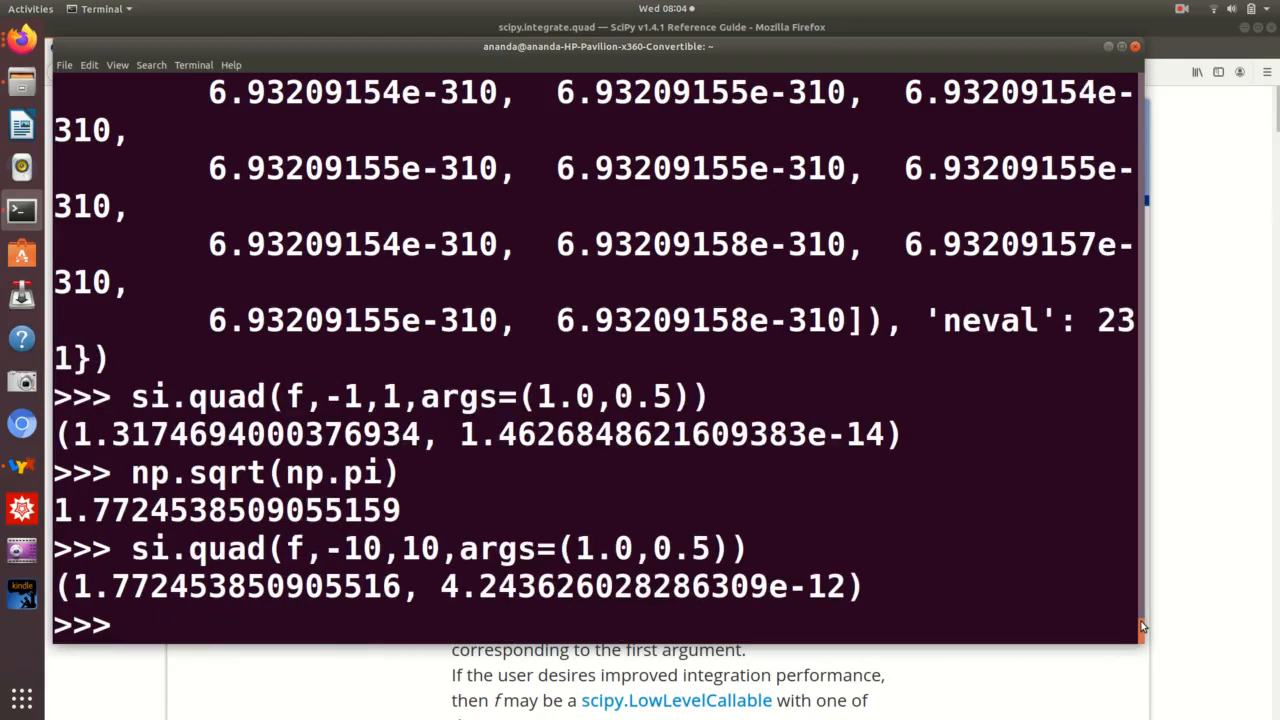
- Rerun si.quad with limits -1000,1000, still getting 1.772453850905516 with larger error
type("si.quad(f,-10,10,args=(1.0,0.5))")
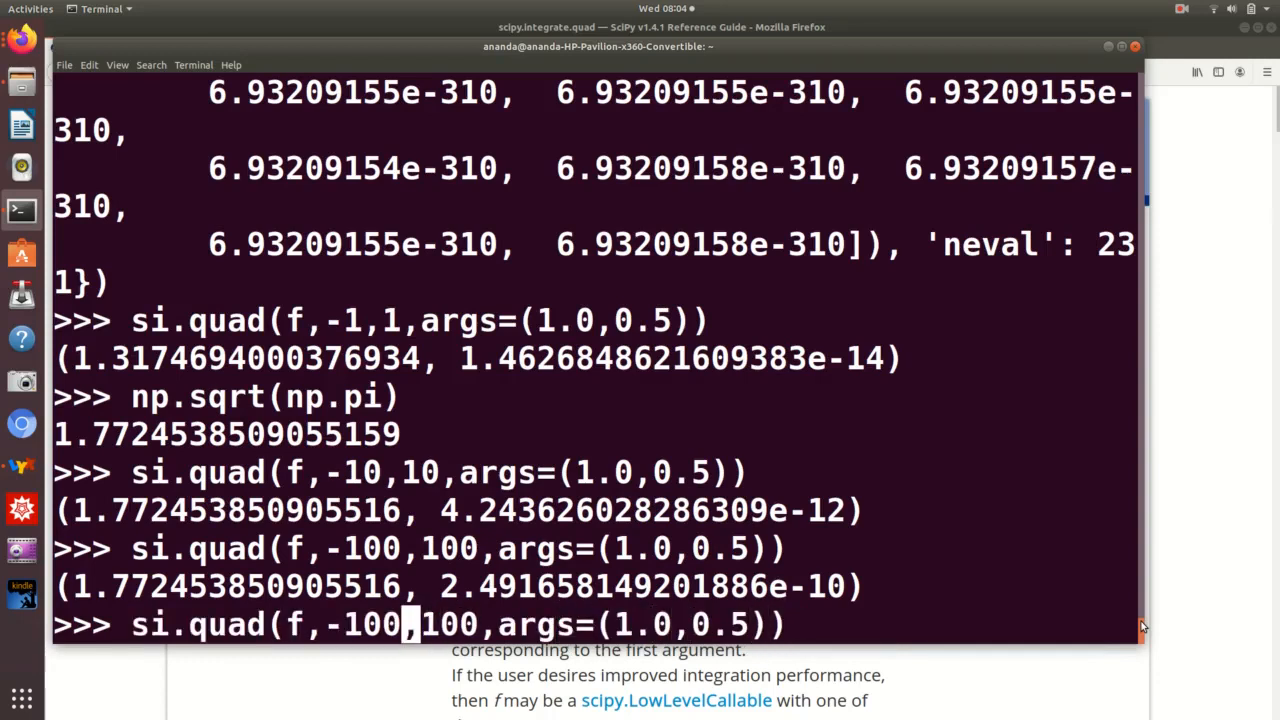
type("0")
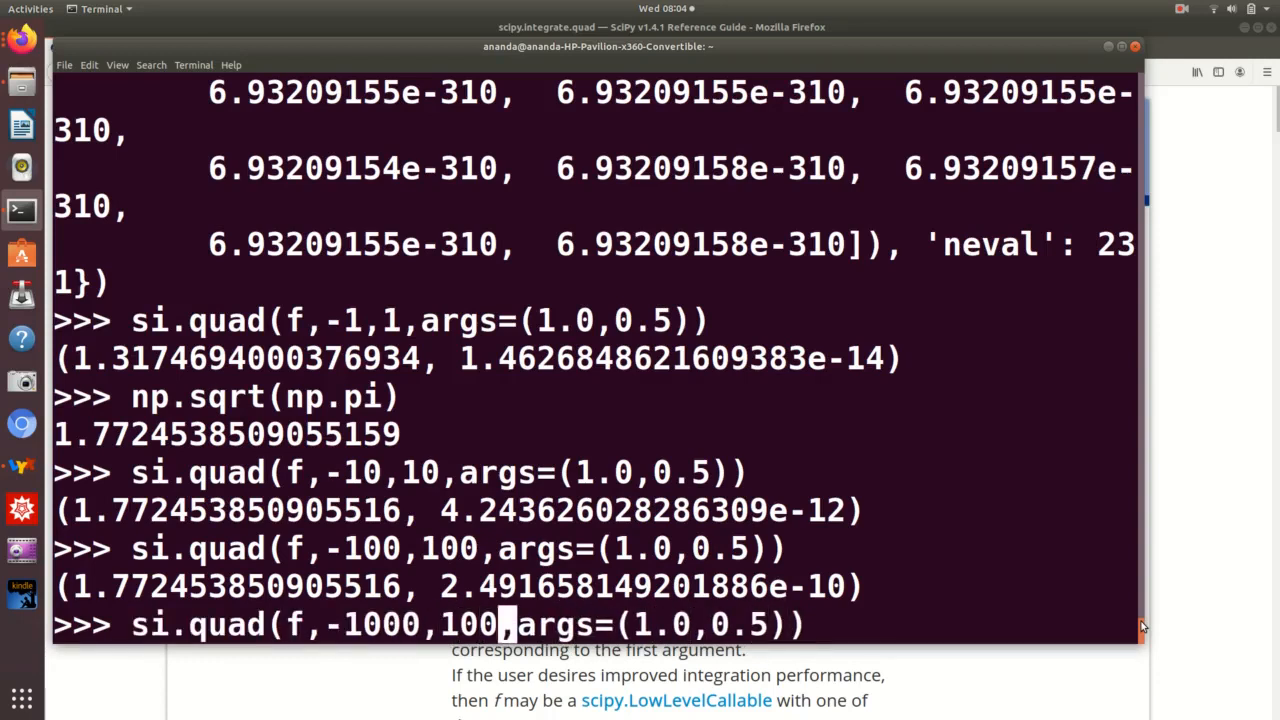
type("0")
key("Return")
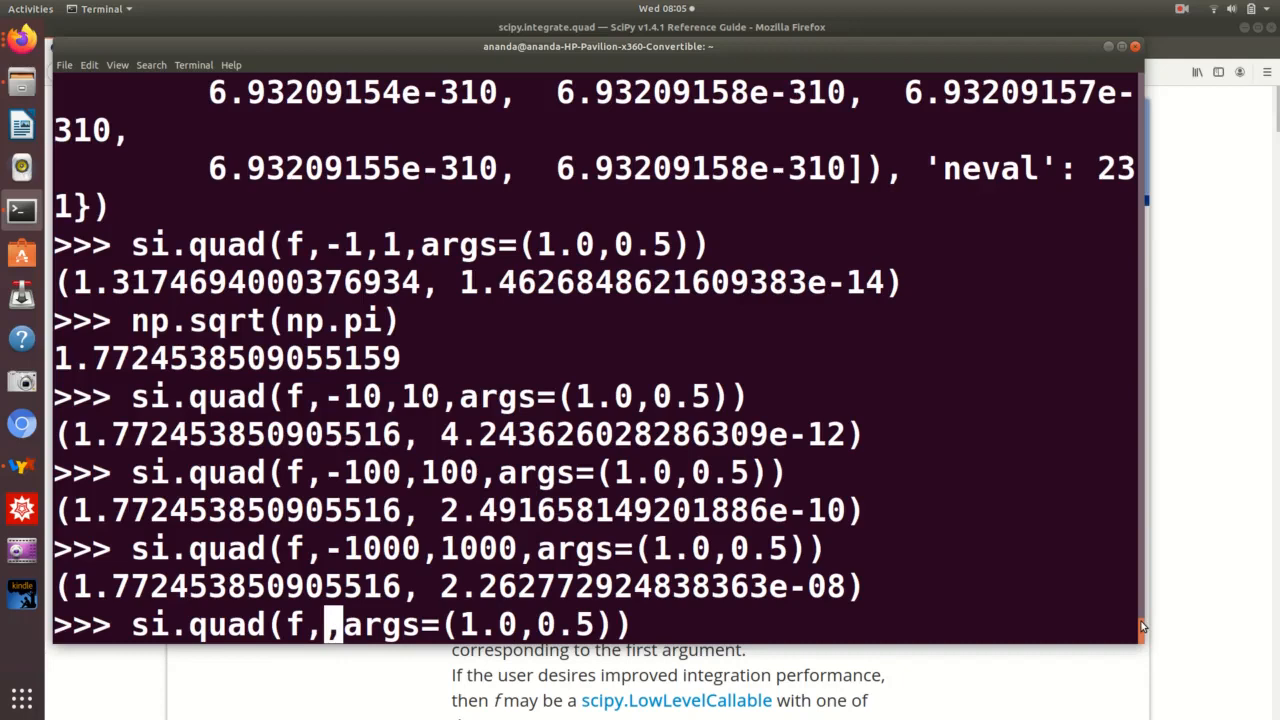
- Integrate from -np.inf to np.inf, getting 1.7724538509055163
type("-n")
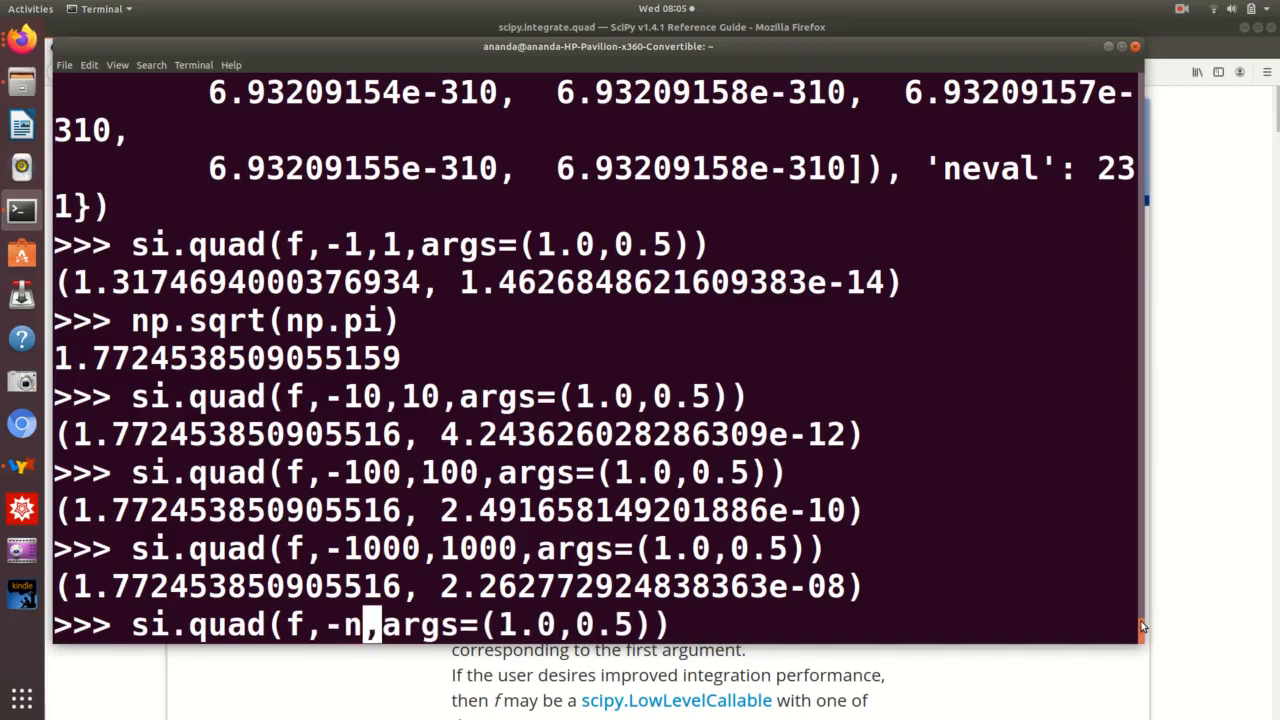
type("p.inf")
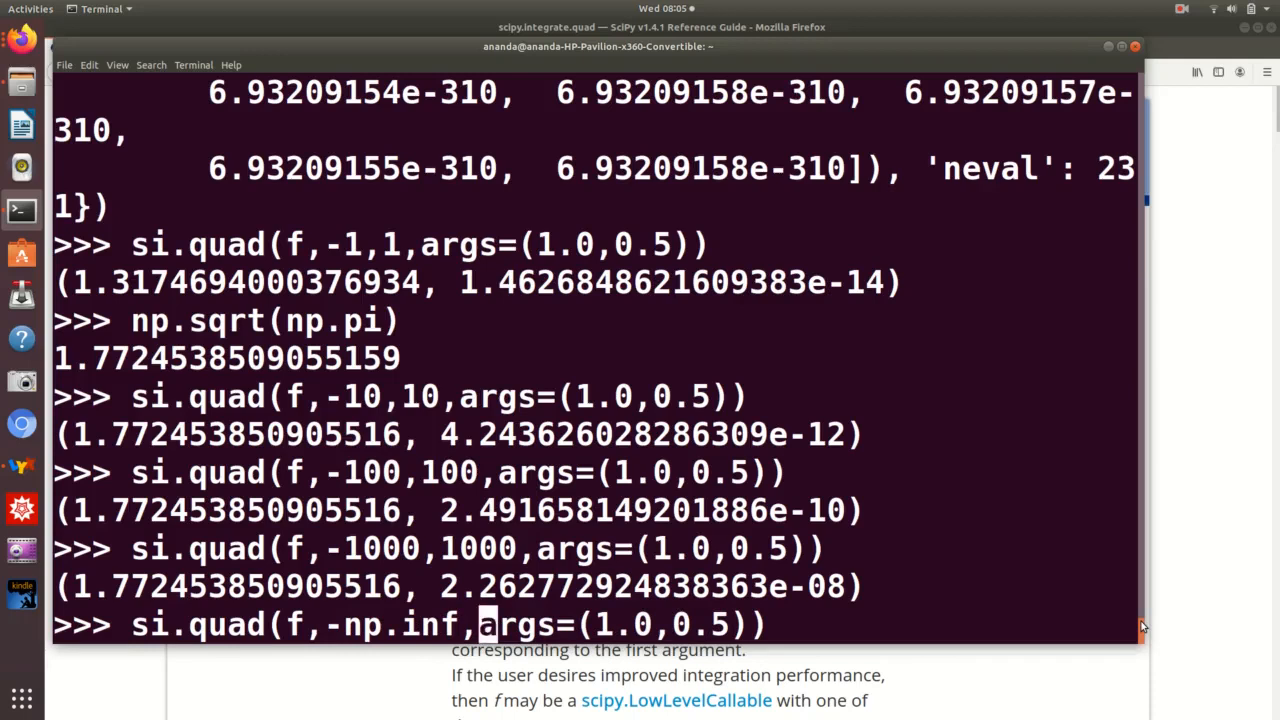
type("np.inf,")
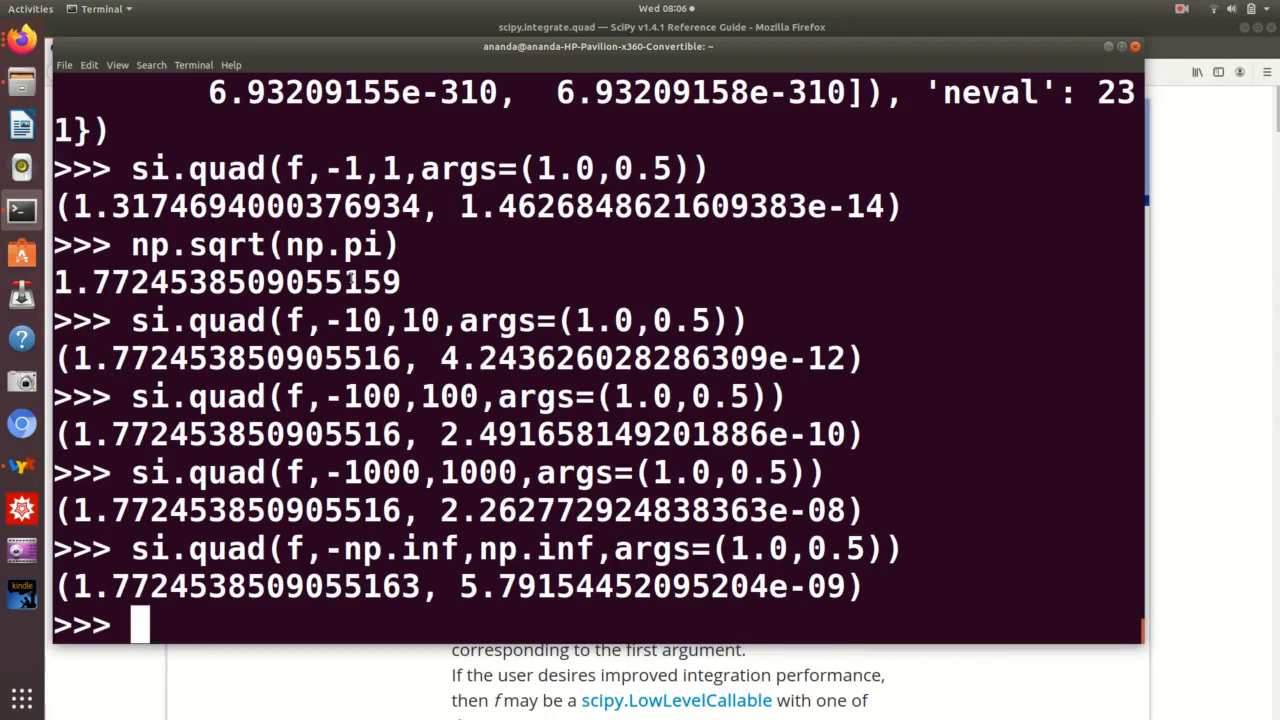
double_click(378, 282)
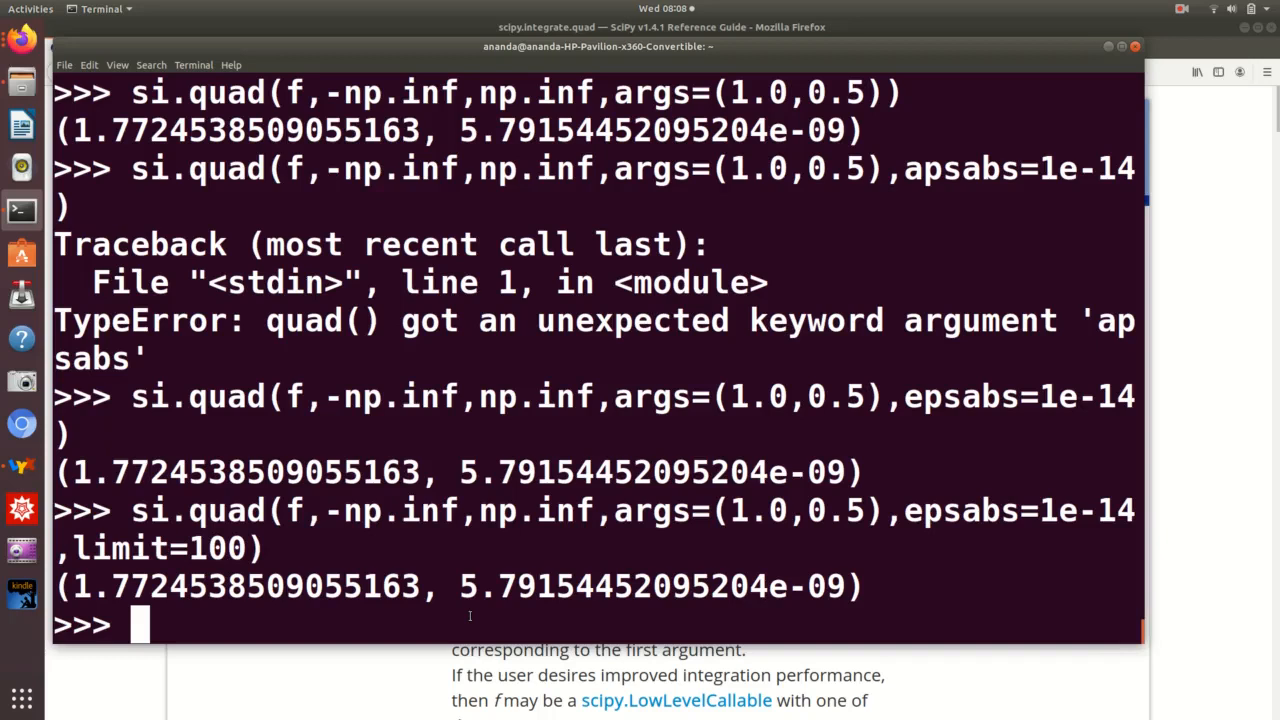
- Define f = lambda x: 1 if x >=0 else 0
type("f =")
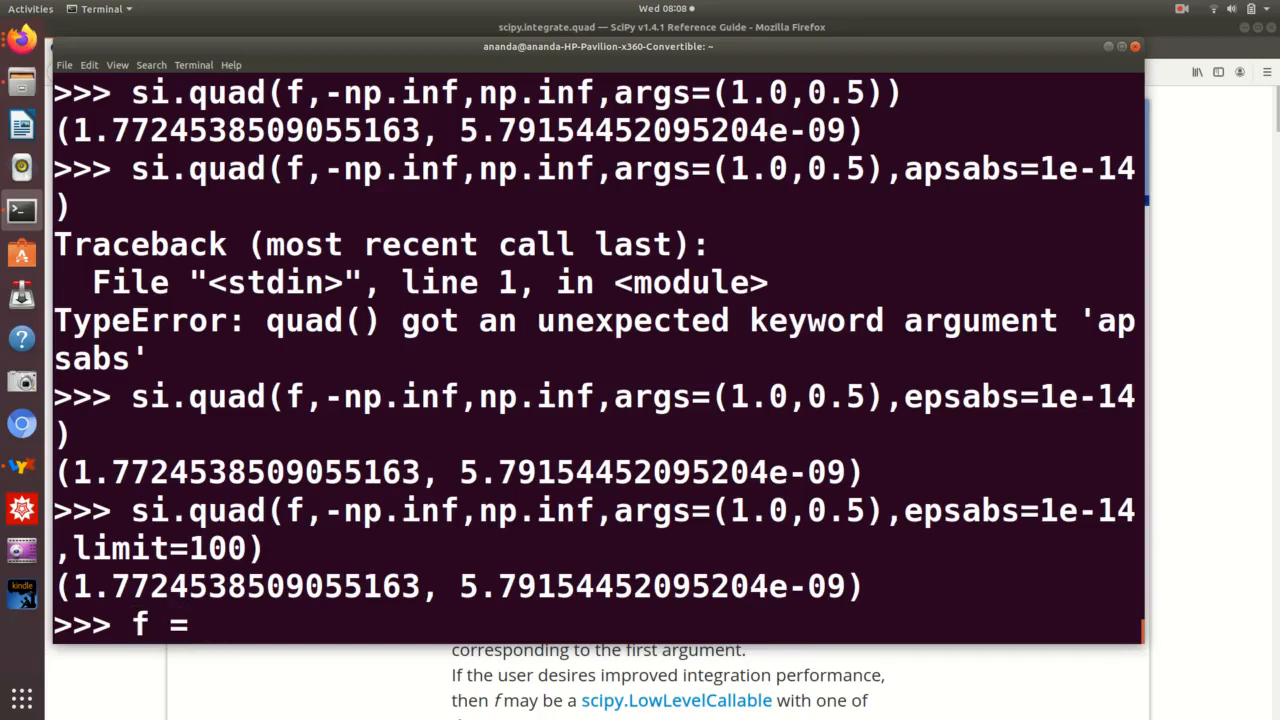
type("lam")
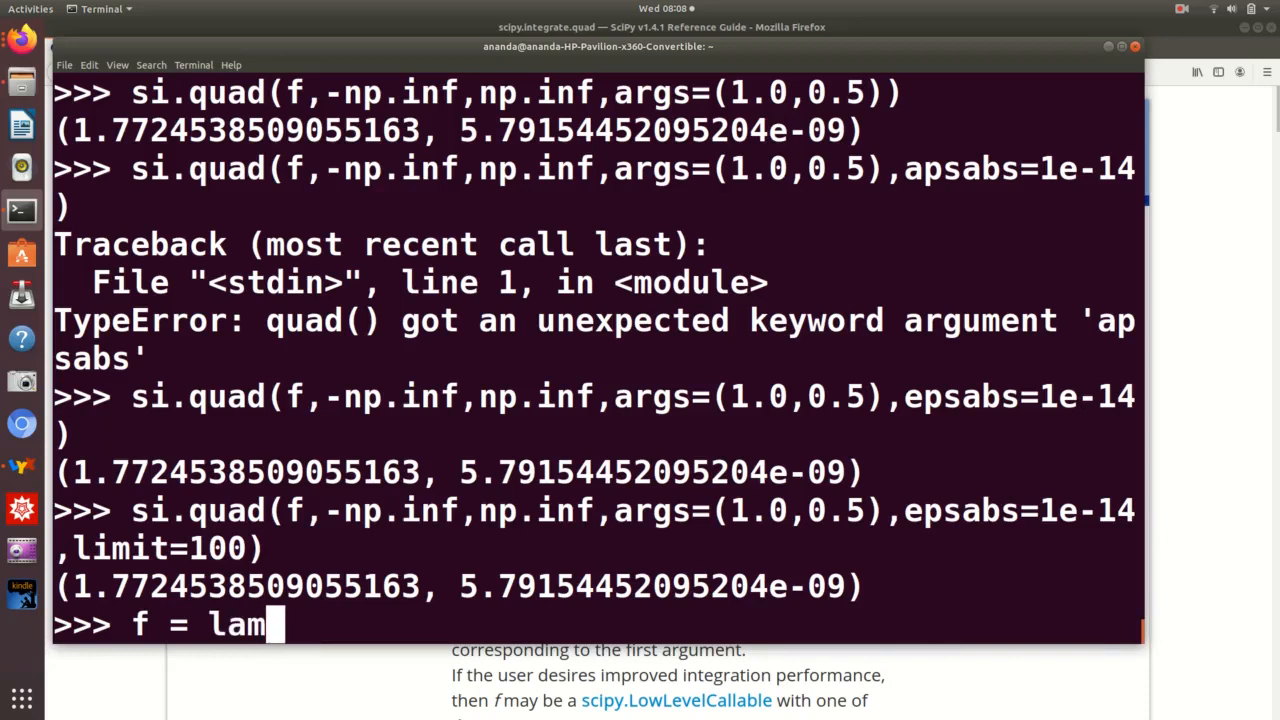
type("a x:")
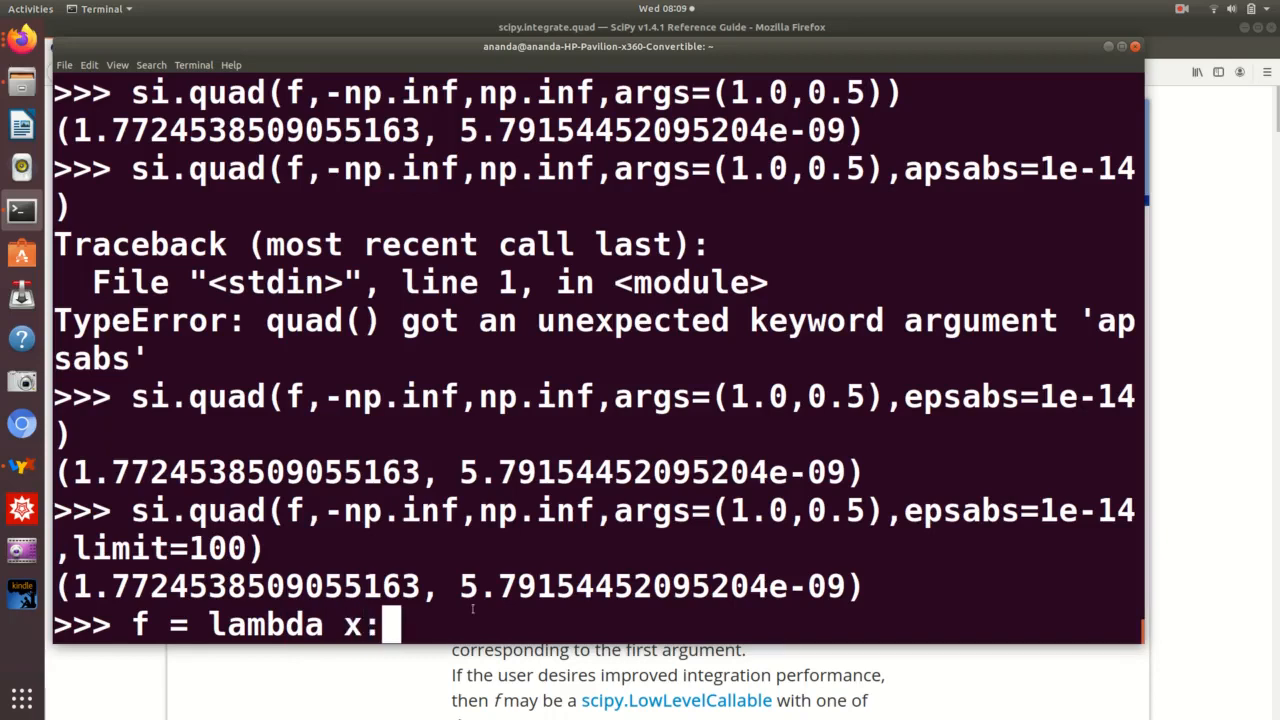
mouse_move(977, 209)
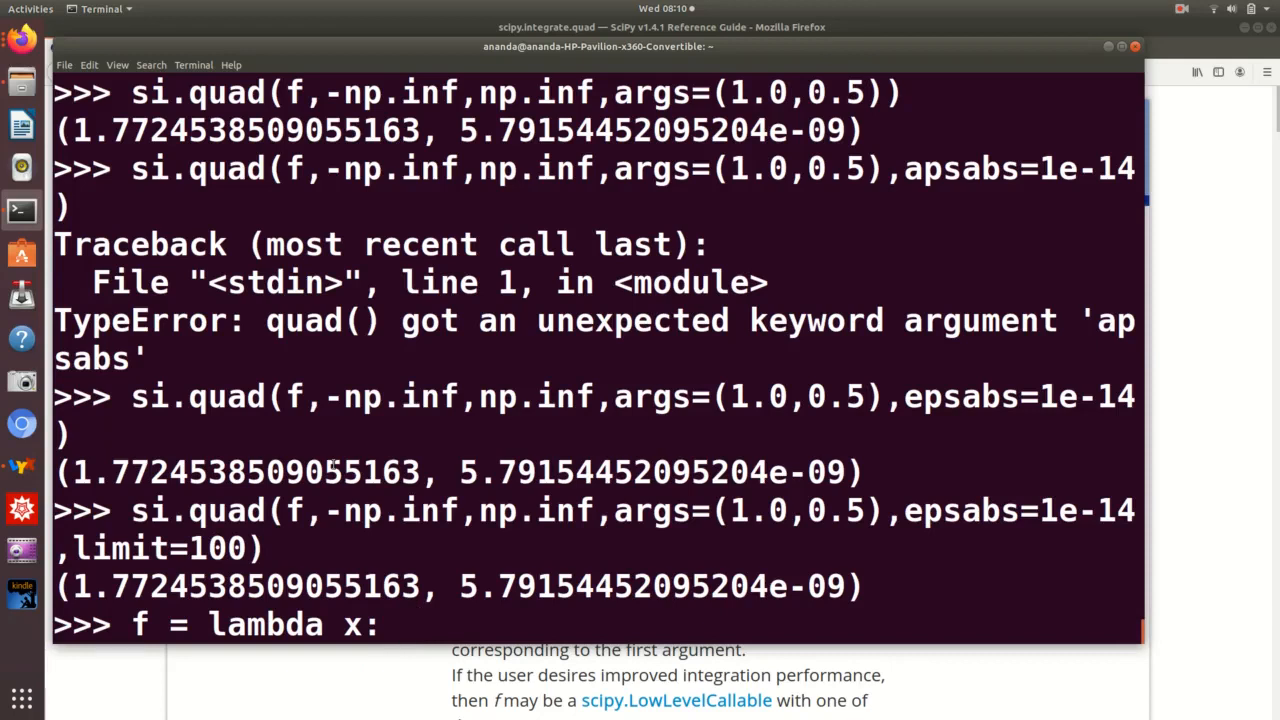
type("1 if")
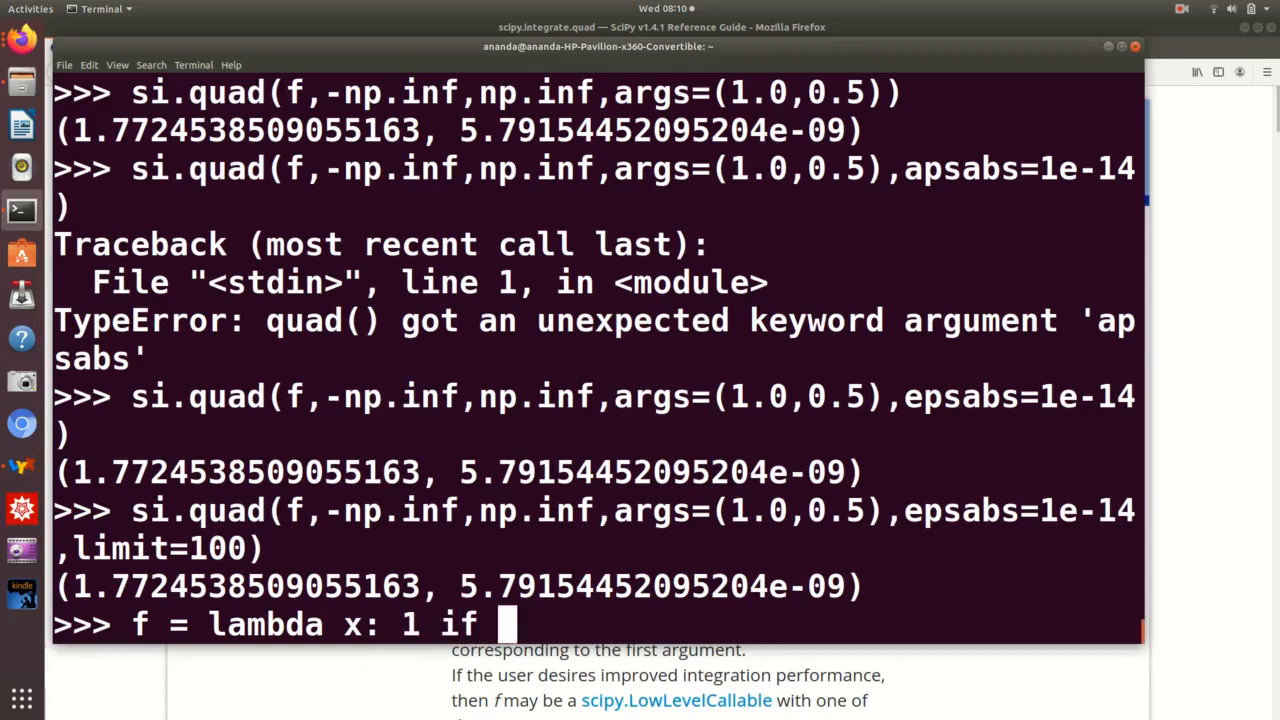
type("x >")
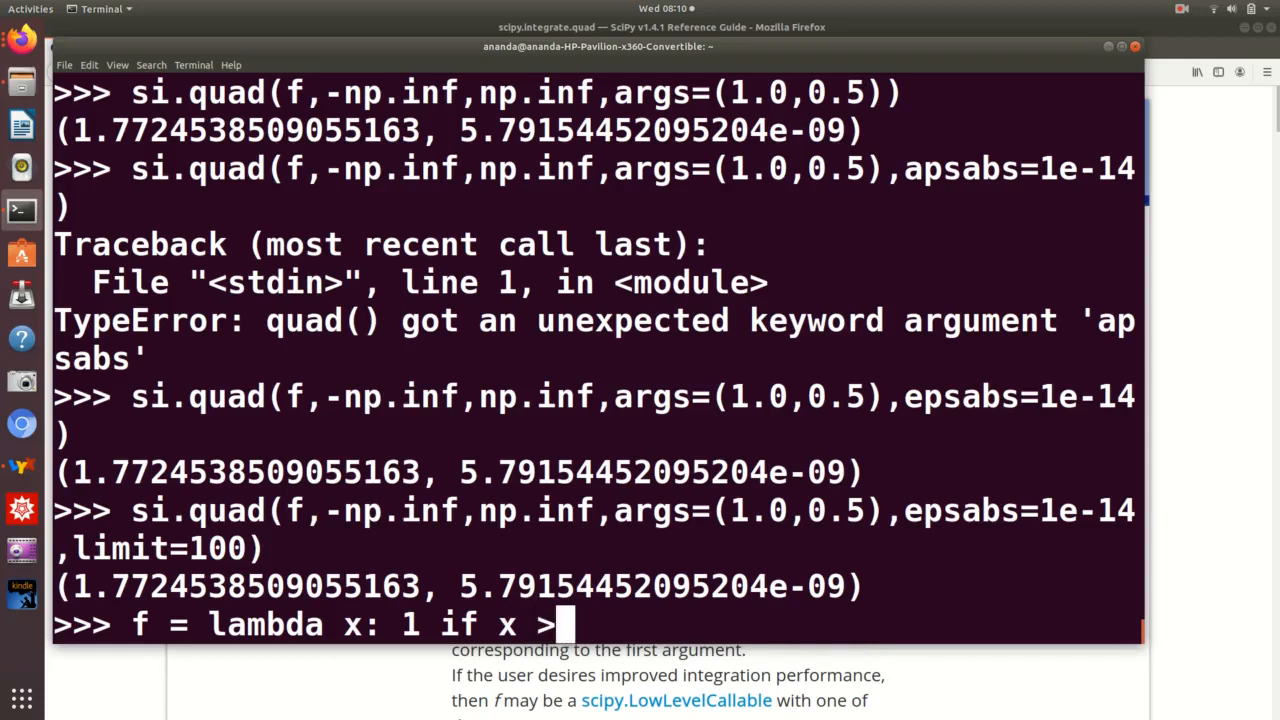
type("=0 else 0")
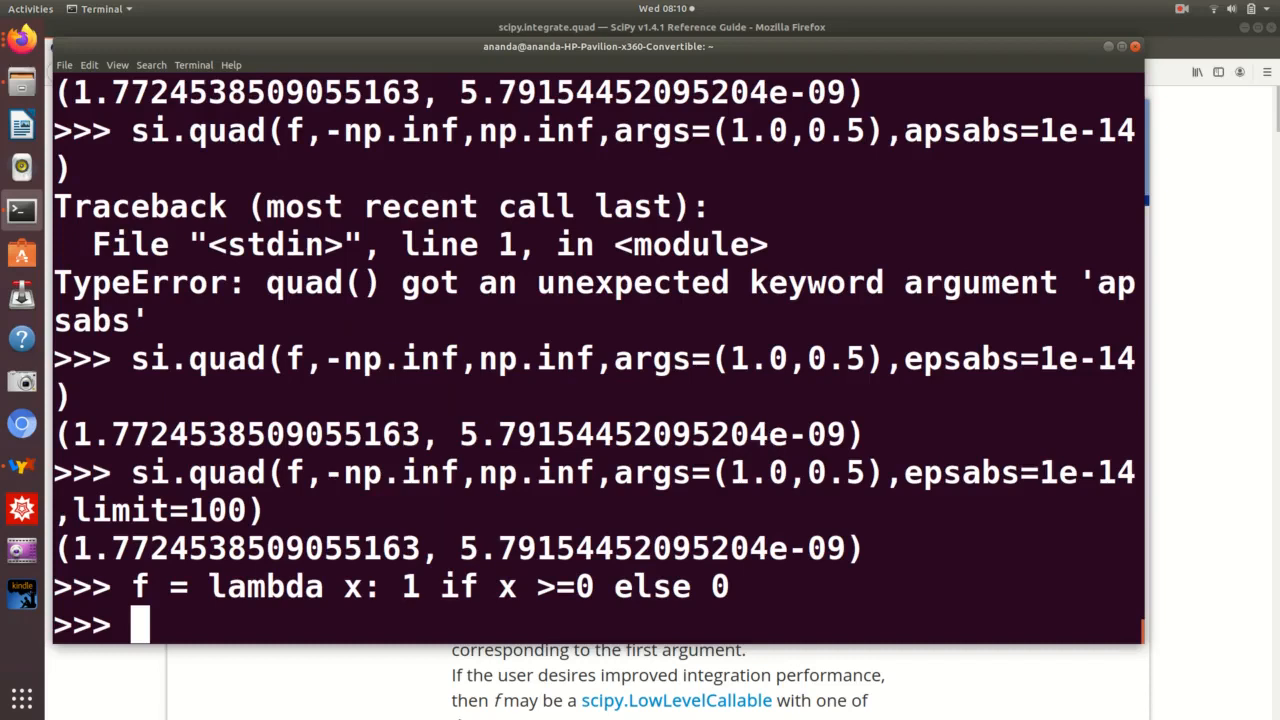
type("si")
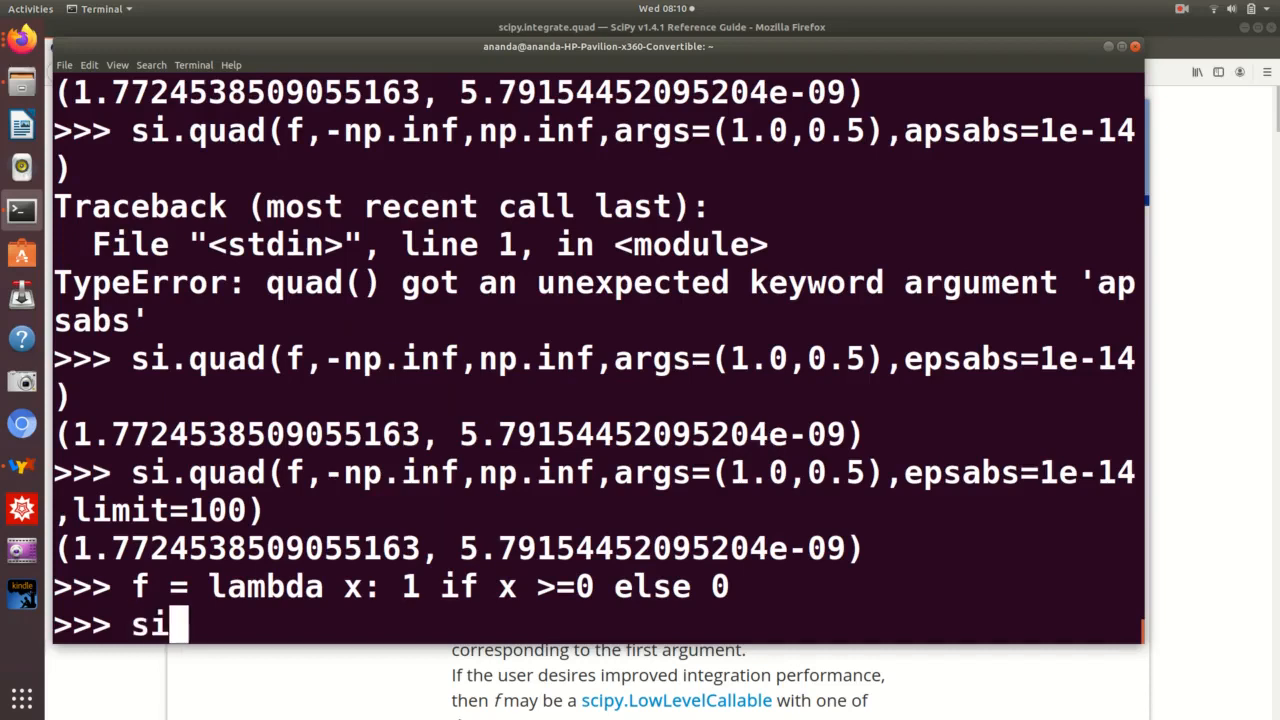
- Integrate the step function with si.quad(f,-1,1), getting 1.0
type(".quad")
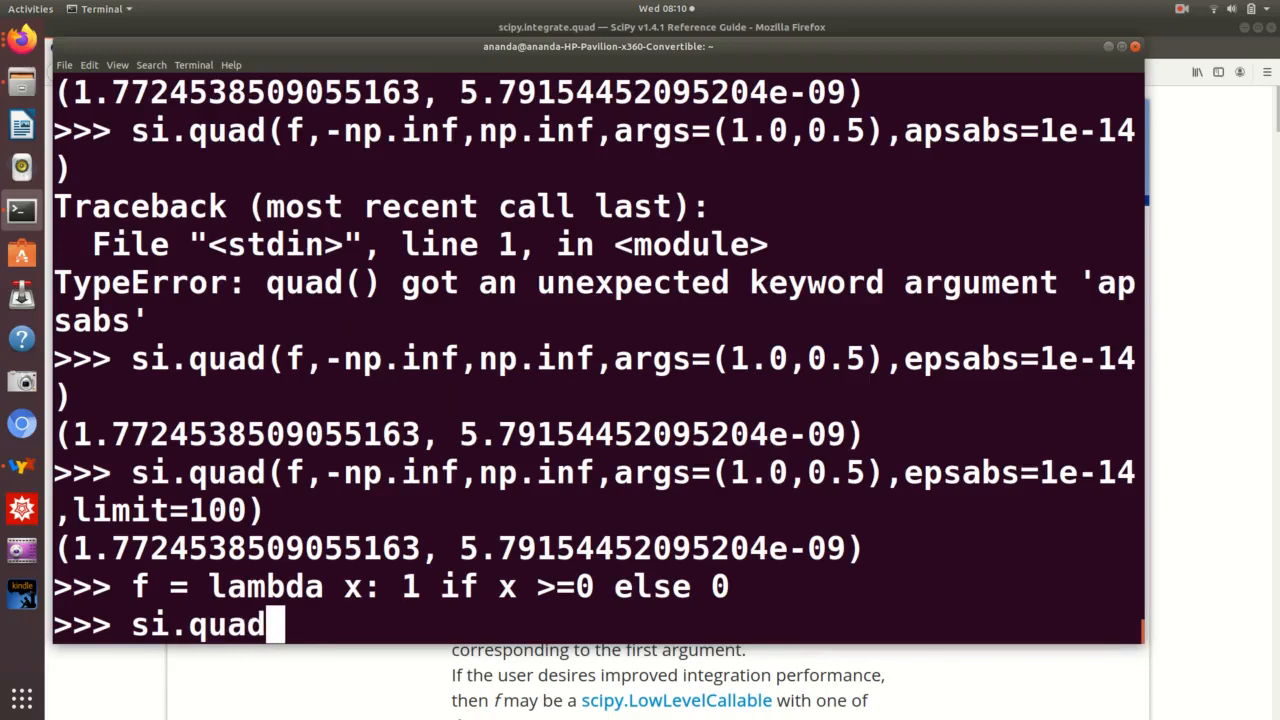
type("()")
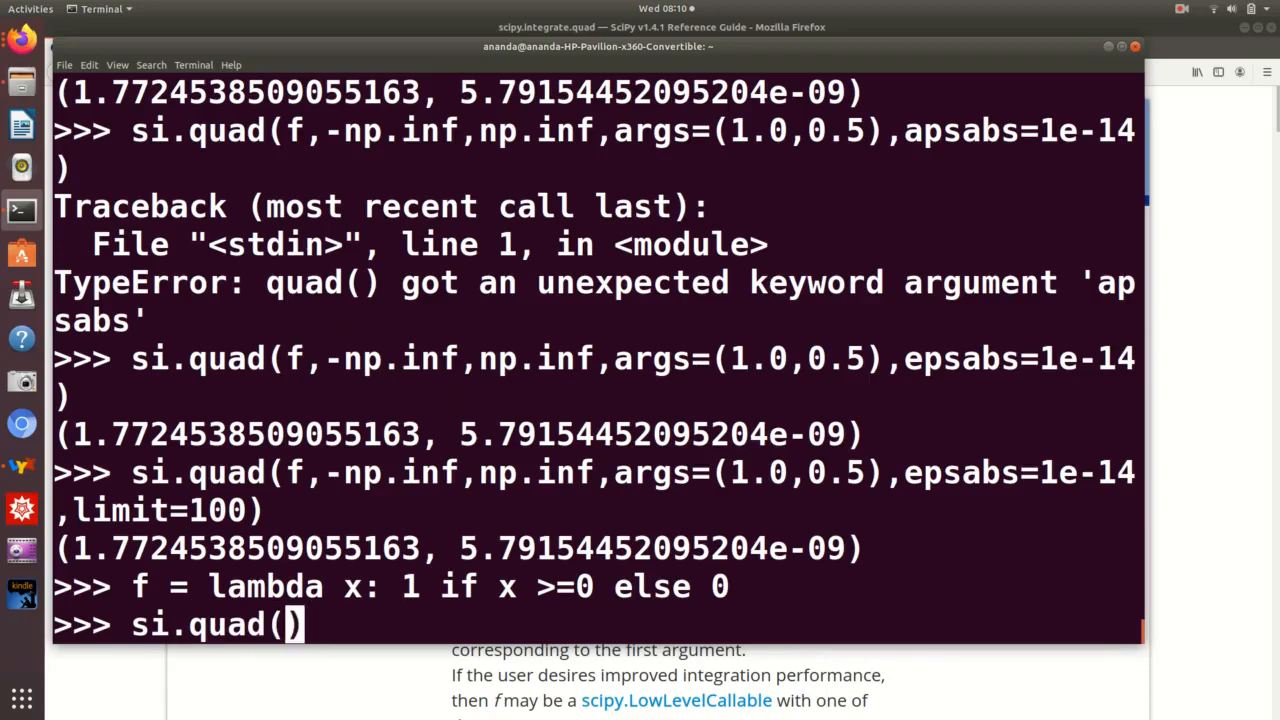
type("f")
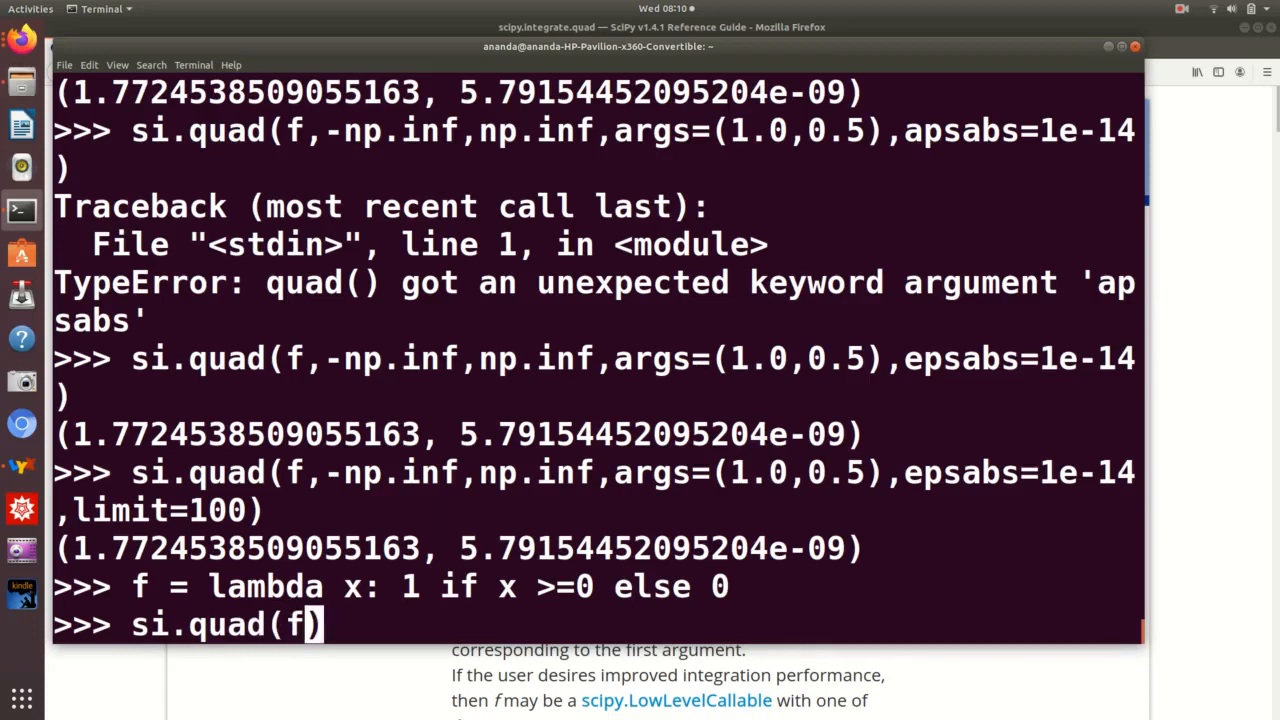
type(",")
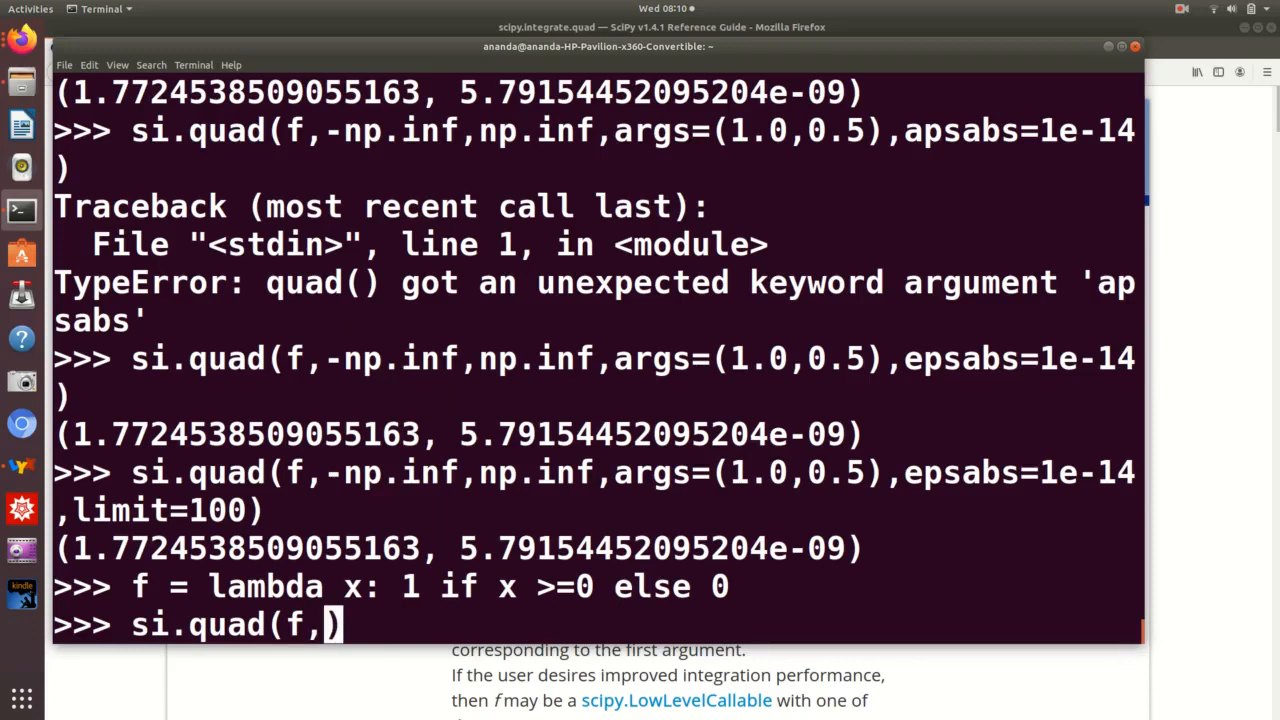
type("-")
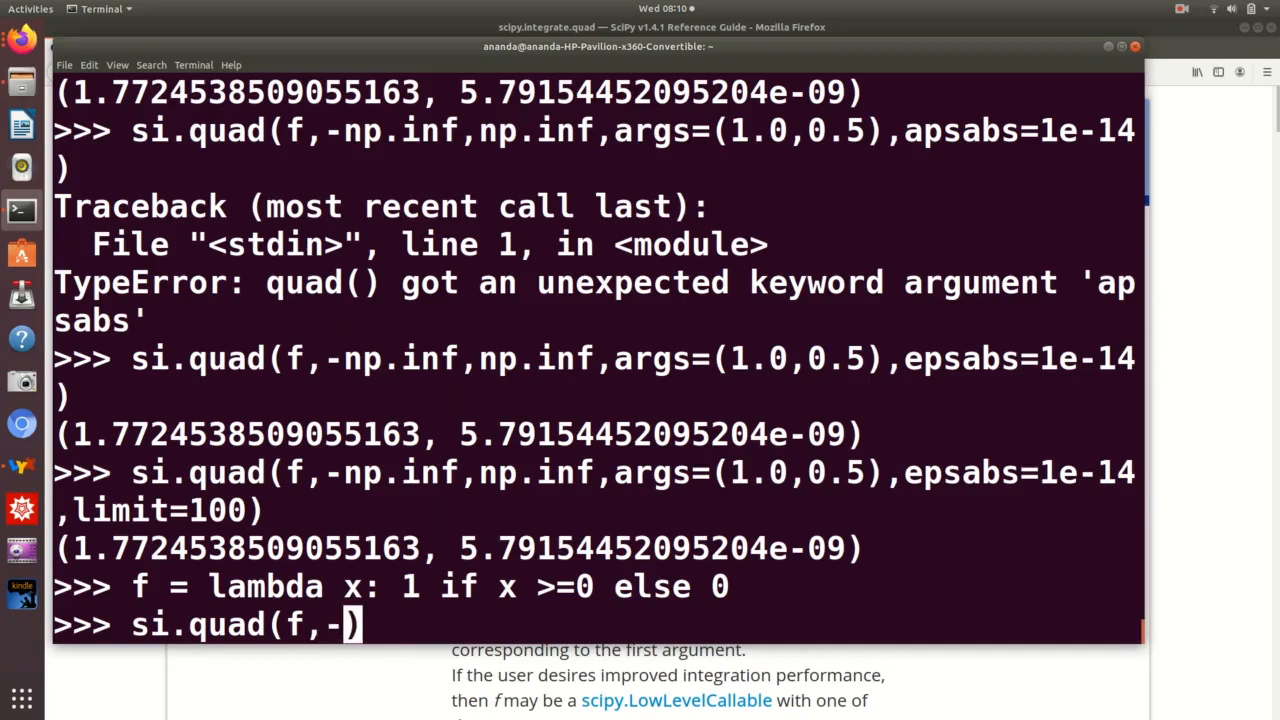
type("1,1)")
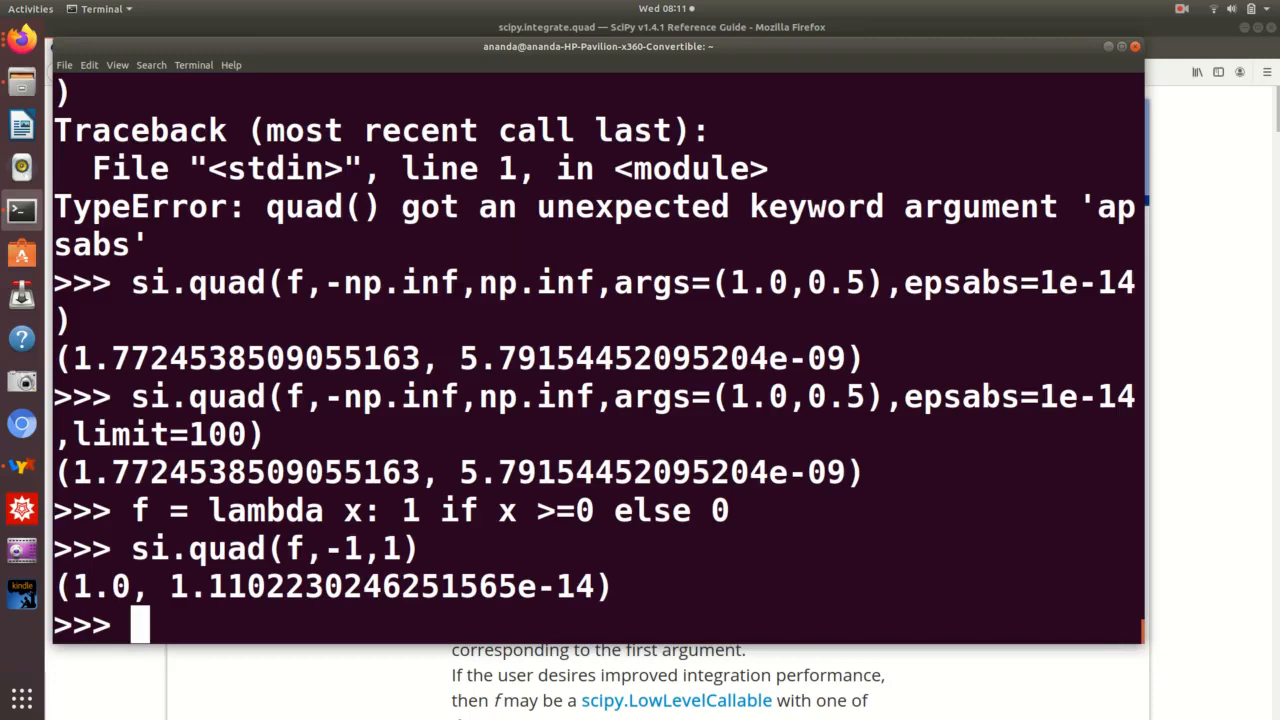
type("si.quad(f,-1,1)")
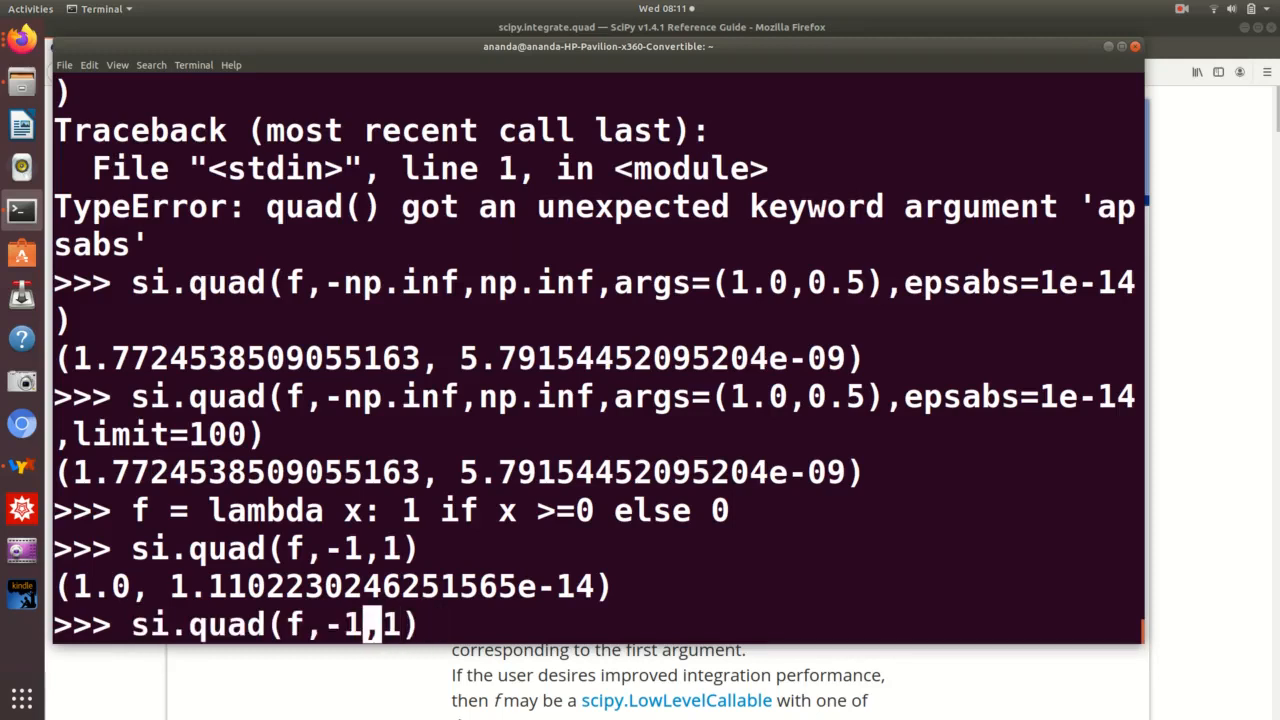
- Widen the lower limit to -10 and then -1000, where the result drops to 0.0
type("0")
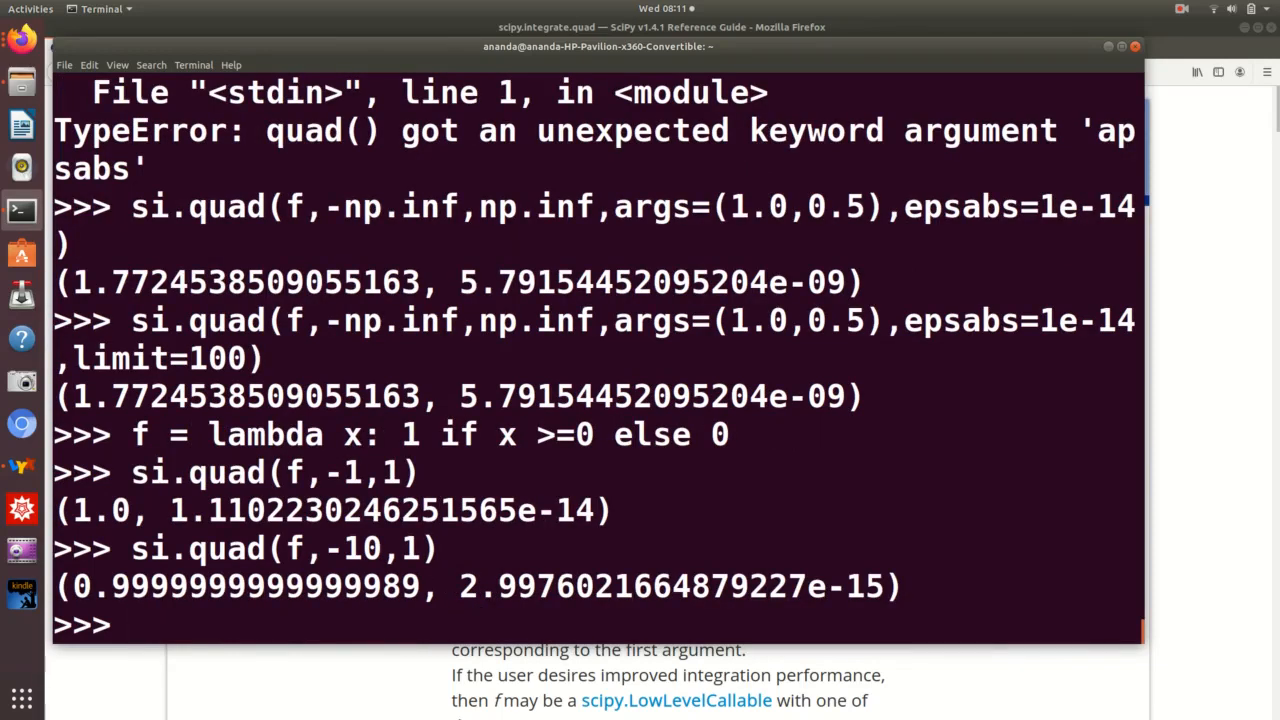
type("si.quad(f,-10,1)")
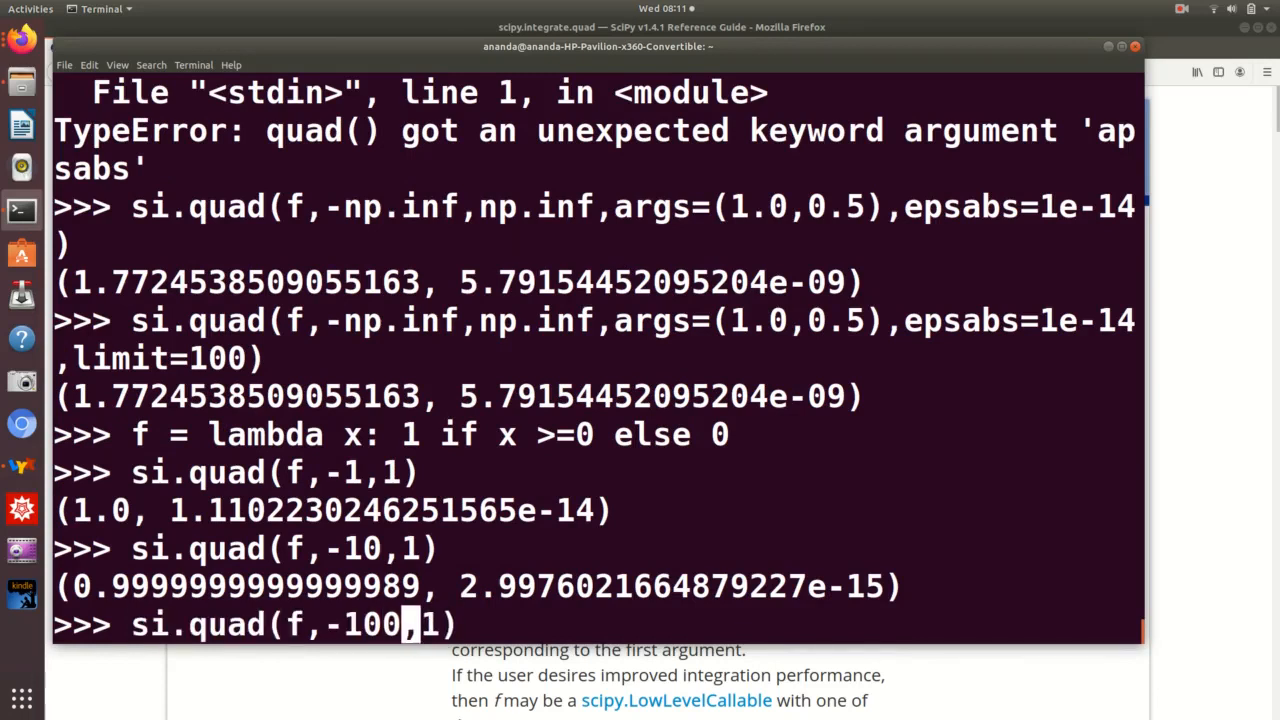
type("0")
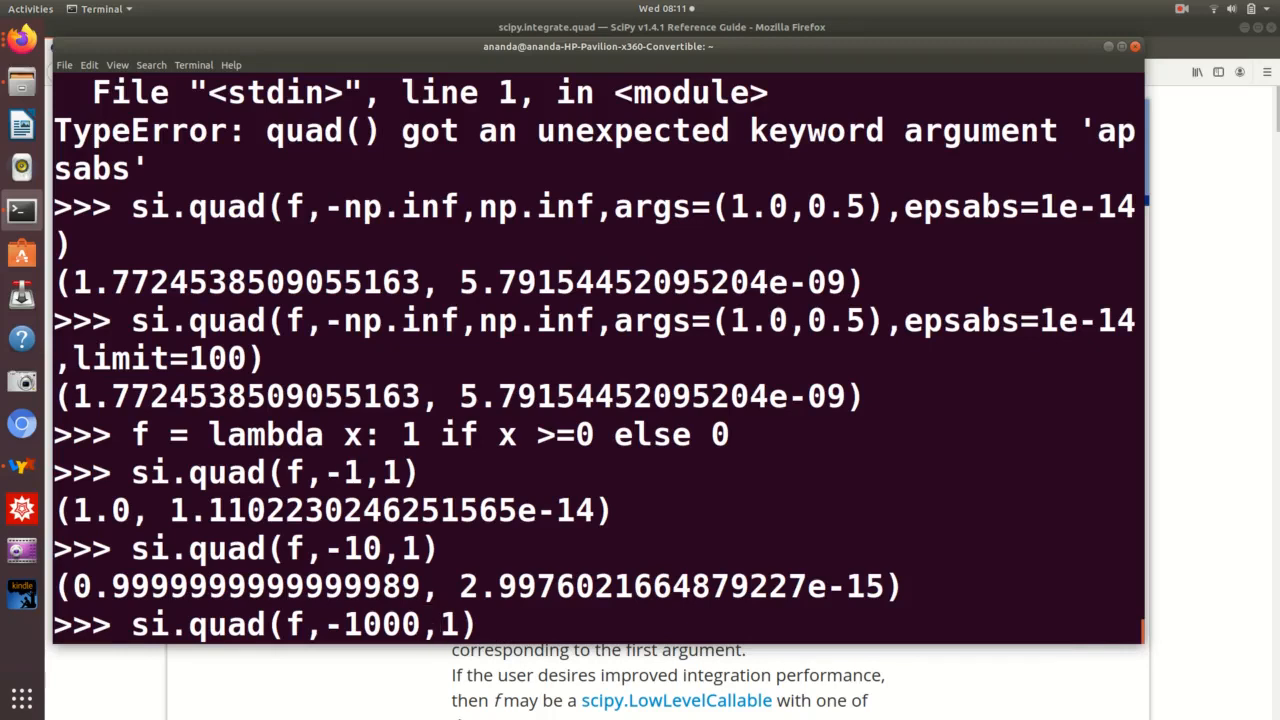
key("Return")
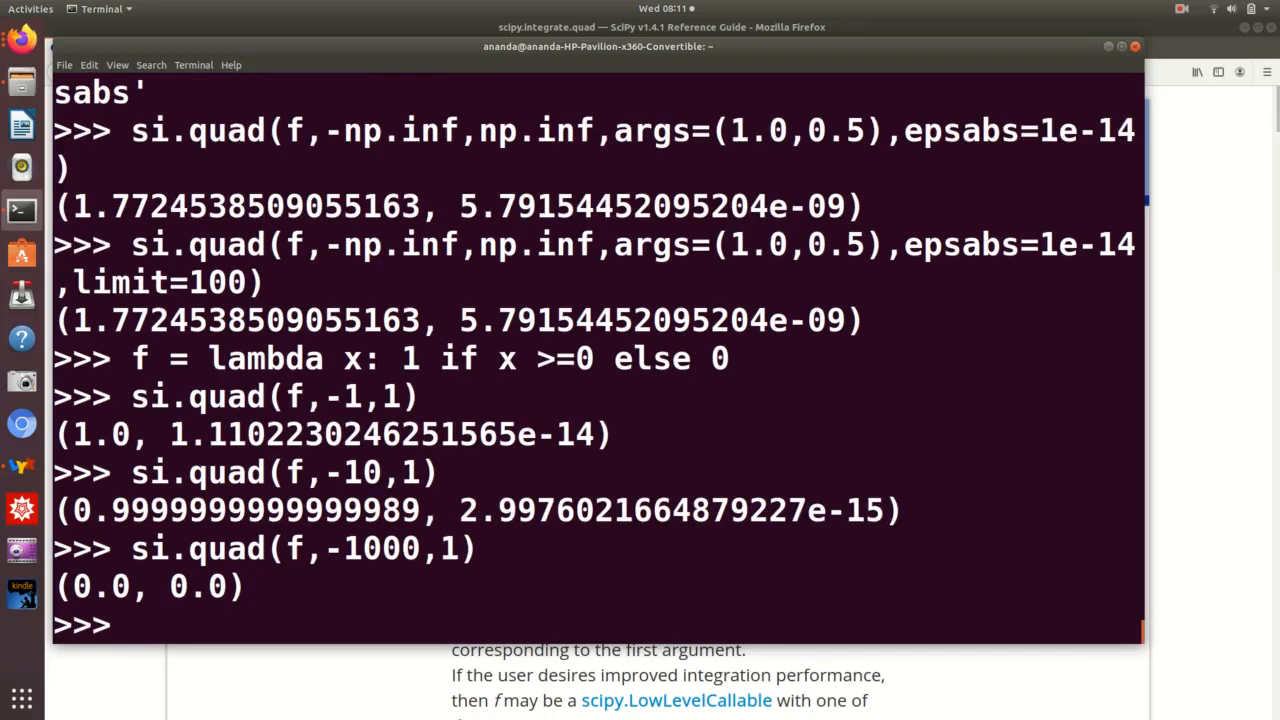